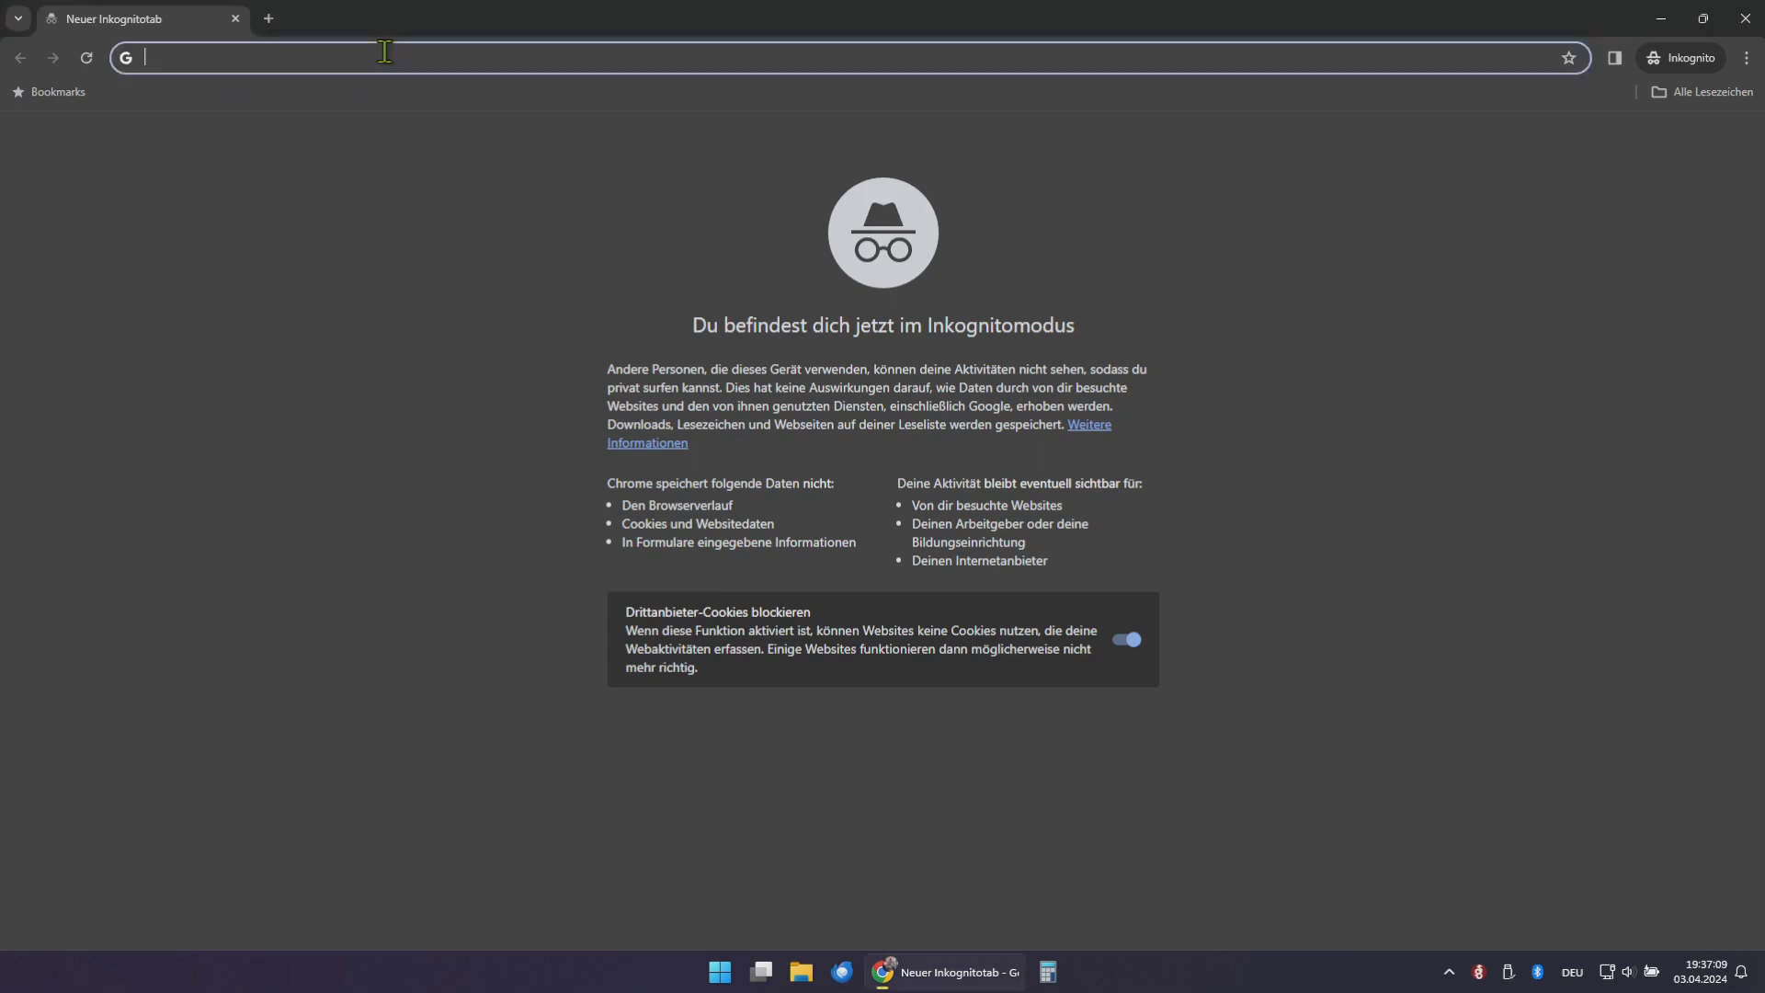
Search the web for 'pivlab' and open the MathWorks PIVlab File Exchange page
{"action": "type", "text": "pivlab"}
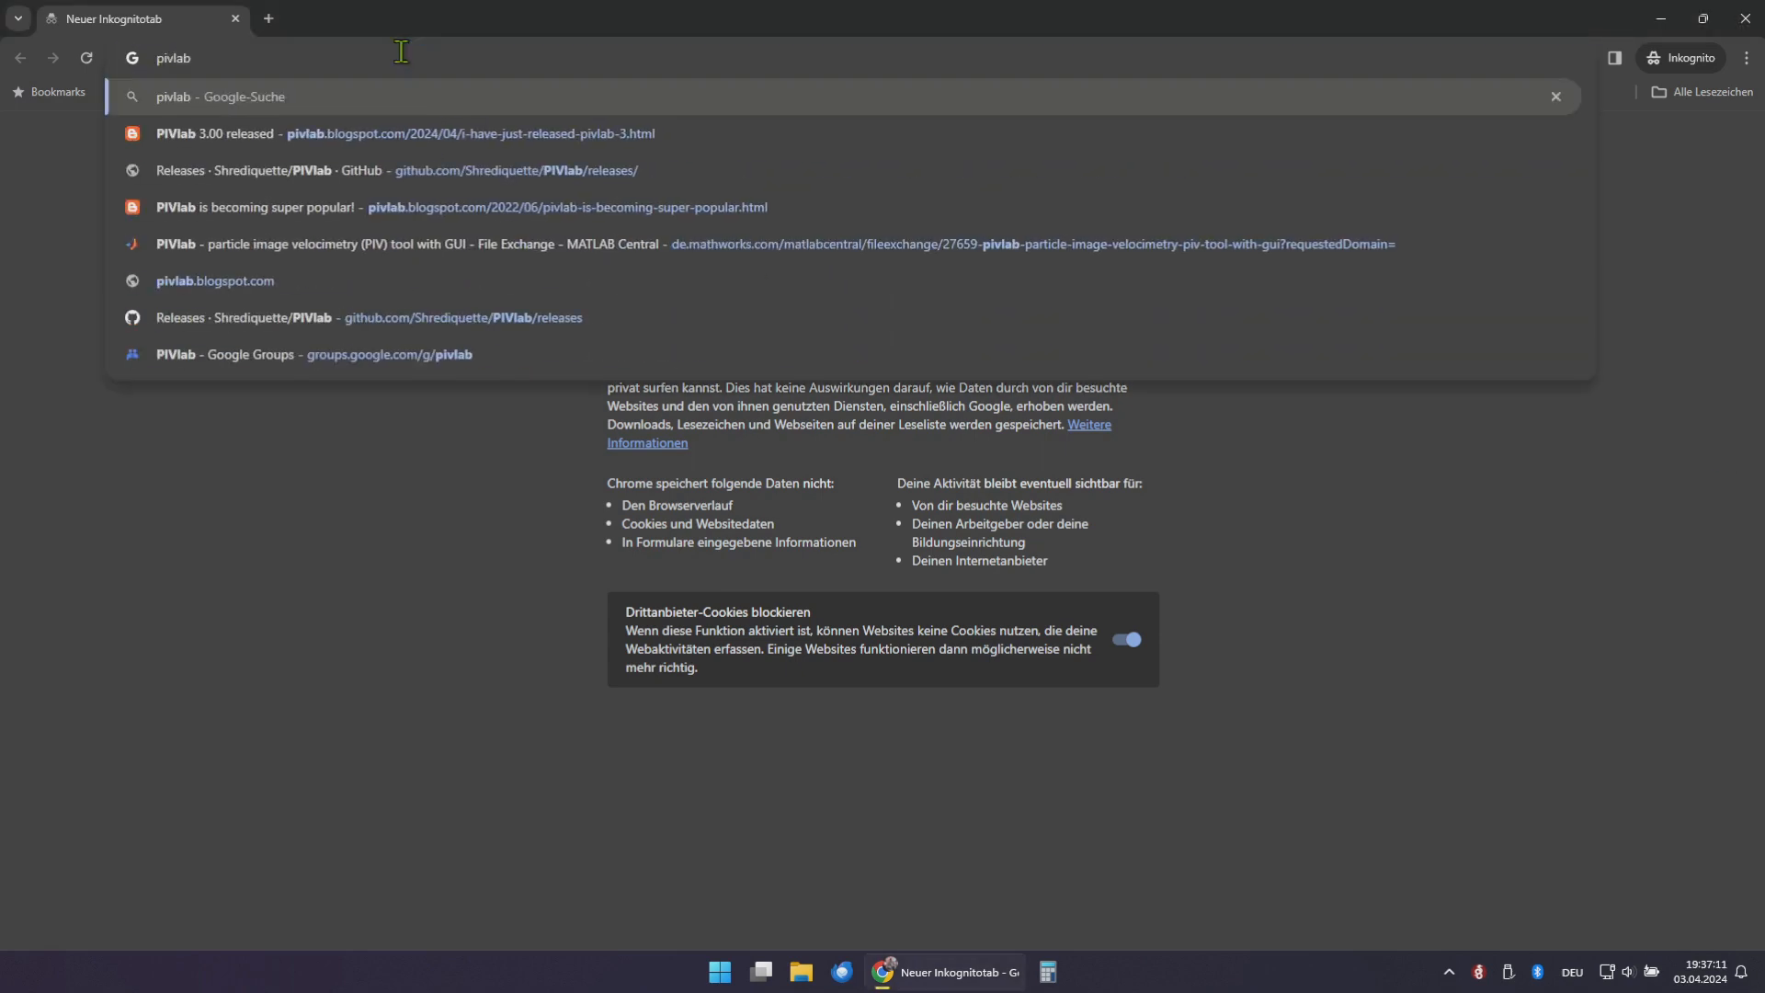
{"action": "key", "text": "Return"}
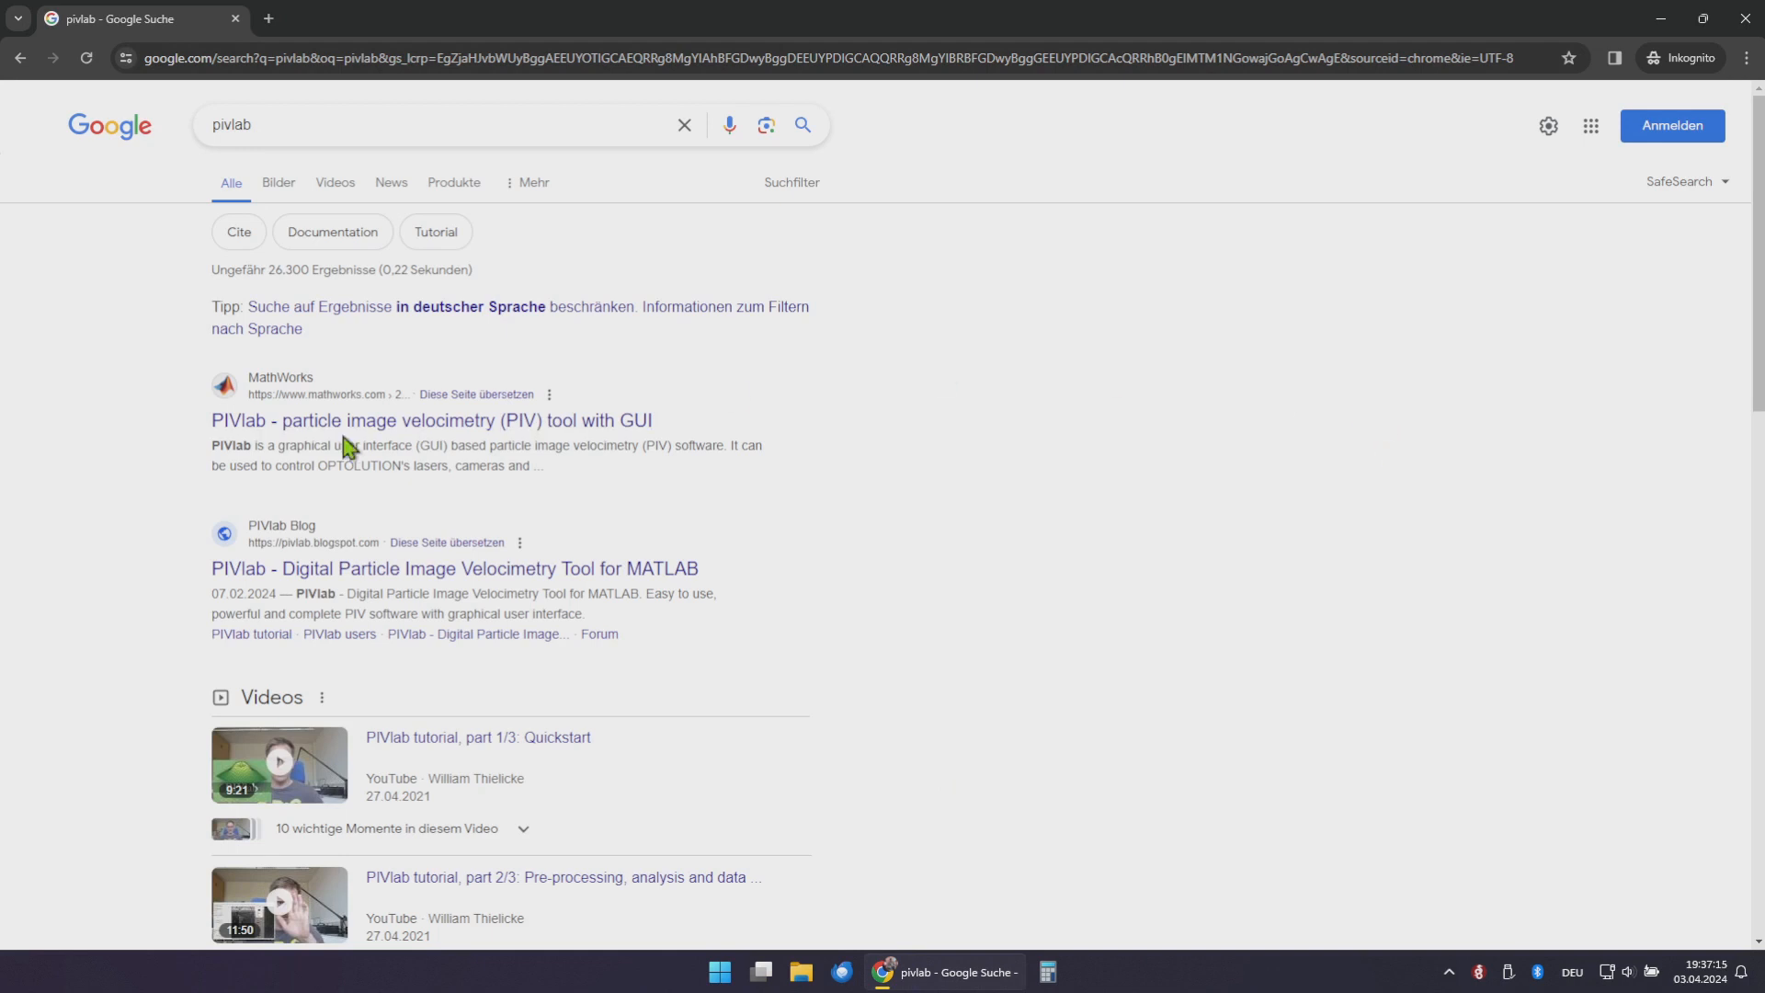
{"action": "left_click", "coordinate": [431, 420]}
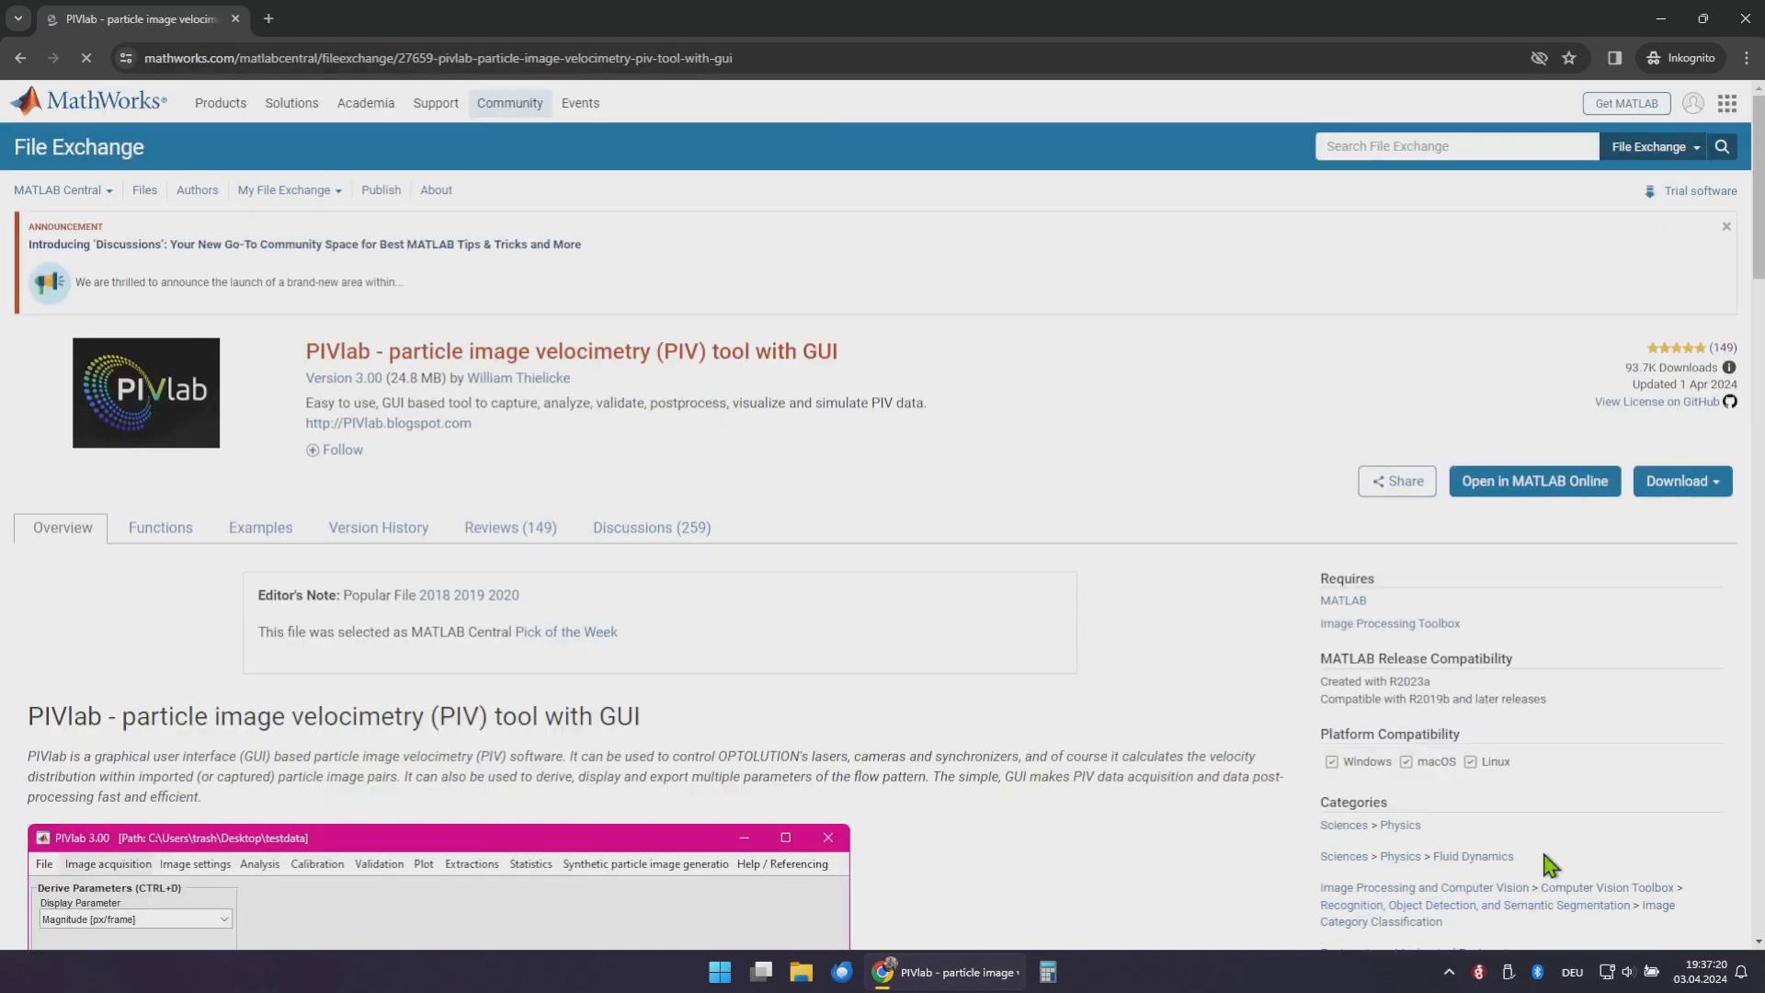
{"action": "scroll", "scroll_direction": "down", "scroll_amount": 3}
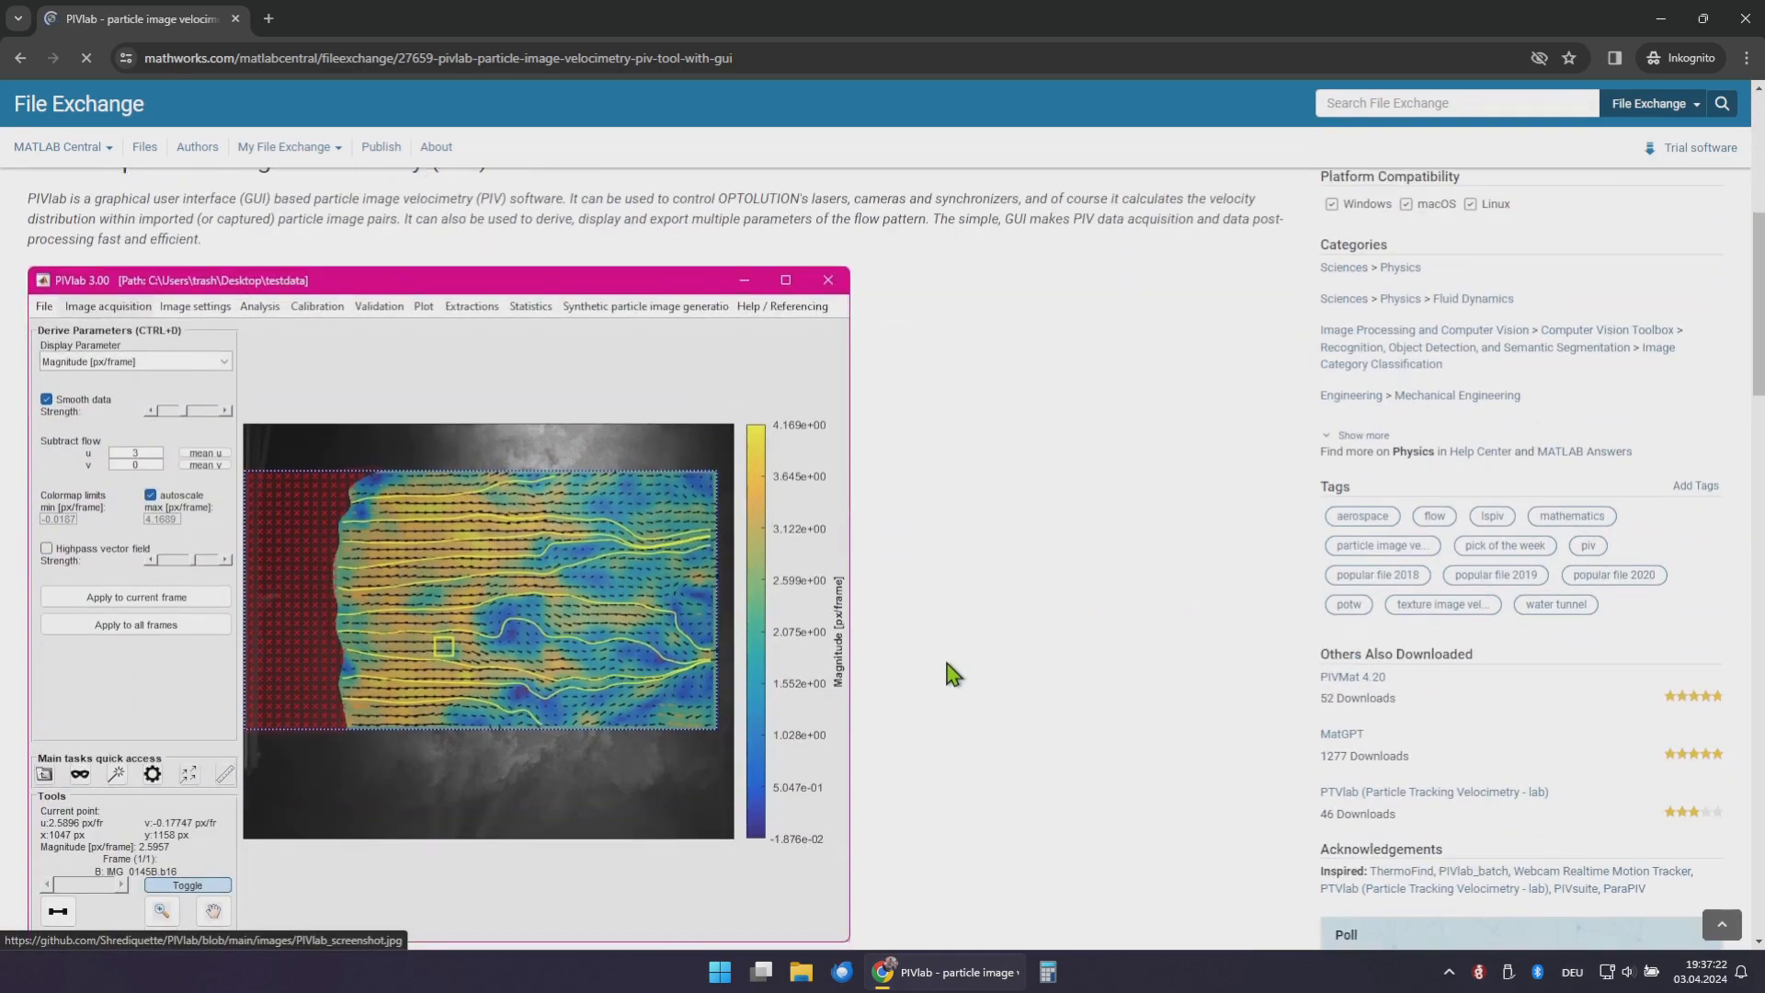
{"action": "scroll", "scroll_direction": "down", "scroll_amount": 3}
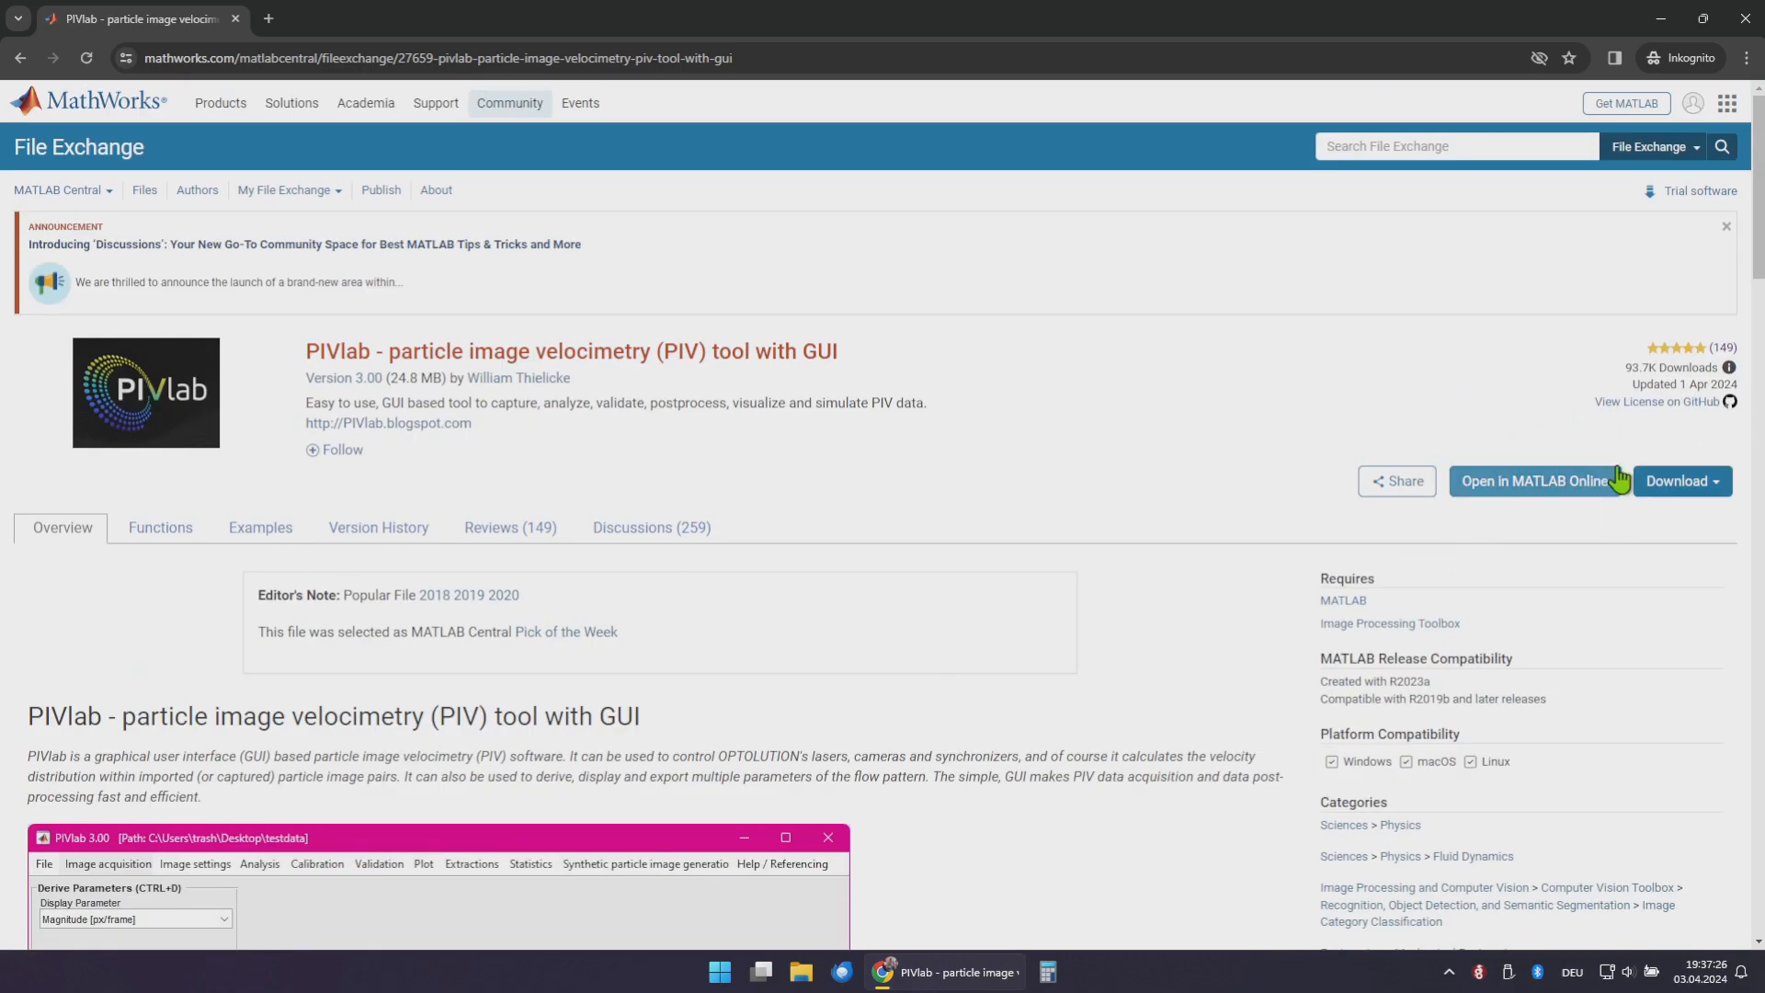
Open PIVlab in MATLAB Online, signing in with the MathWorks email and password
{"action": "left_click", "coordinate": [1534, 481]}
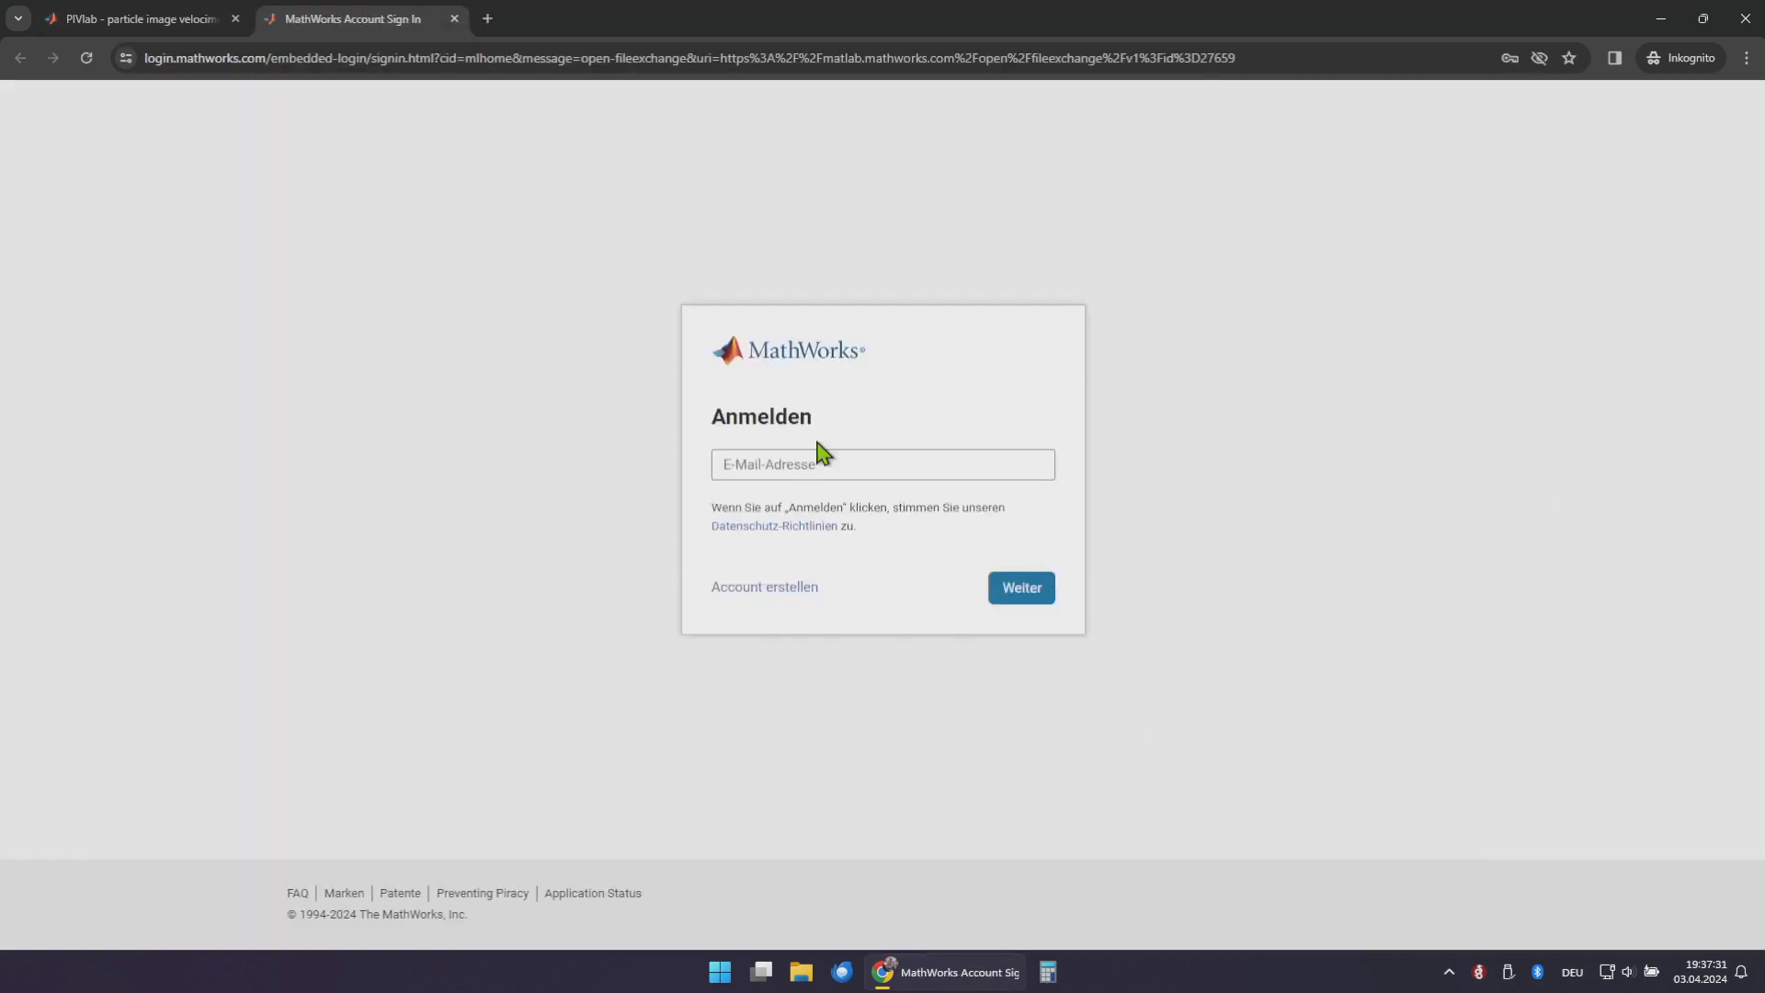
{"action": "left_click", "coordinate": [1019, 587]}
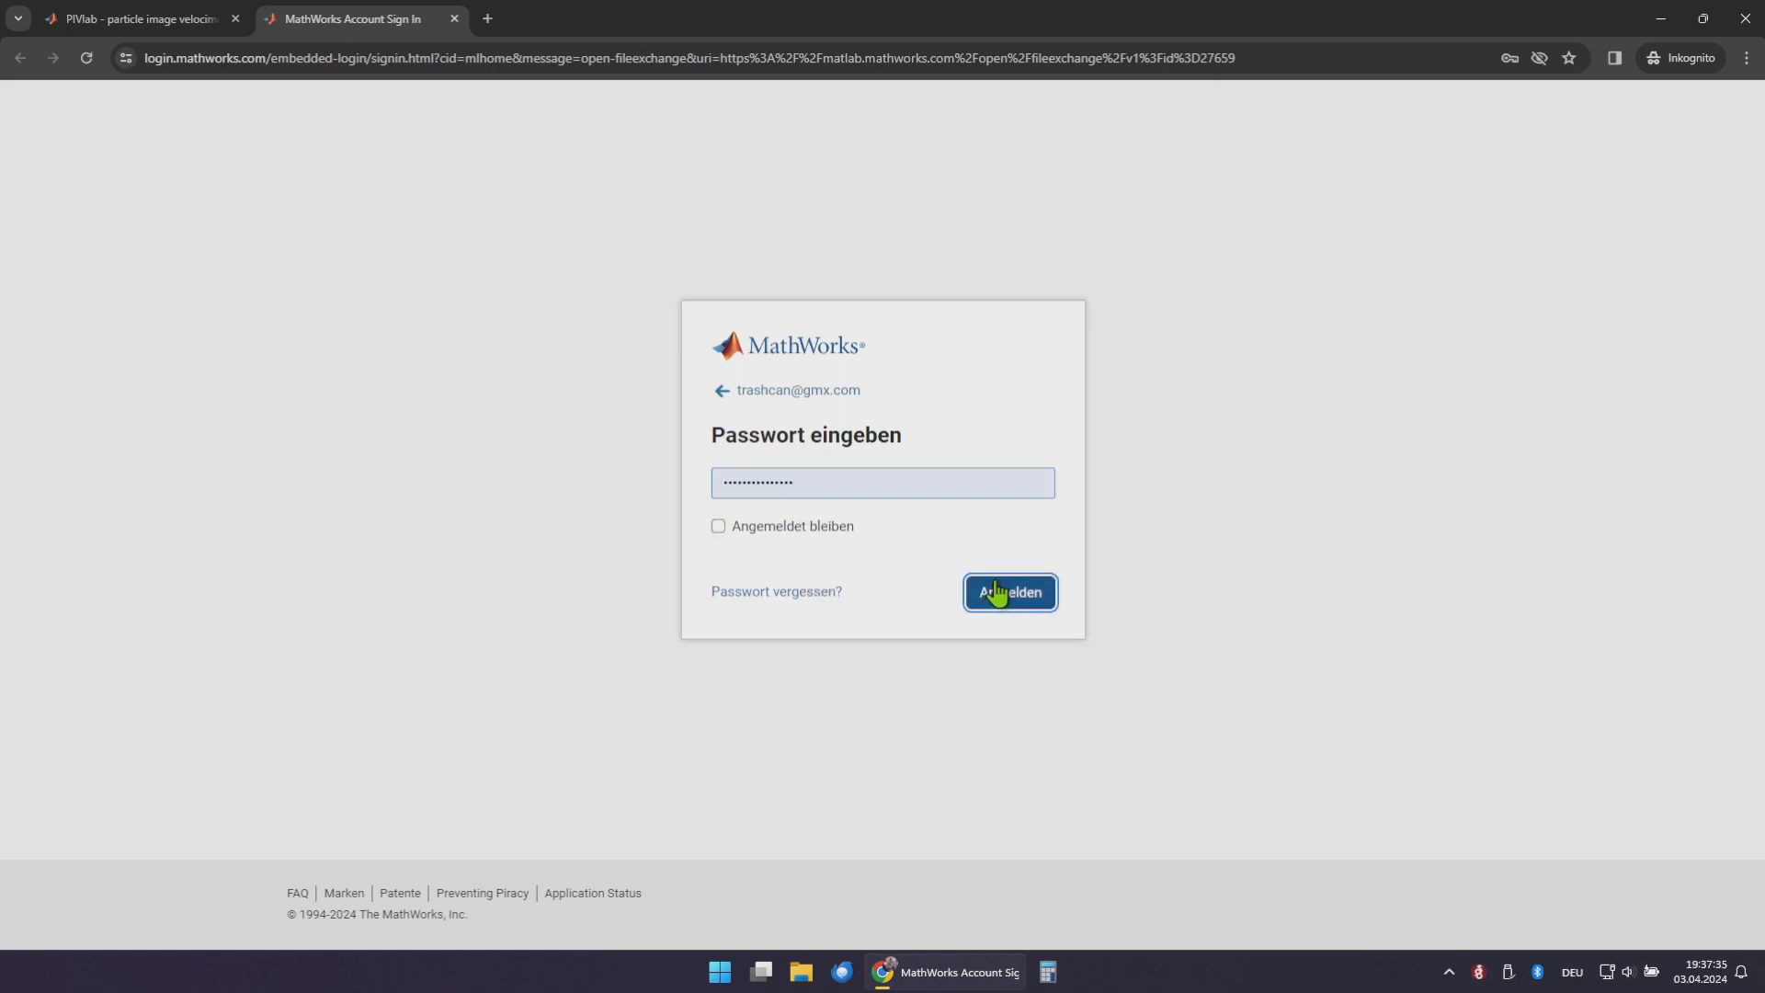
{"action": "left_click", "coordinate": [1008, 593]}
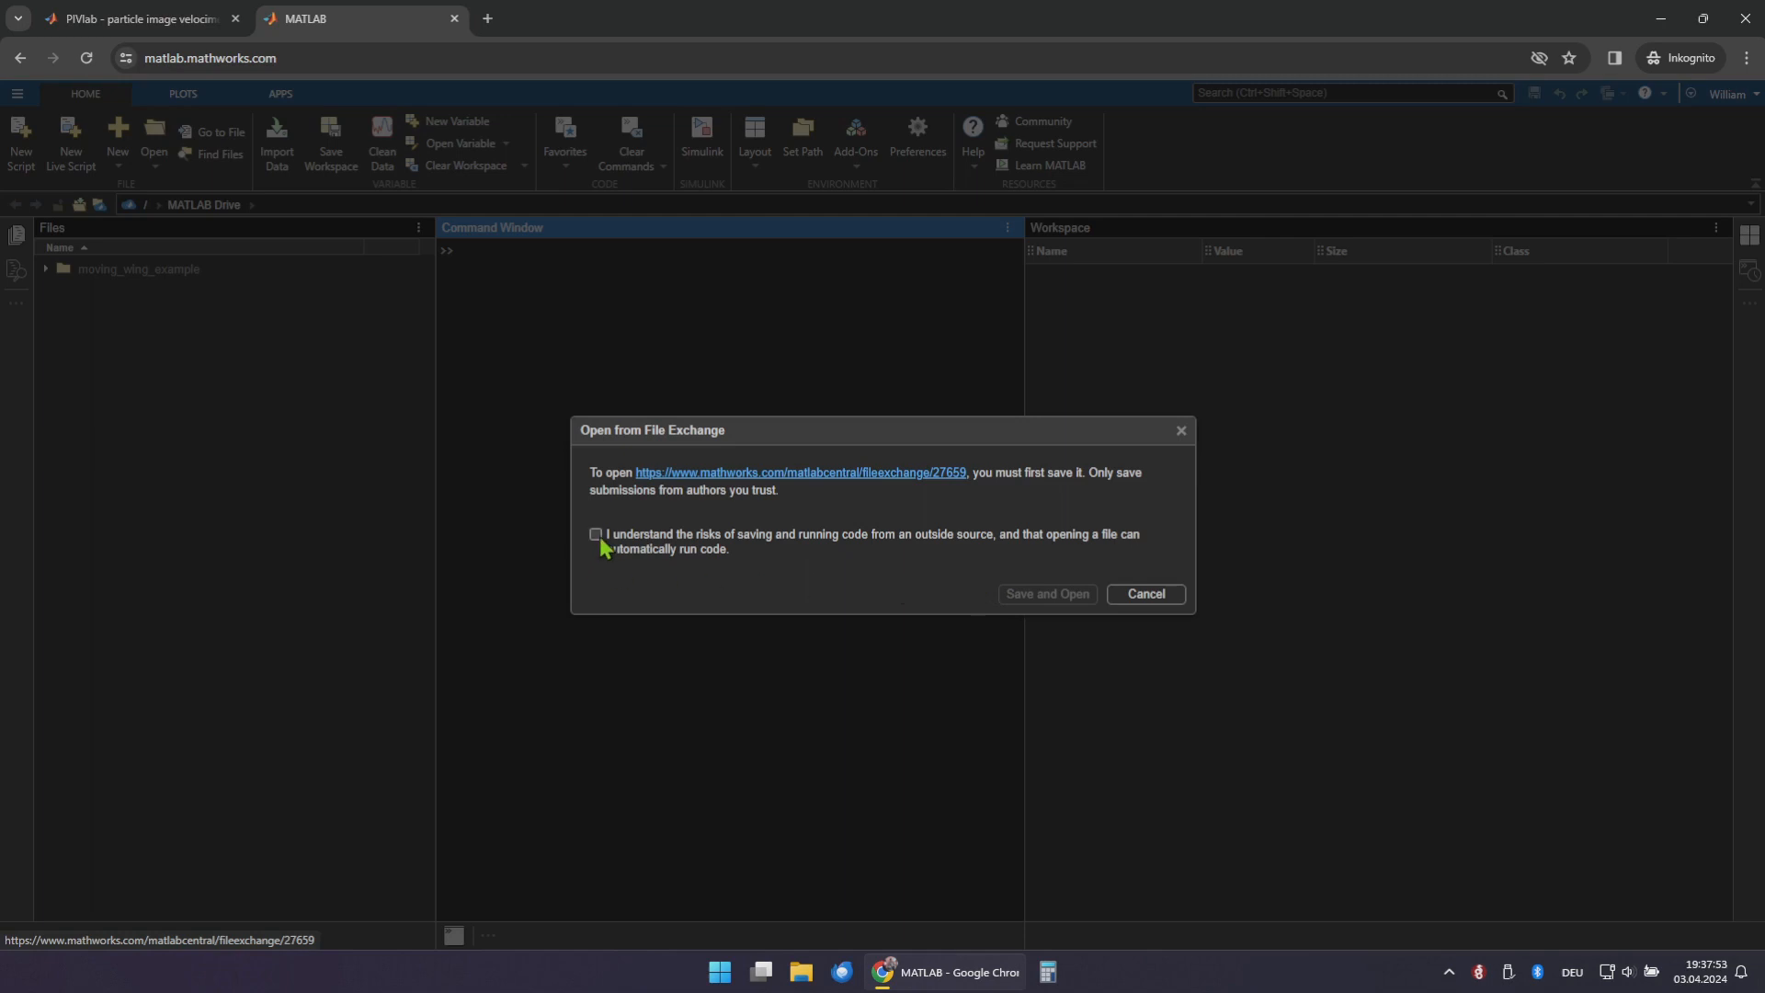
Accept the risk notice, save and open PIVlab, and dismiss Installation Complete
{"action": "left_click", "coordinate": [1144, 593]}
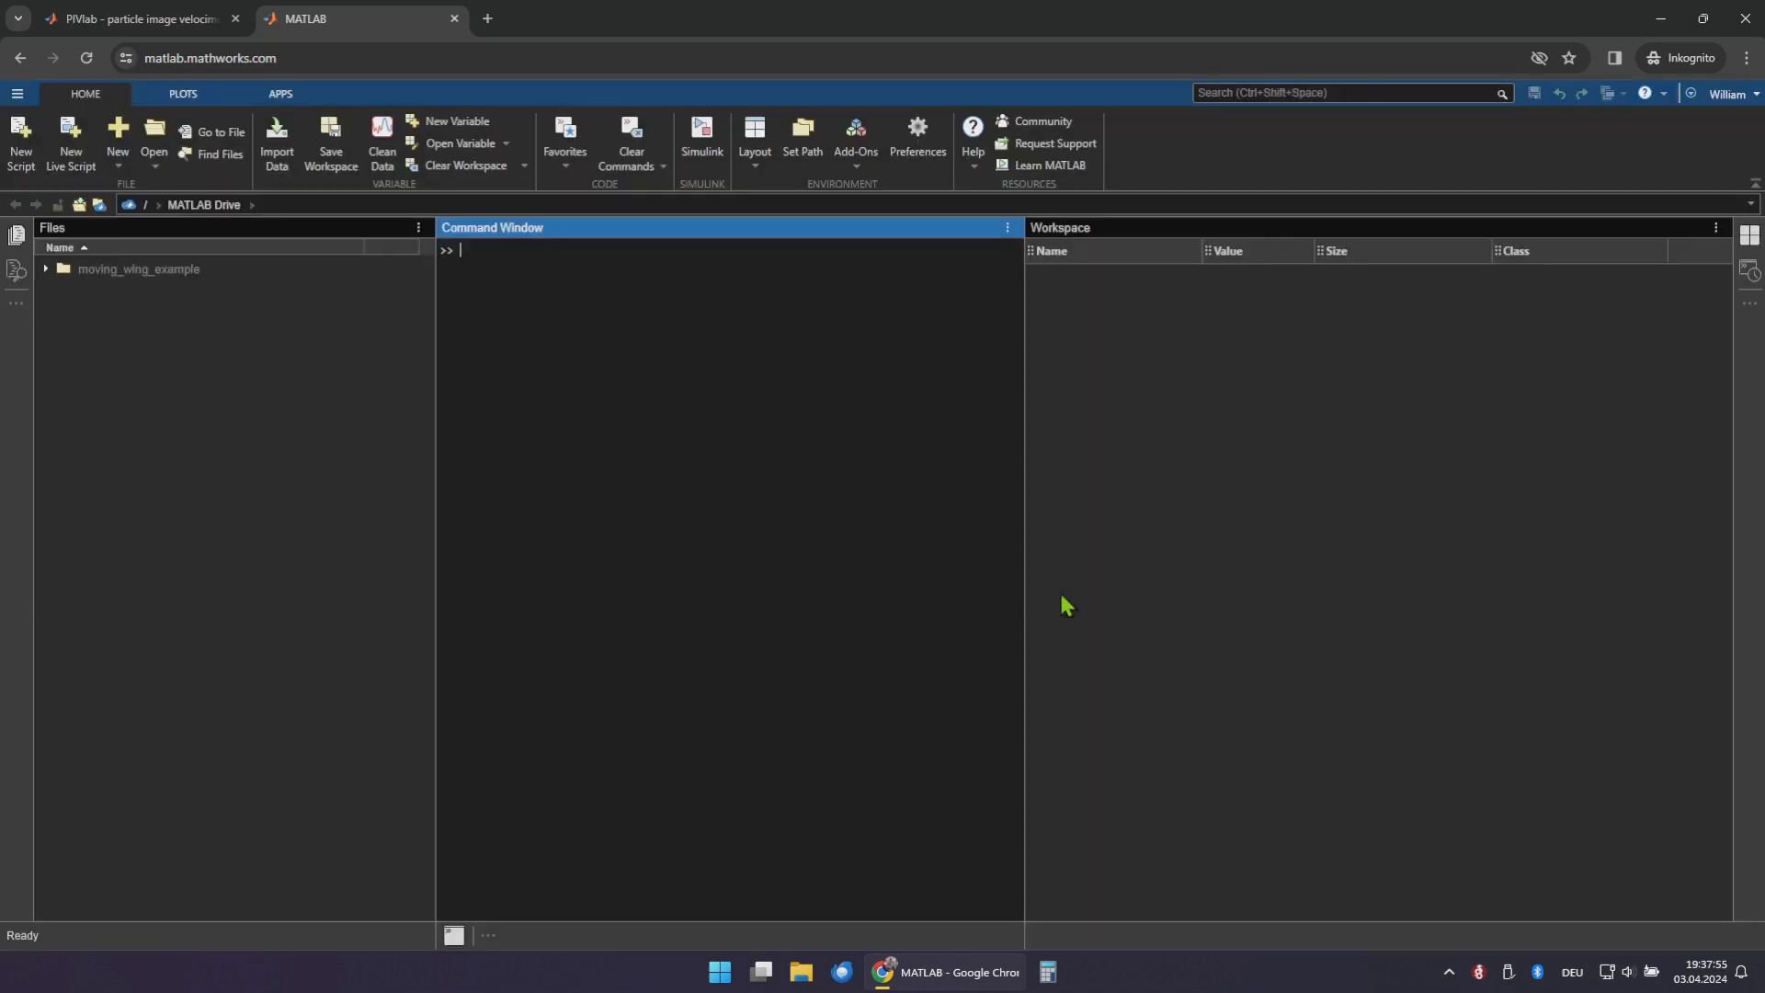
{"action": "left_click", "coordinate": [854, 135]}
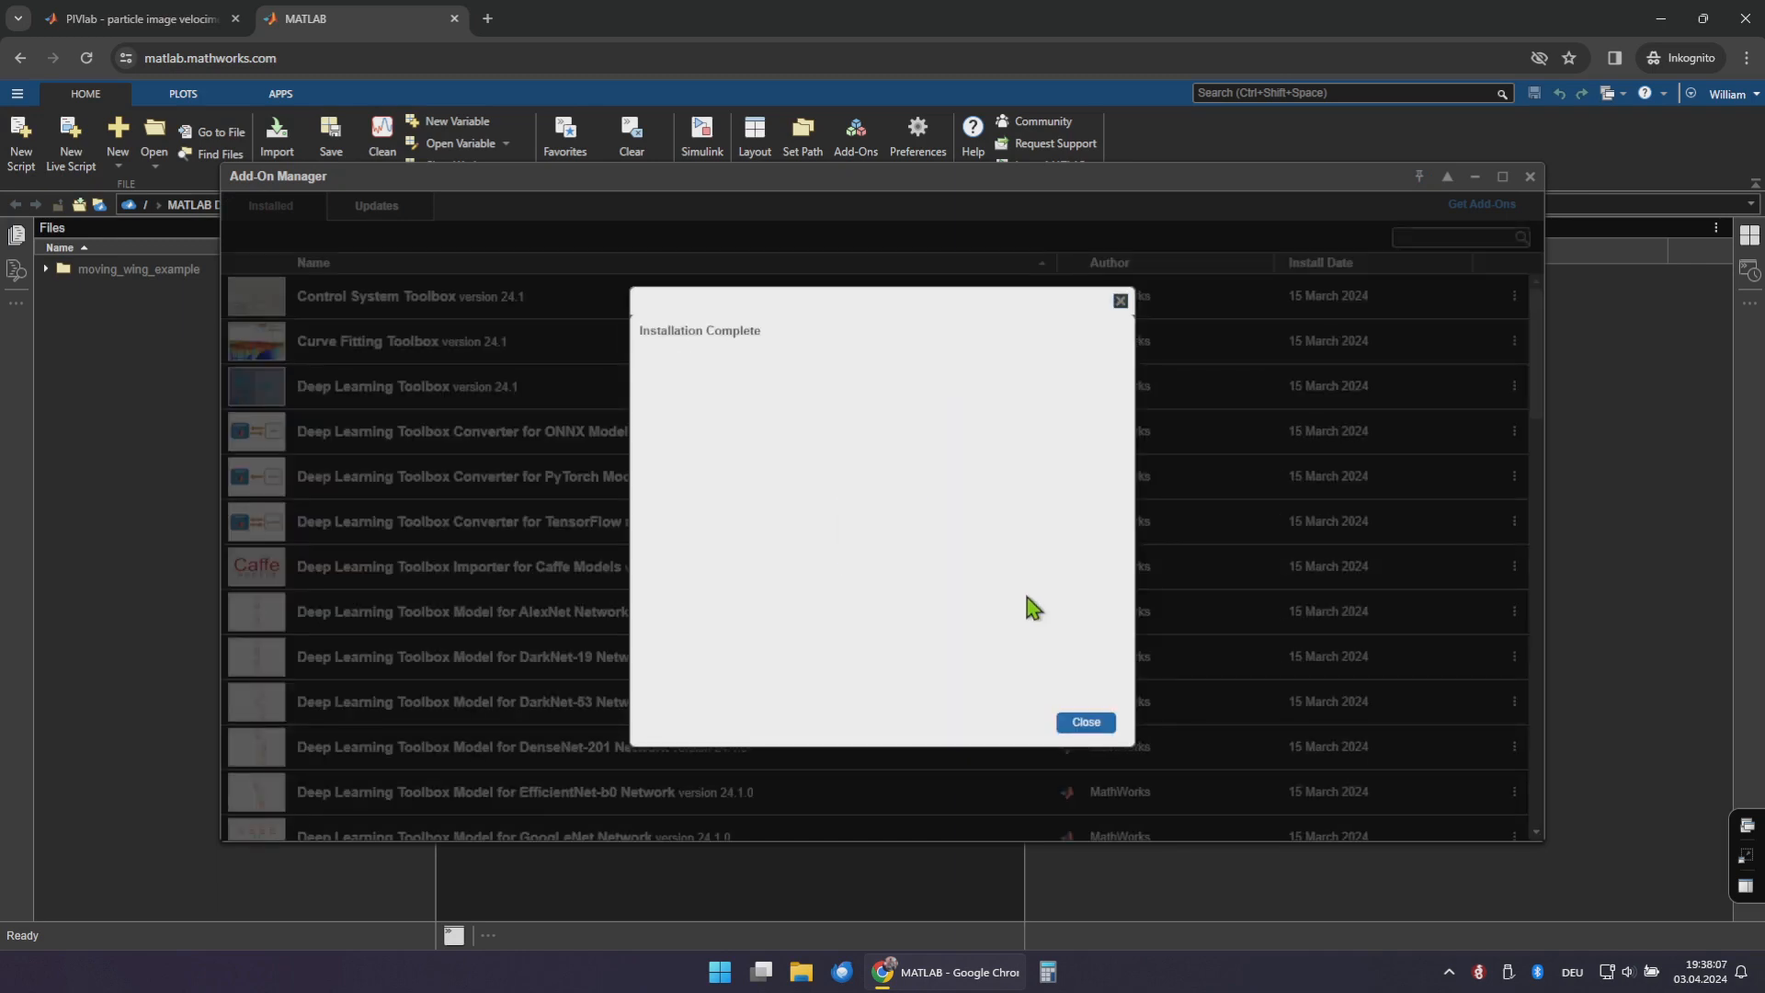
{"action": "left_click", "coordinate": [1084, 722]}
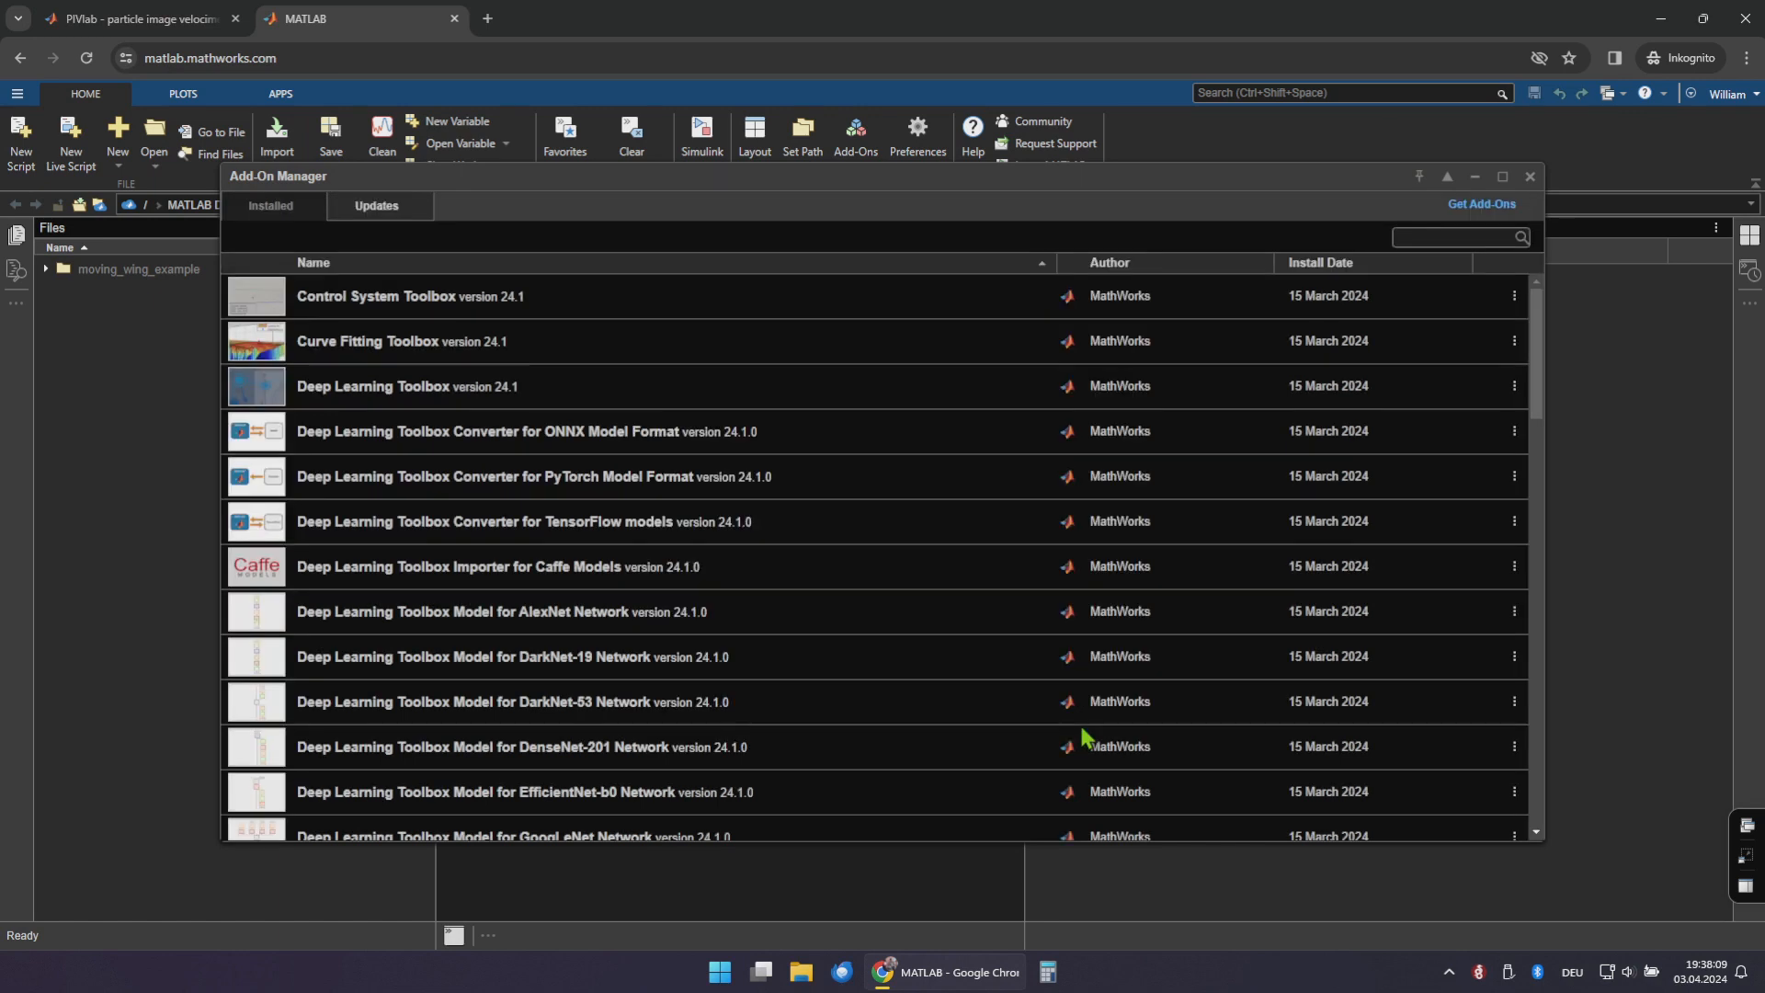
Confirm PIVlab and PIVlab_App 3.00 appear in the Add-On Manager, then close it
{"action": "scroll", "scroll_direction": "down", "scroll_amount": 3}
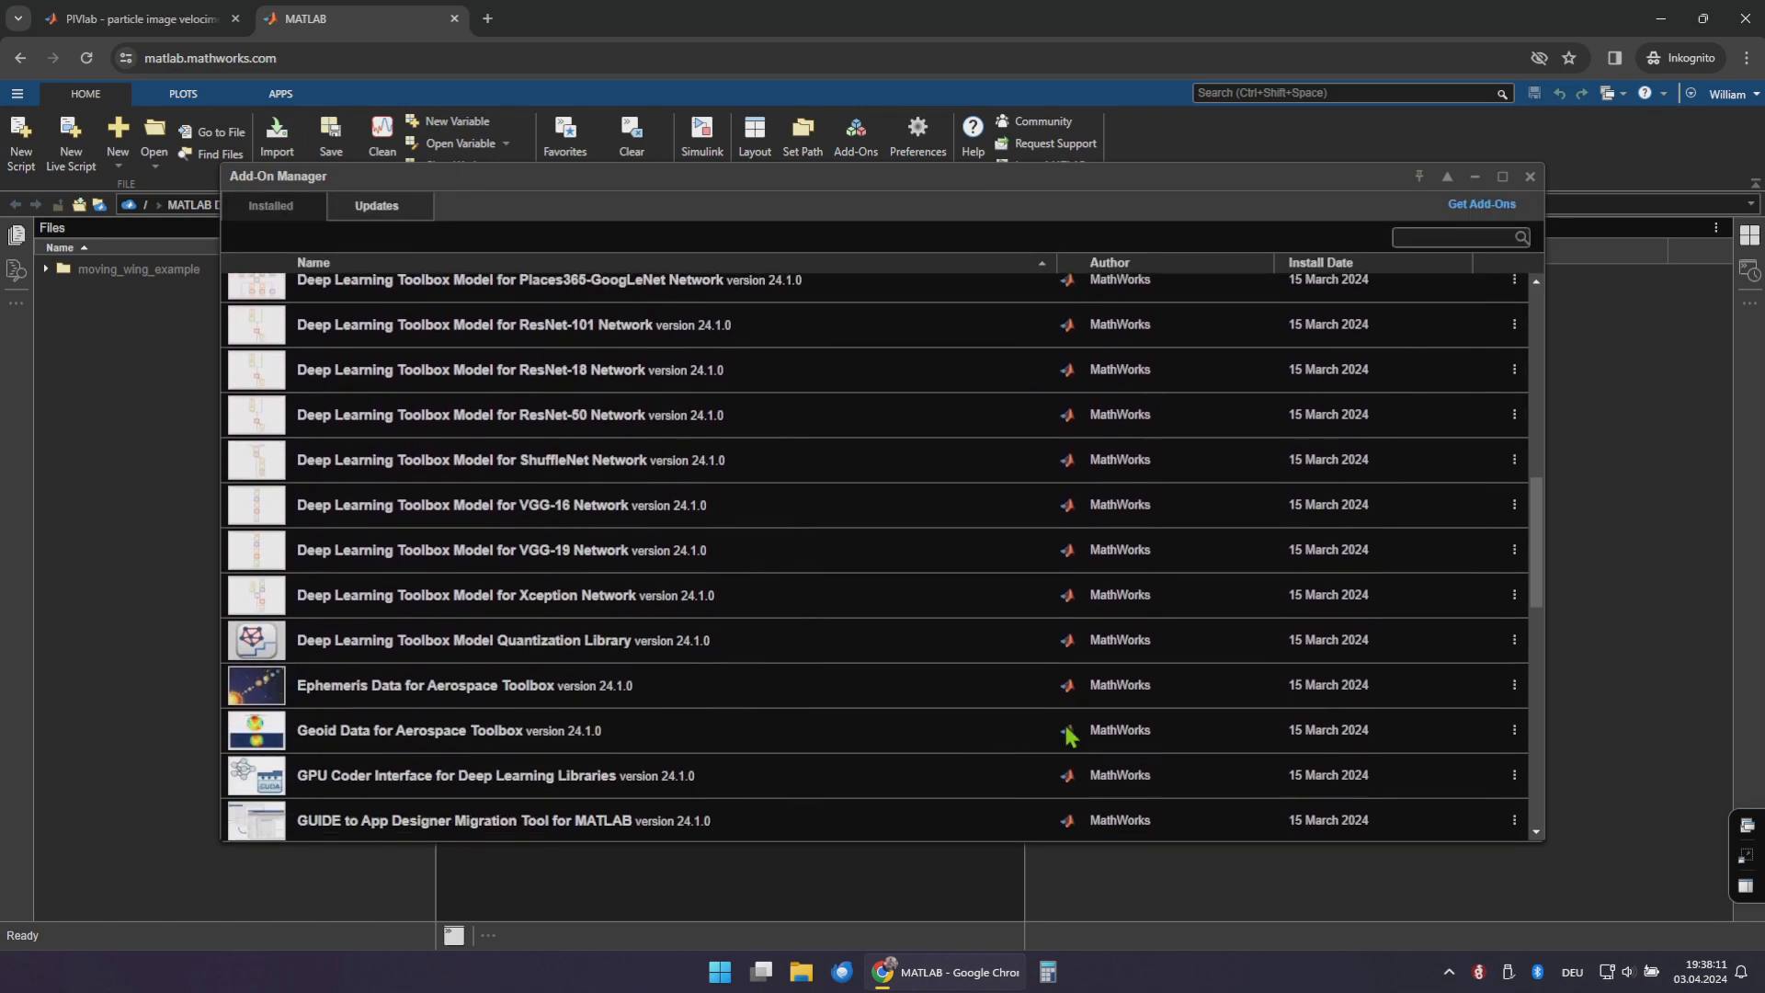
{"action": "scroll", "scroll_direction": "down", "scroll_amount": 3}
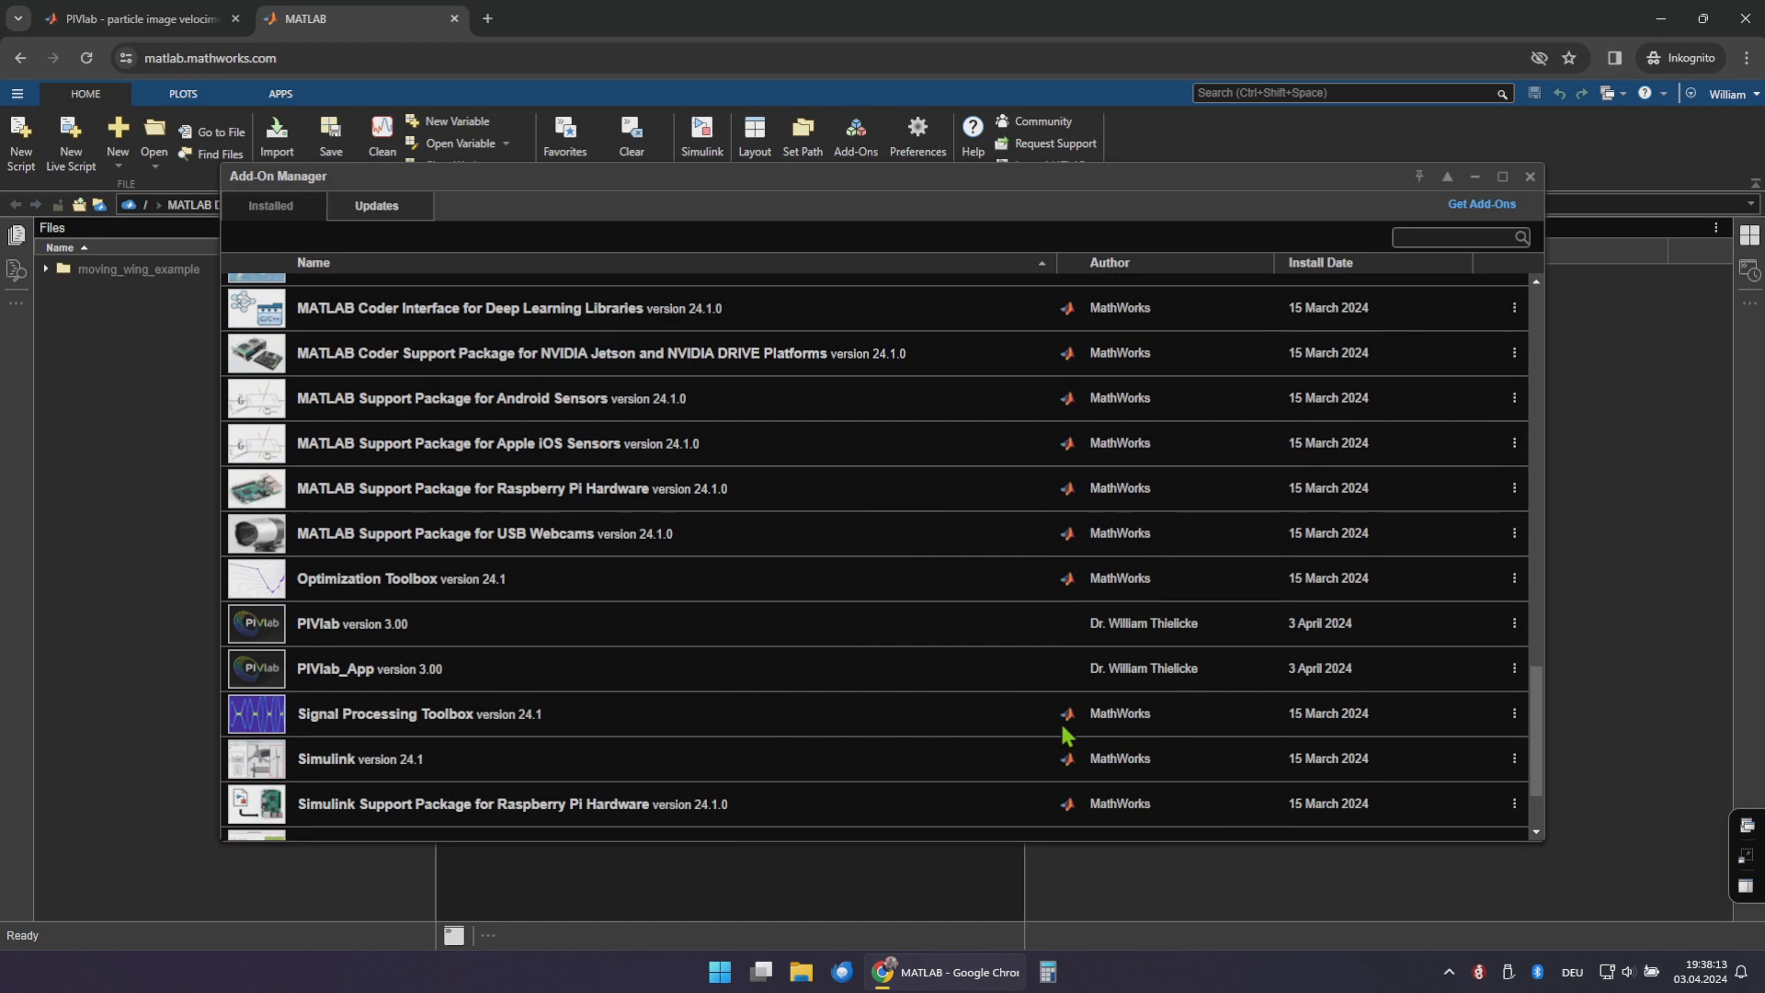
{"action": "scroll", "scroll_direction": "down", "scroll_amount": 3}
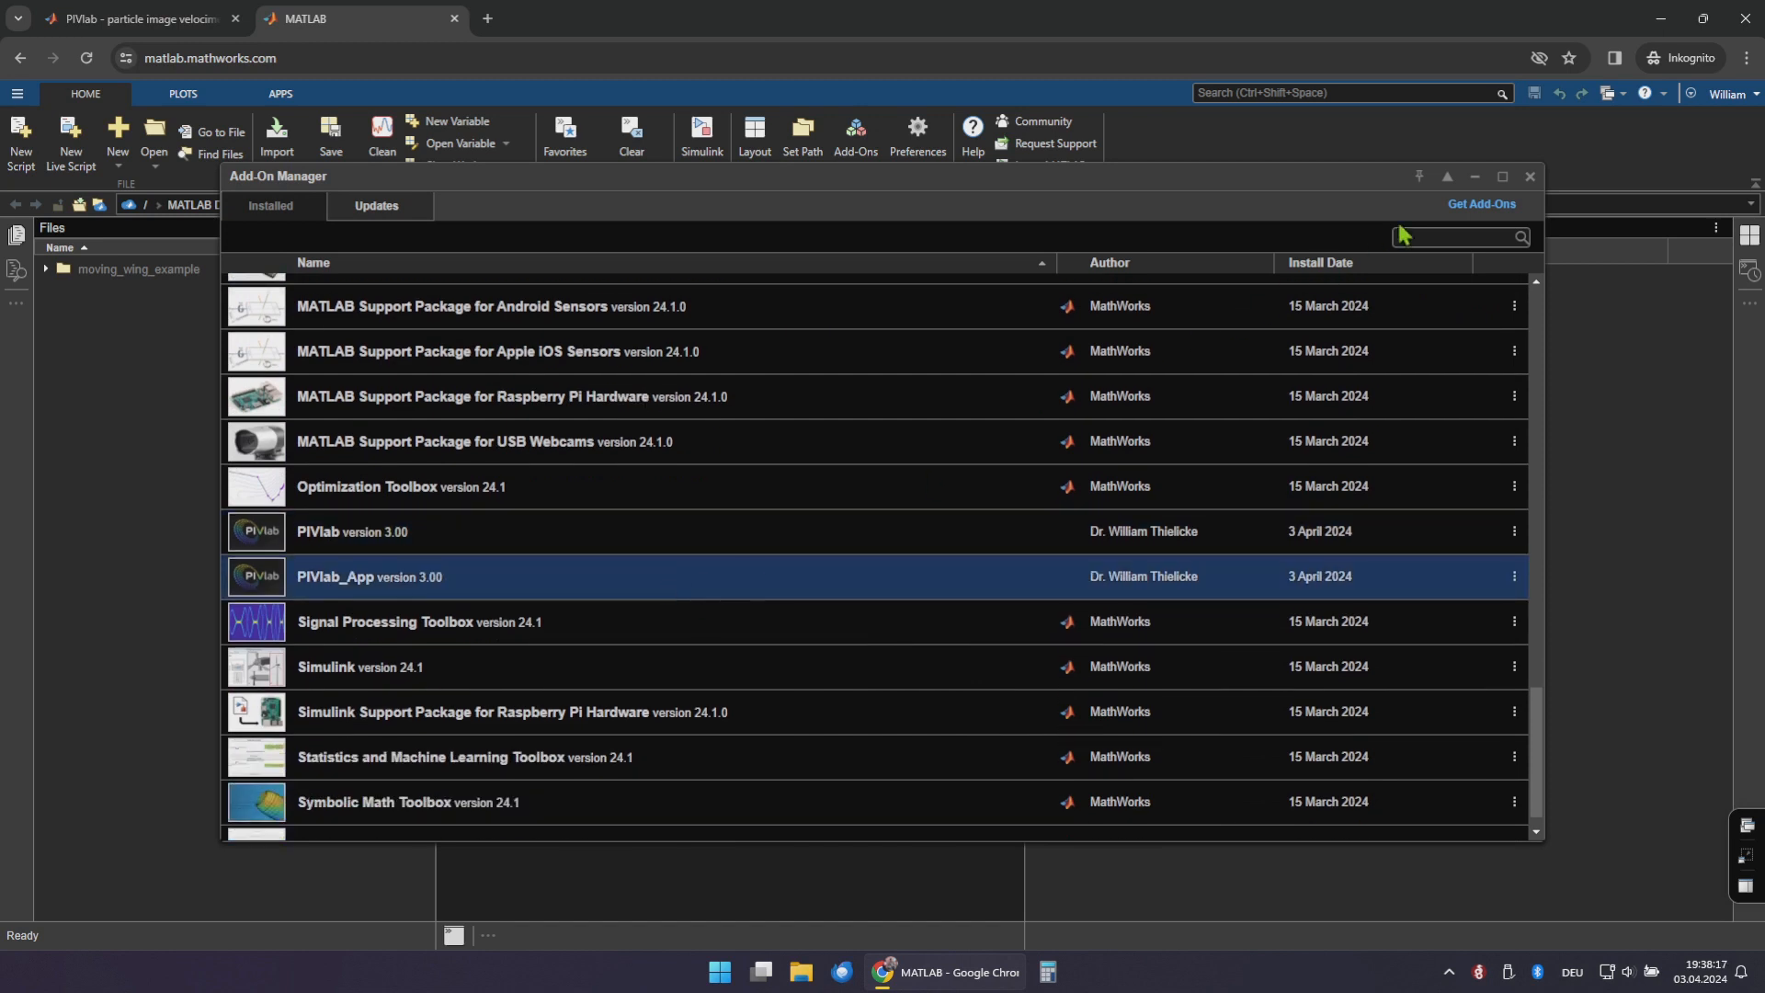
{"action": "left_click", "coordinate": [1529, 175]}
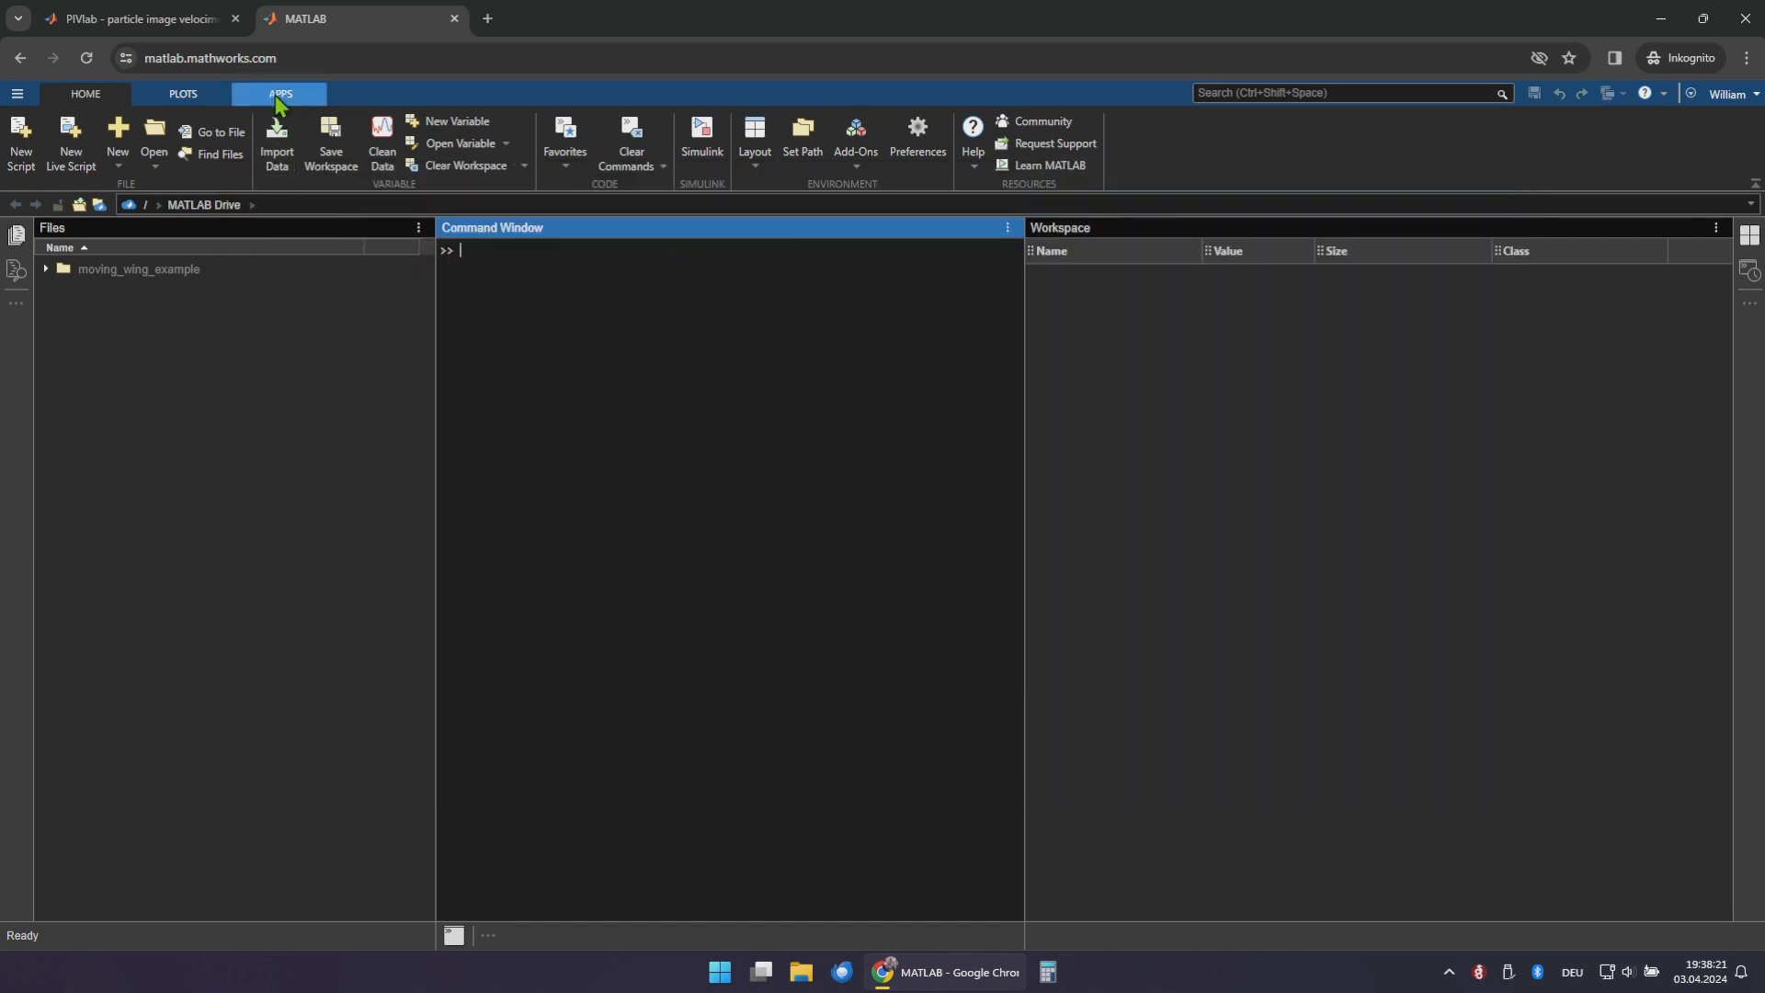
Launch PIVlab_App from the APPS tab and show PIVlab 3.00 full screen
{"action": "left_click", "coordinate": [279, 95]}
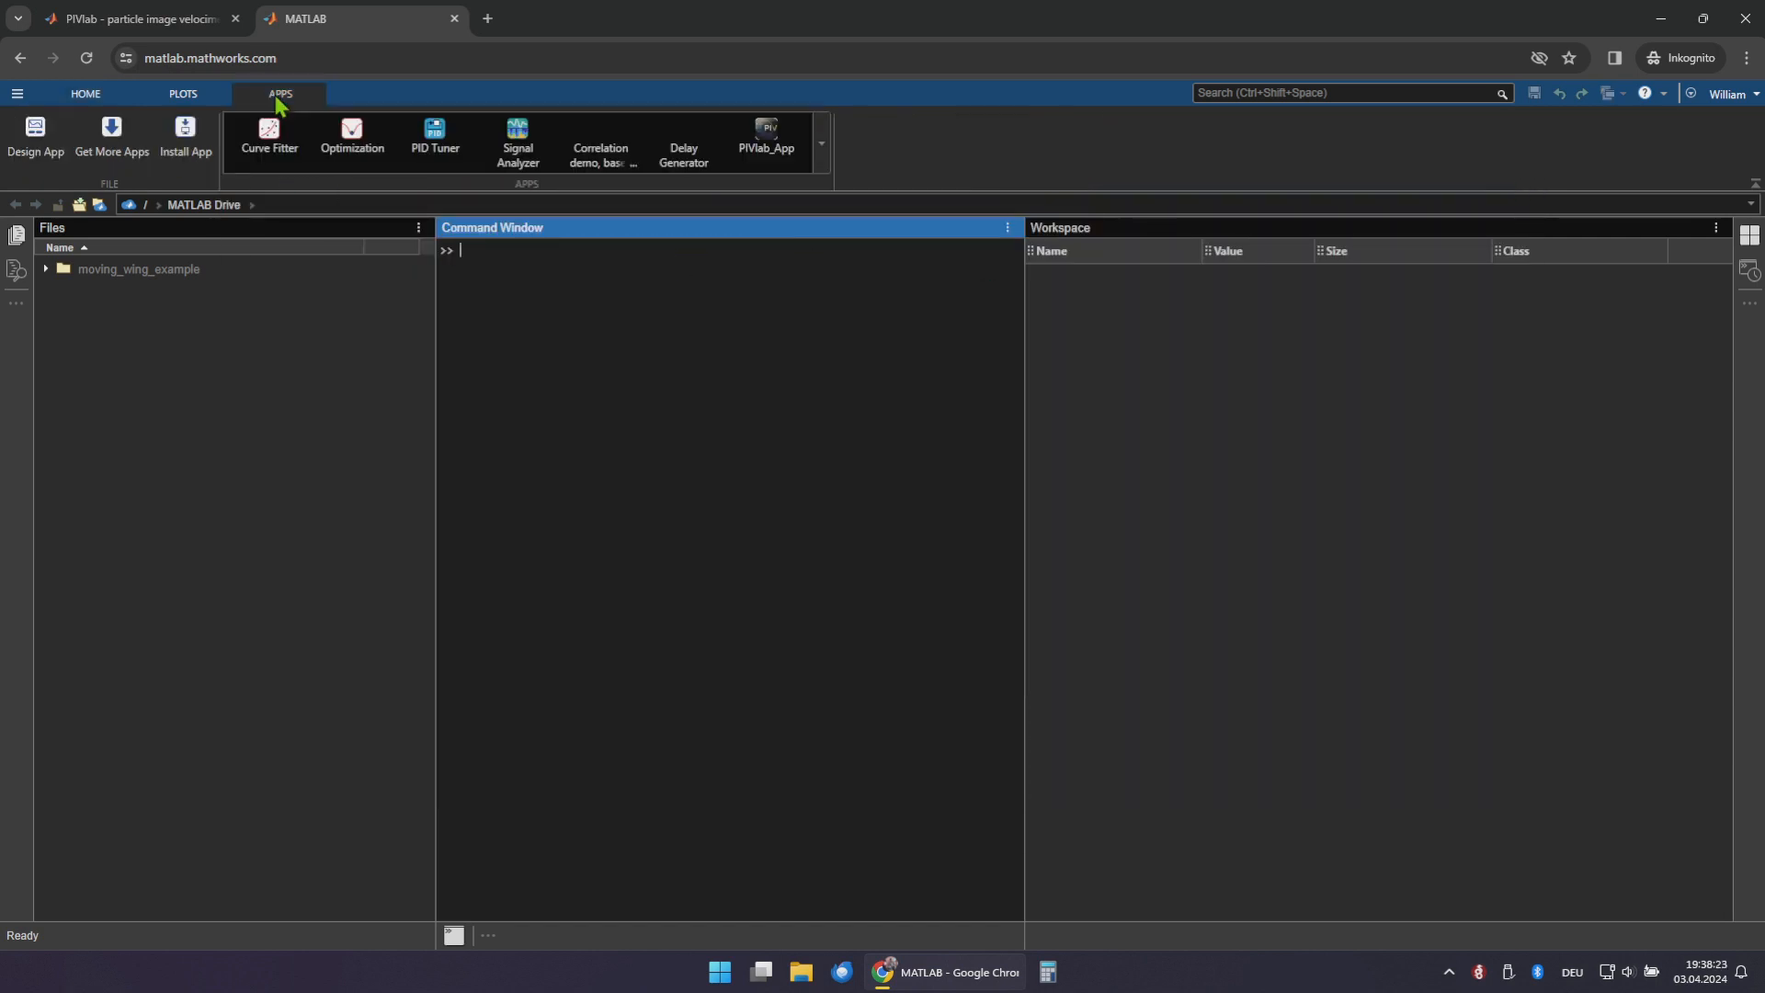
{"action": "mouse_move", "coordinate": [764, 141]}
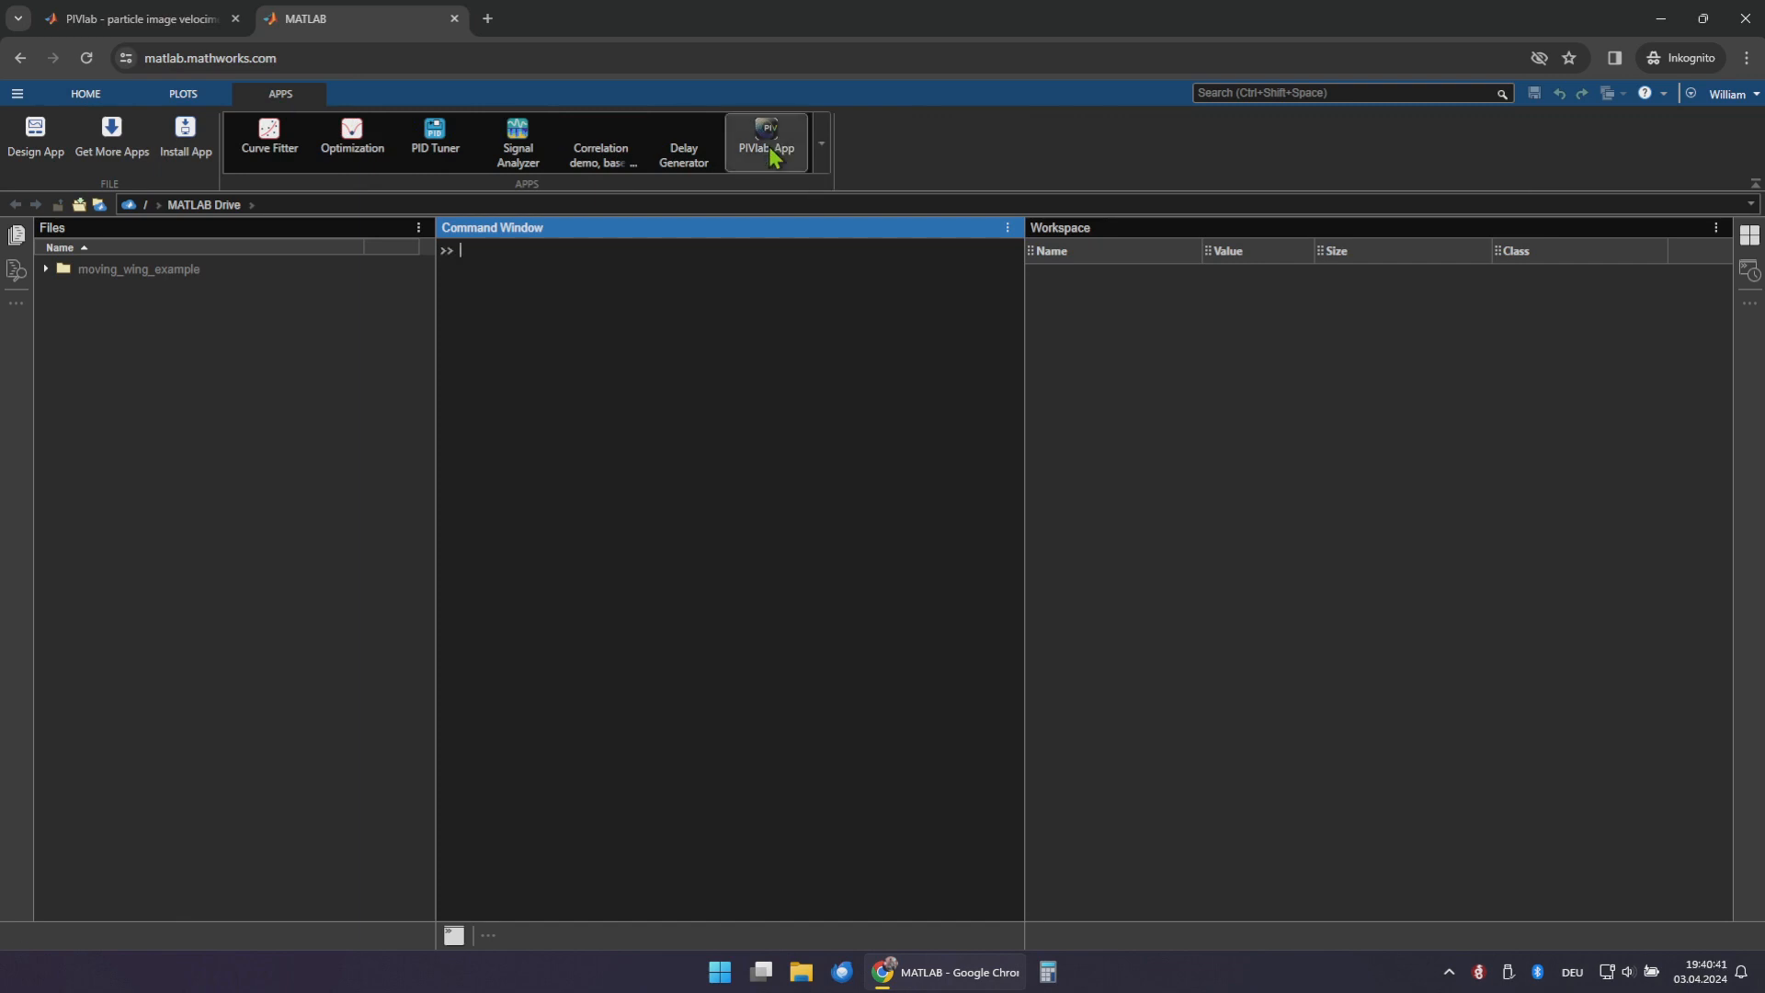
{"action": "left_click", "coordinate": [764, 136]}
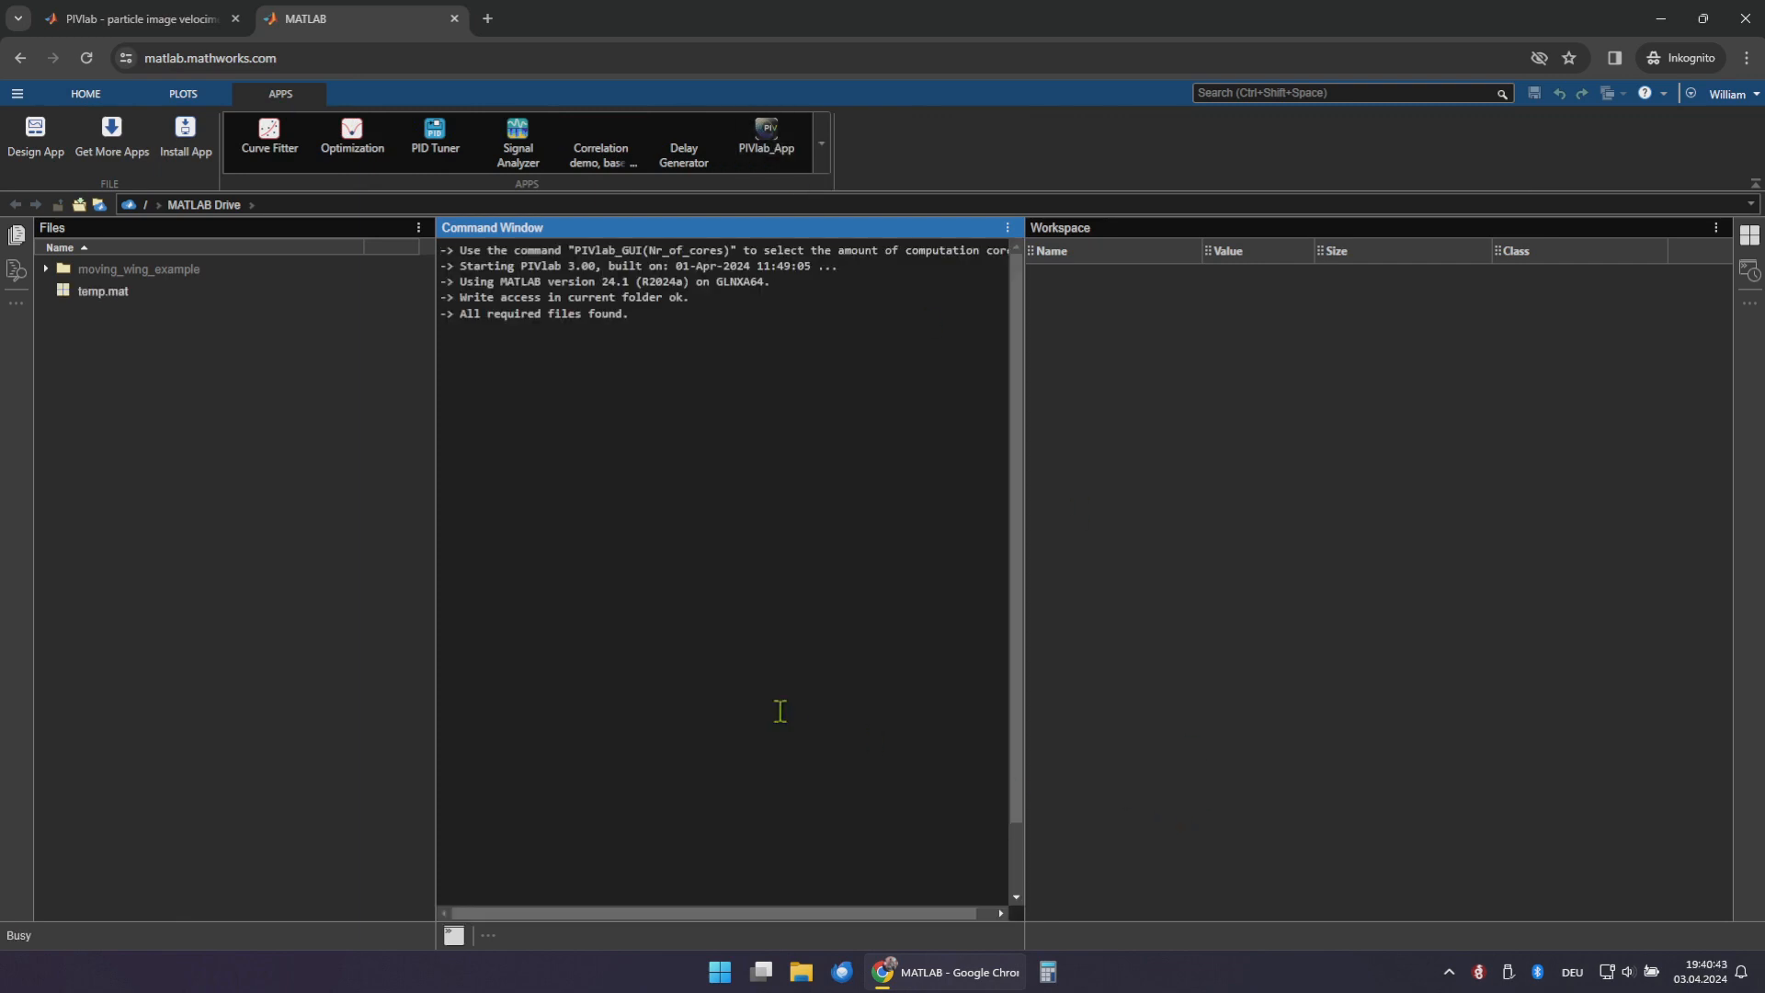
{"action": "left_click", "coordinate": [764, 135]}
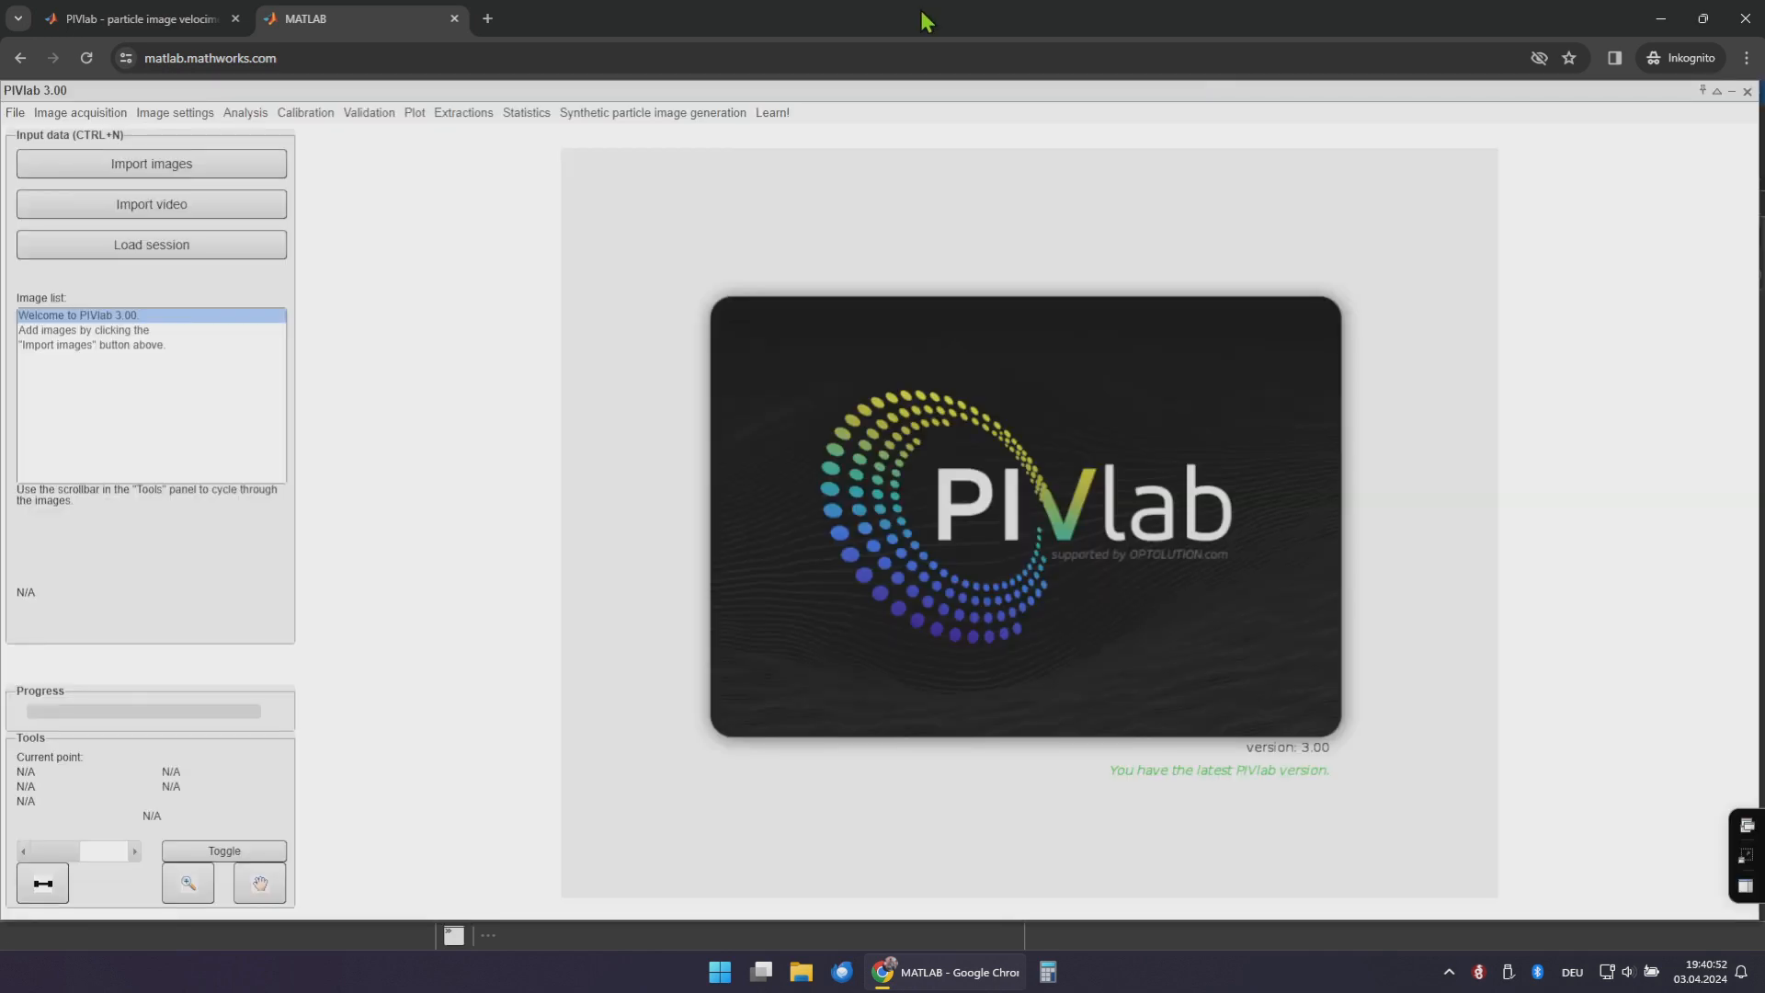
{"action": "key", "text": "F11"}
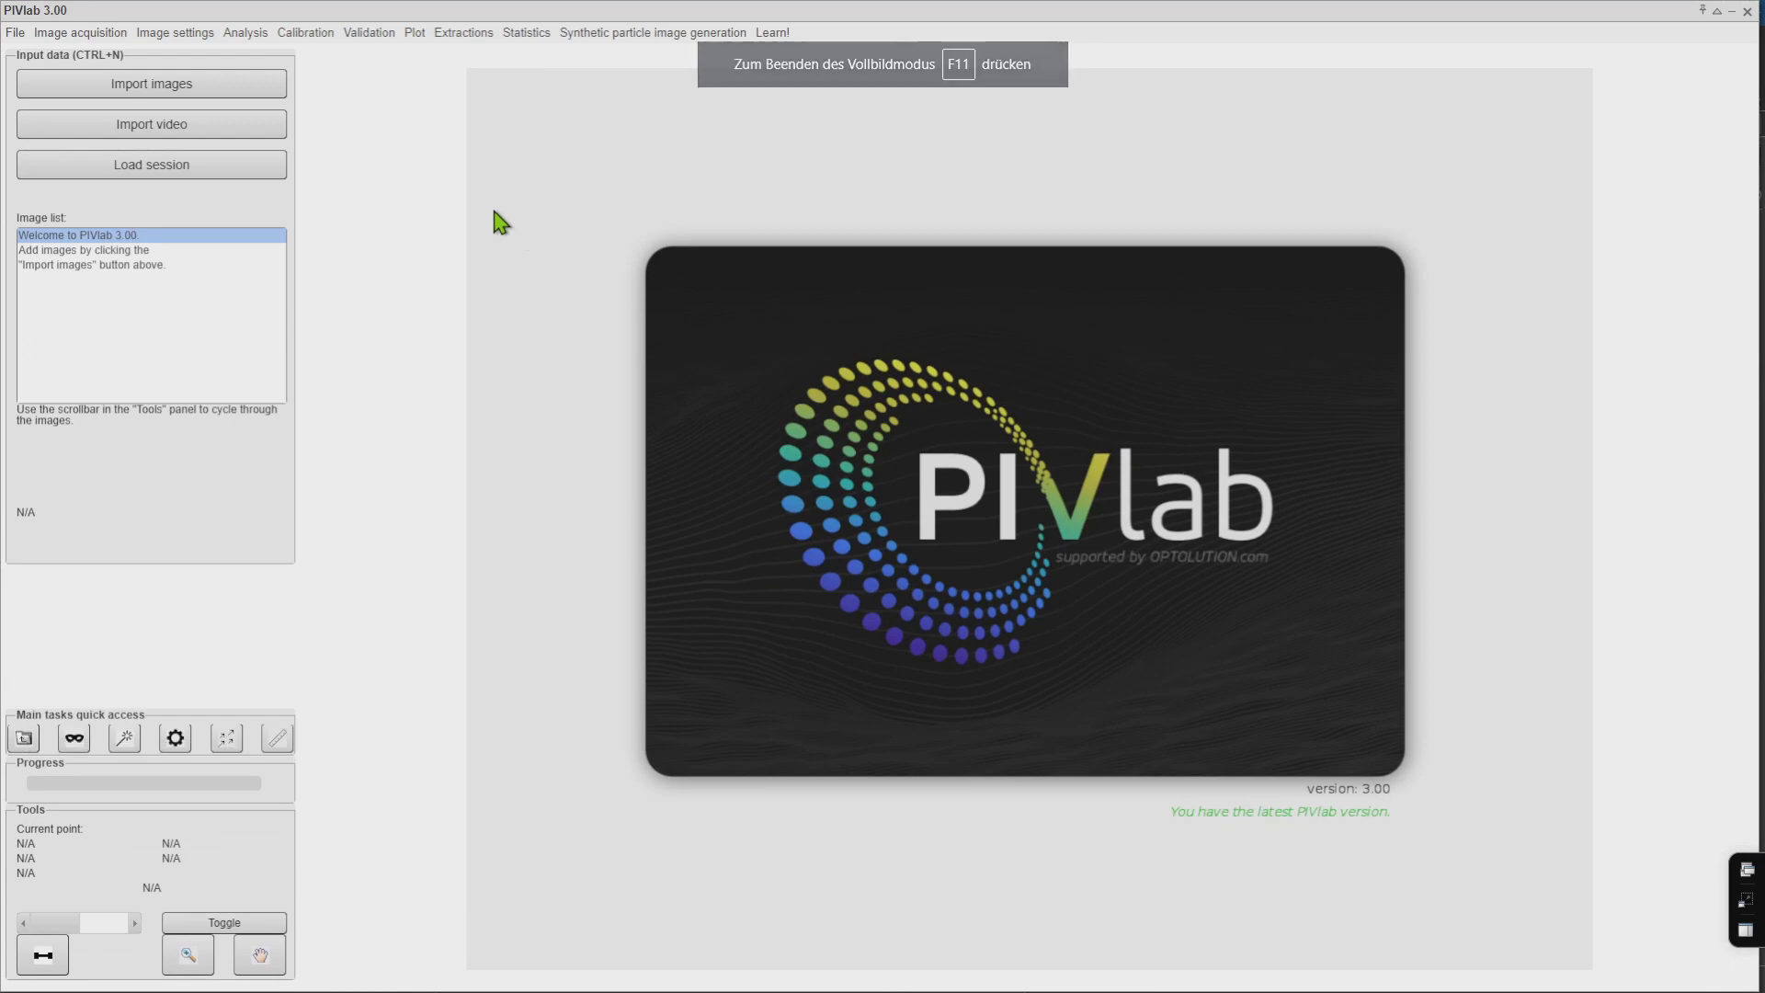
{"action": "mouse_move", "coordinate": [233, 92]}
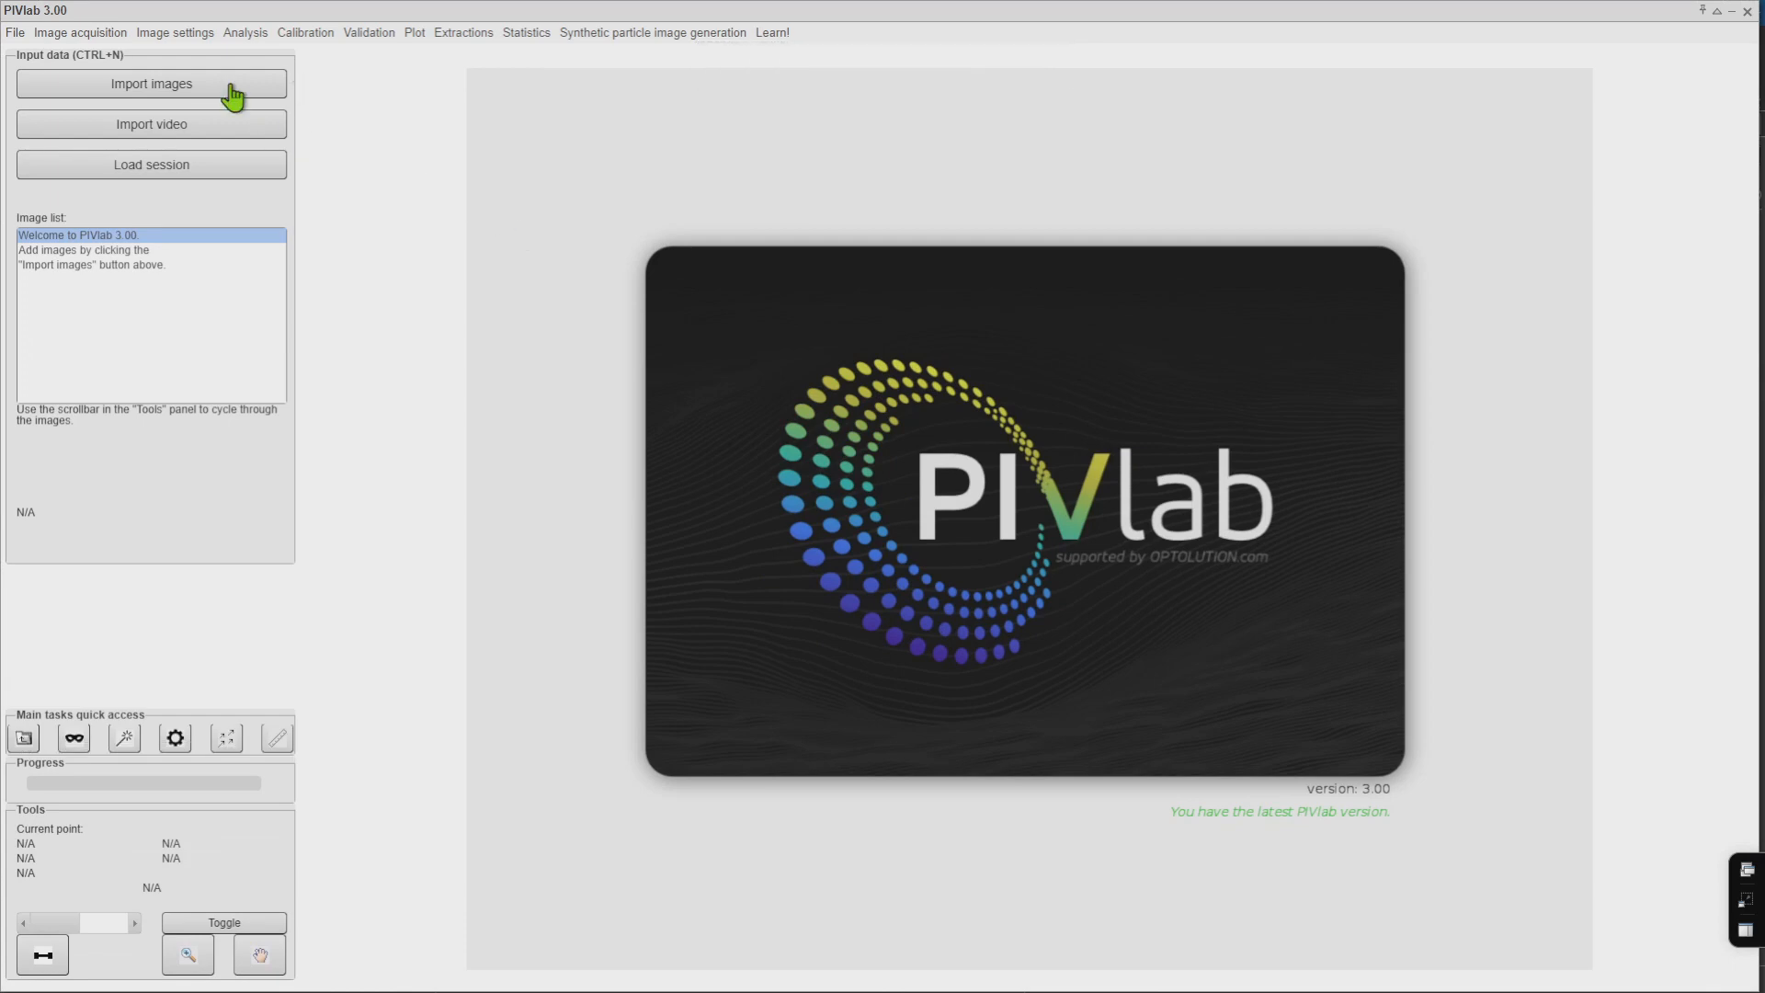
Import Jet_0001A through Jet_0010B as pairwise image pairs
{"action": "left_click", "coordinate": [150, 83]}
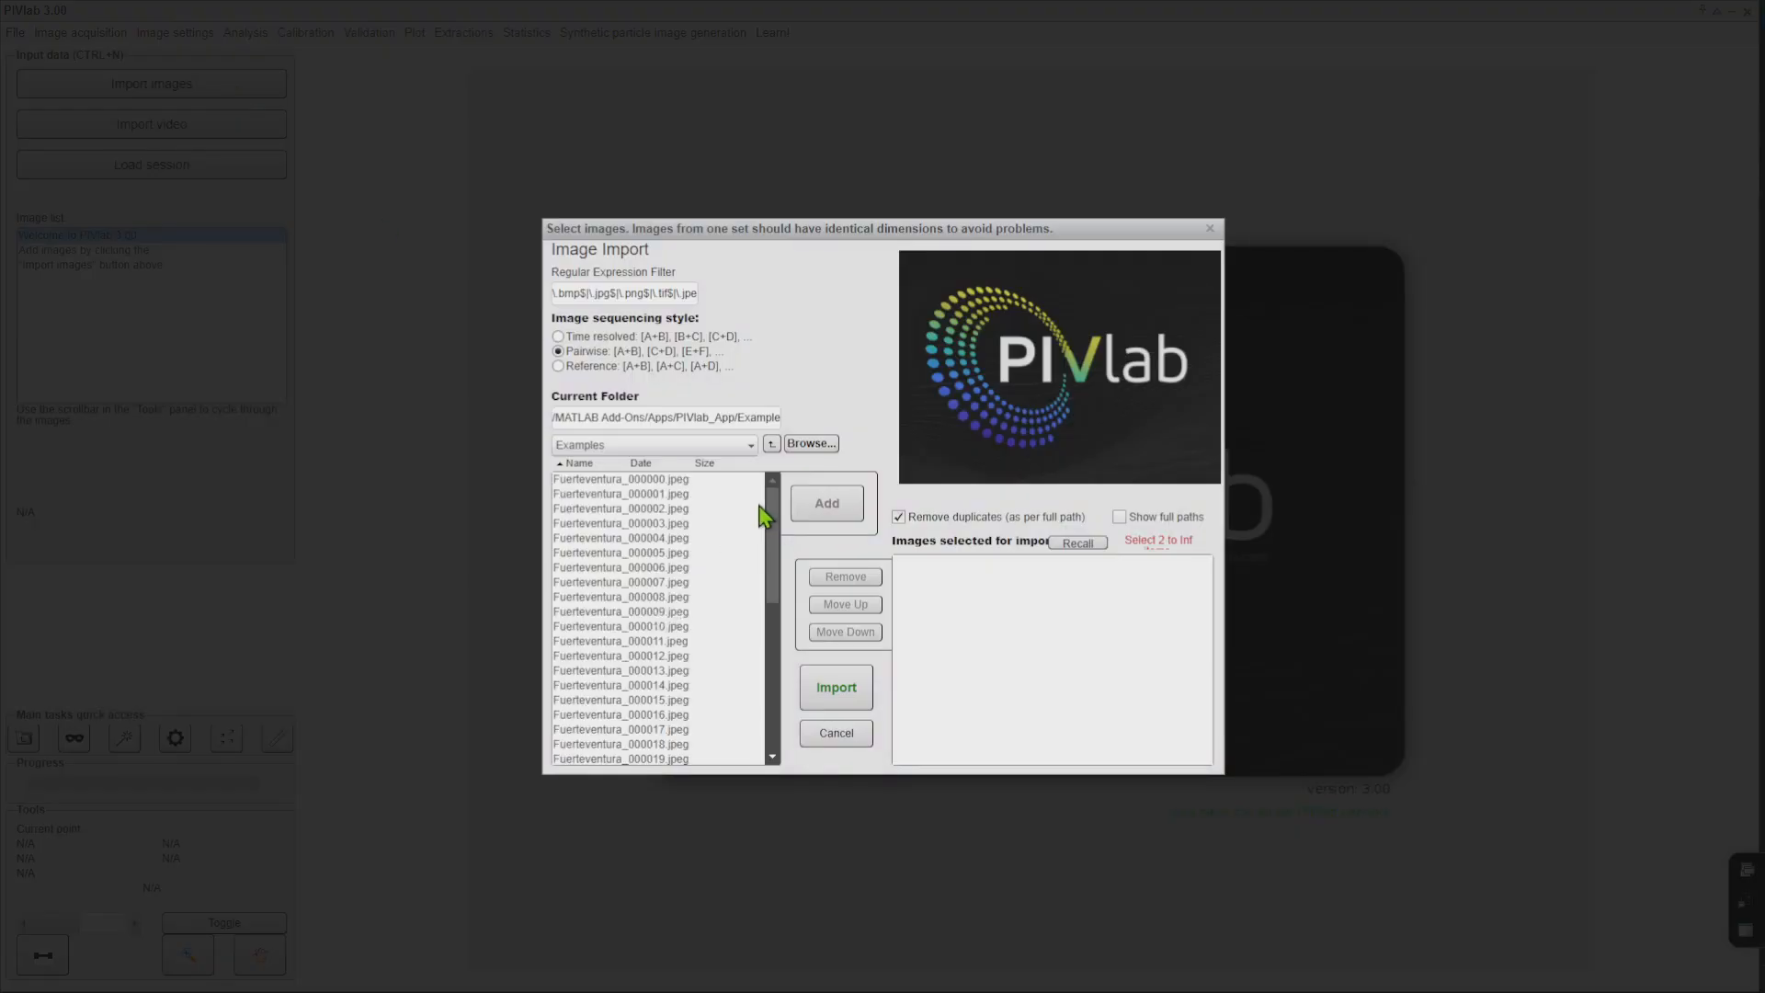
{"action": "left_click", "coordinate": [587, 620]}
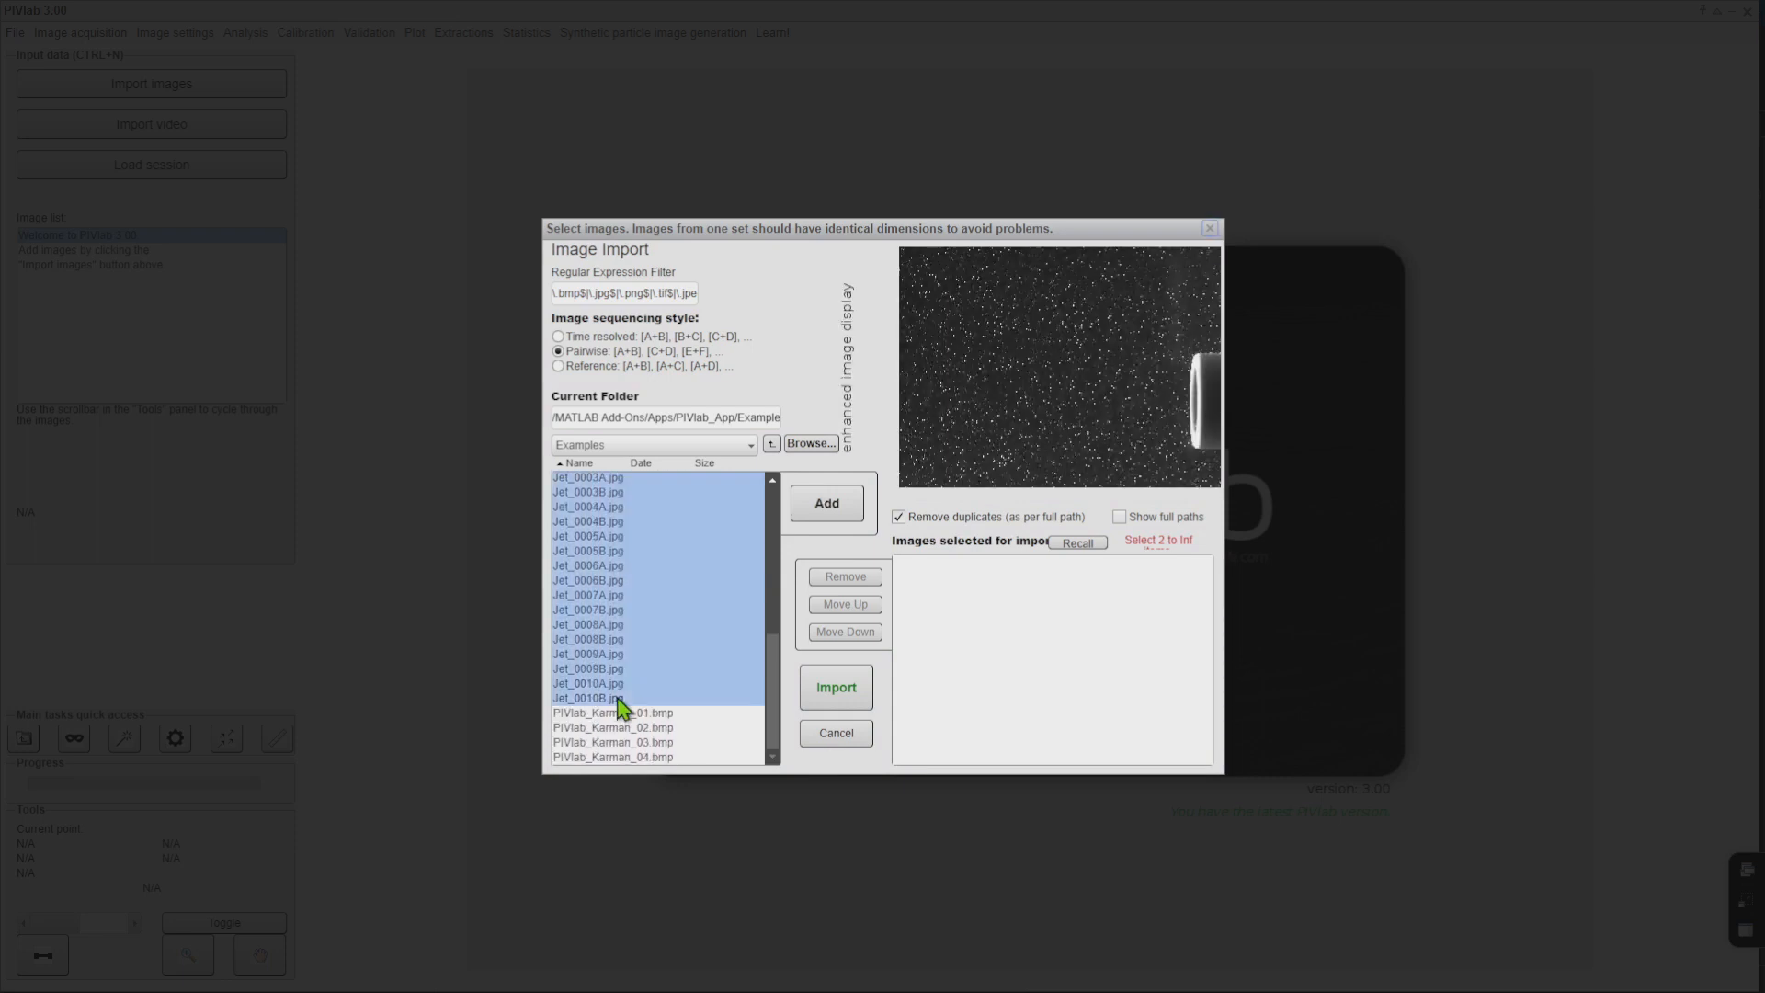
{"action": "mouse_move", "coordinate": [520, 331]}
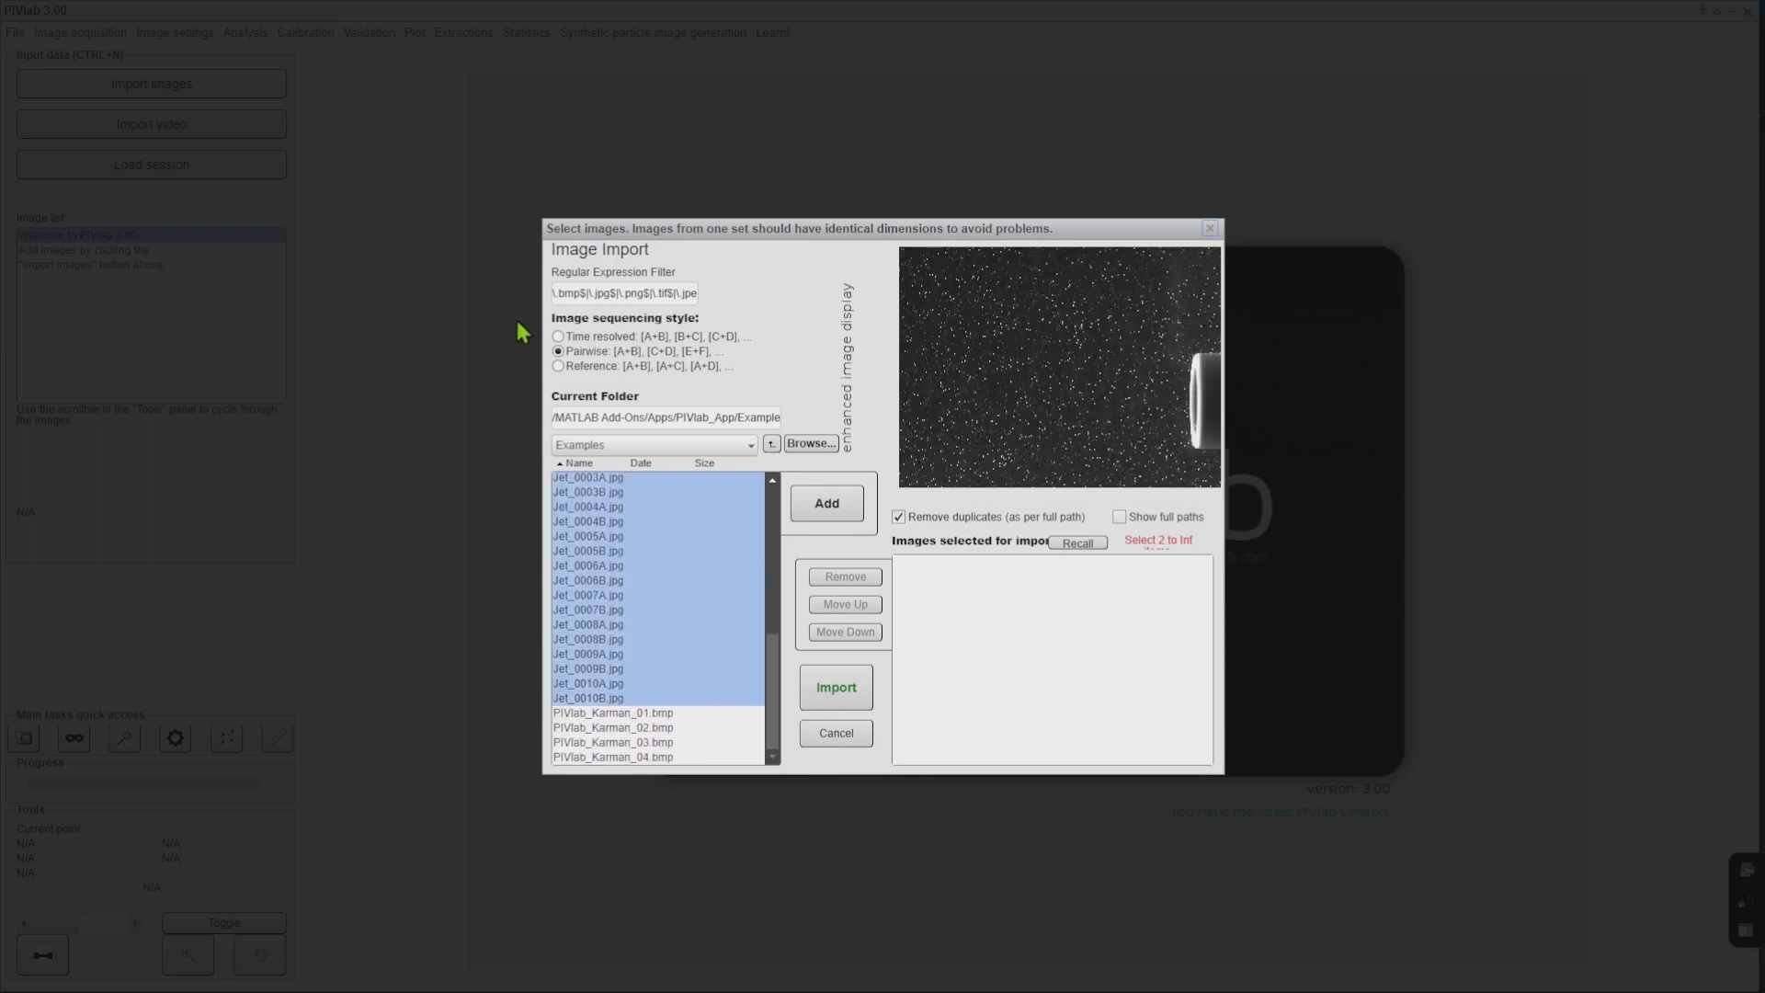
{"action": "left_click", "coordinate": [836, 687]}
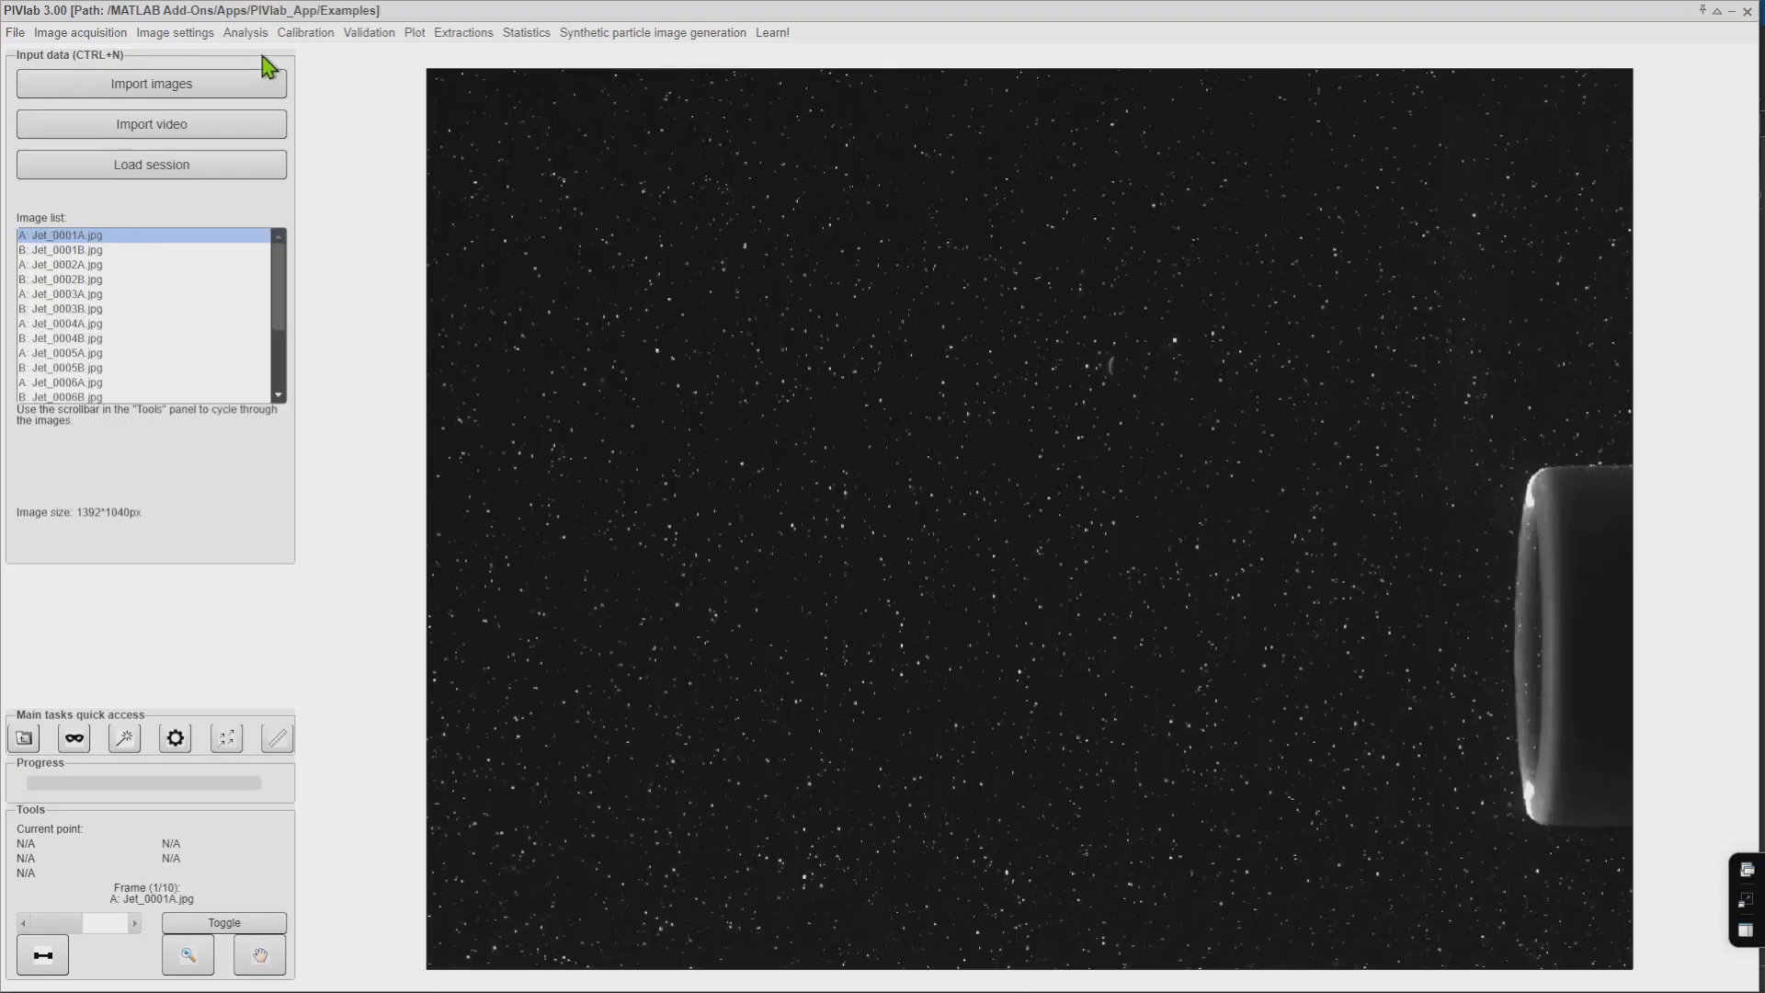
{"action": "mouse_move", "coordinate": [225, 84]}
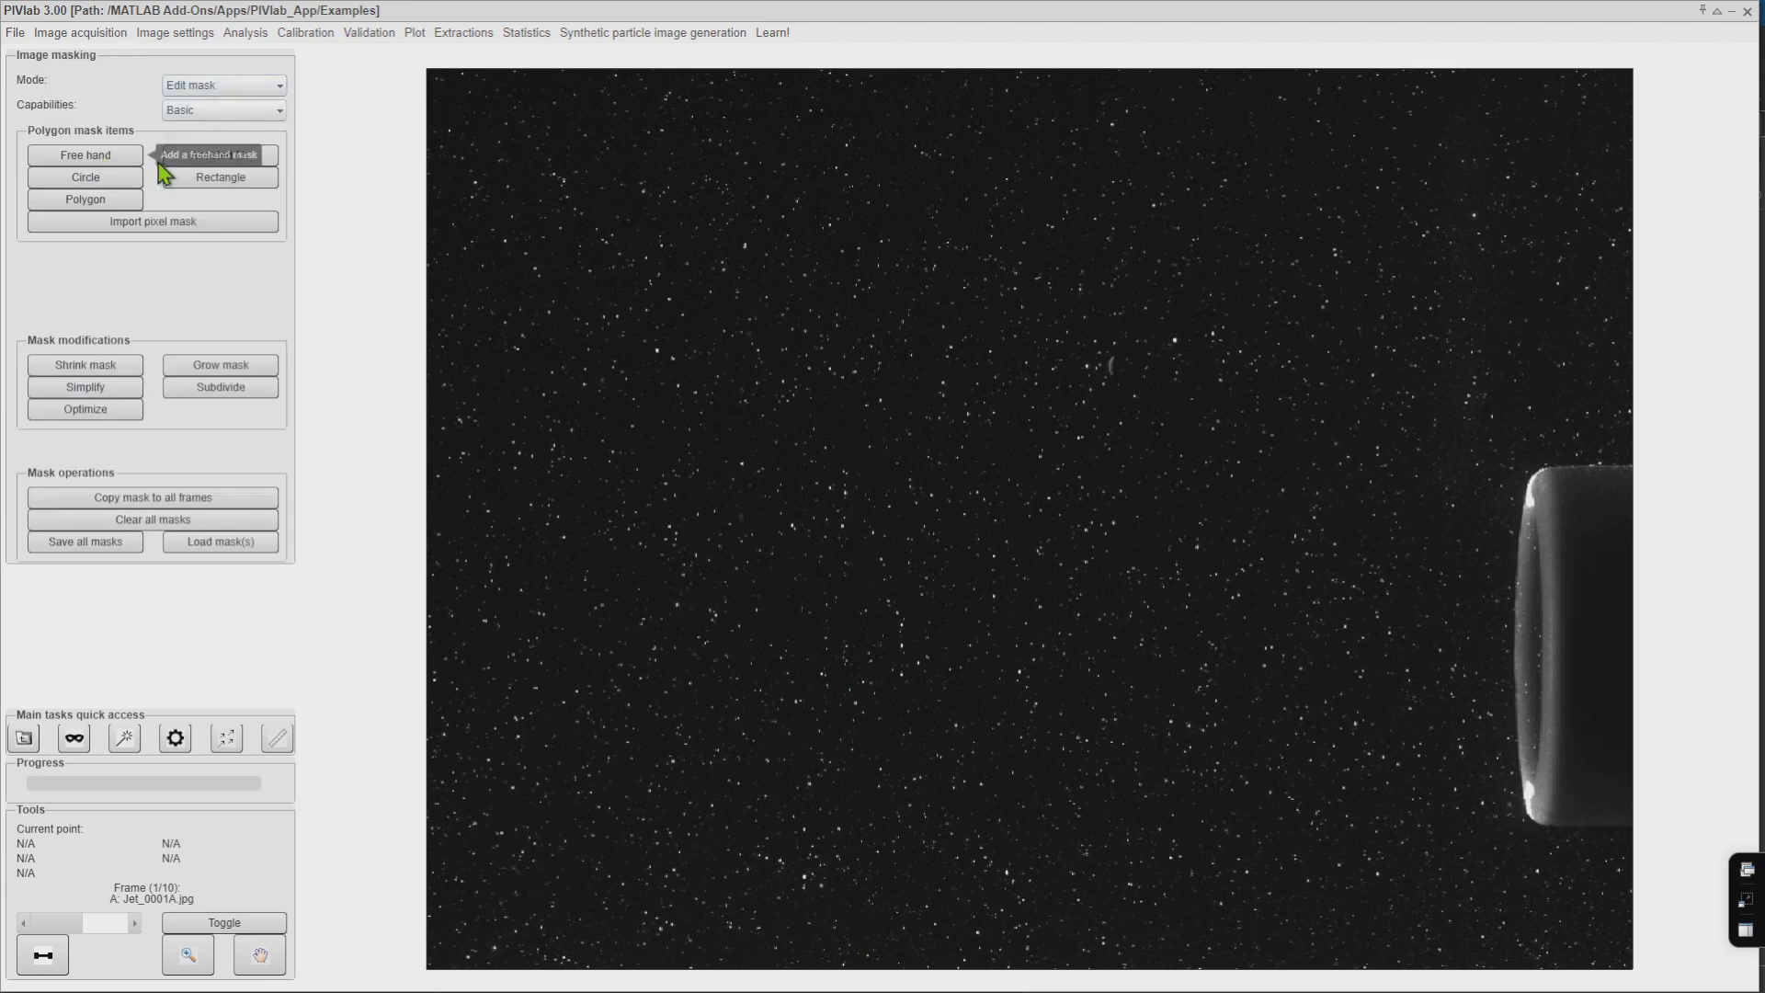
{"action": "mouse_move", "coordinate": [1588, 465]}
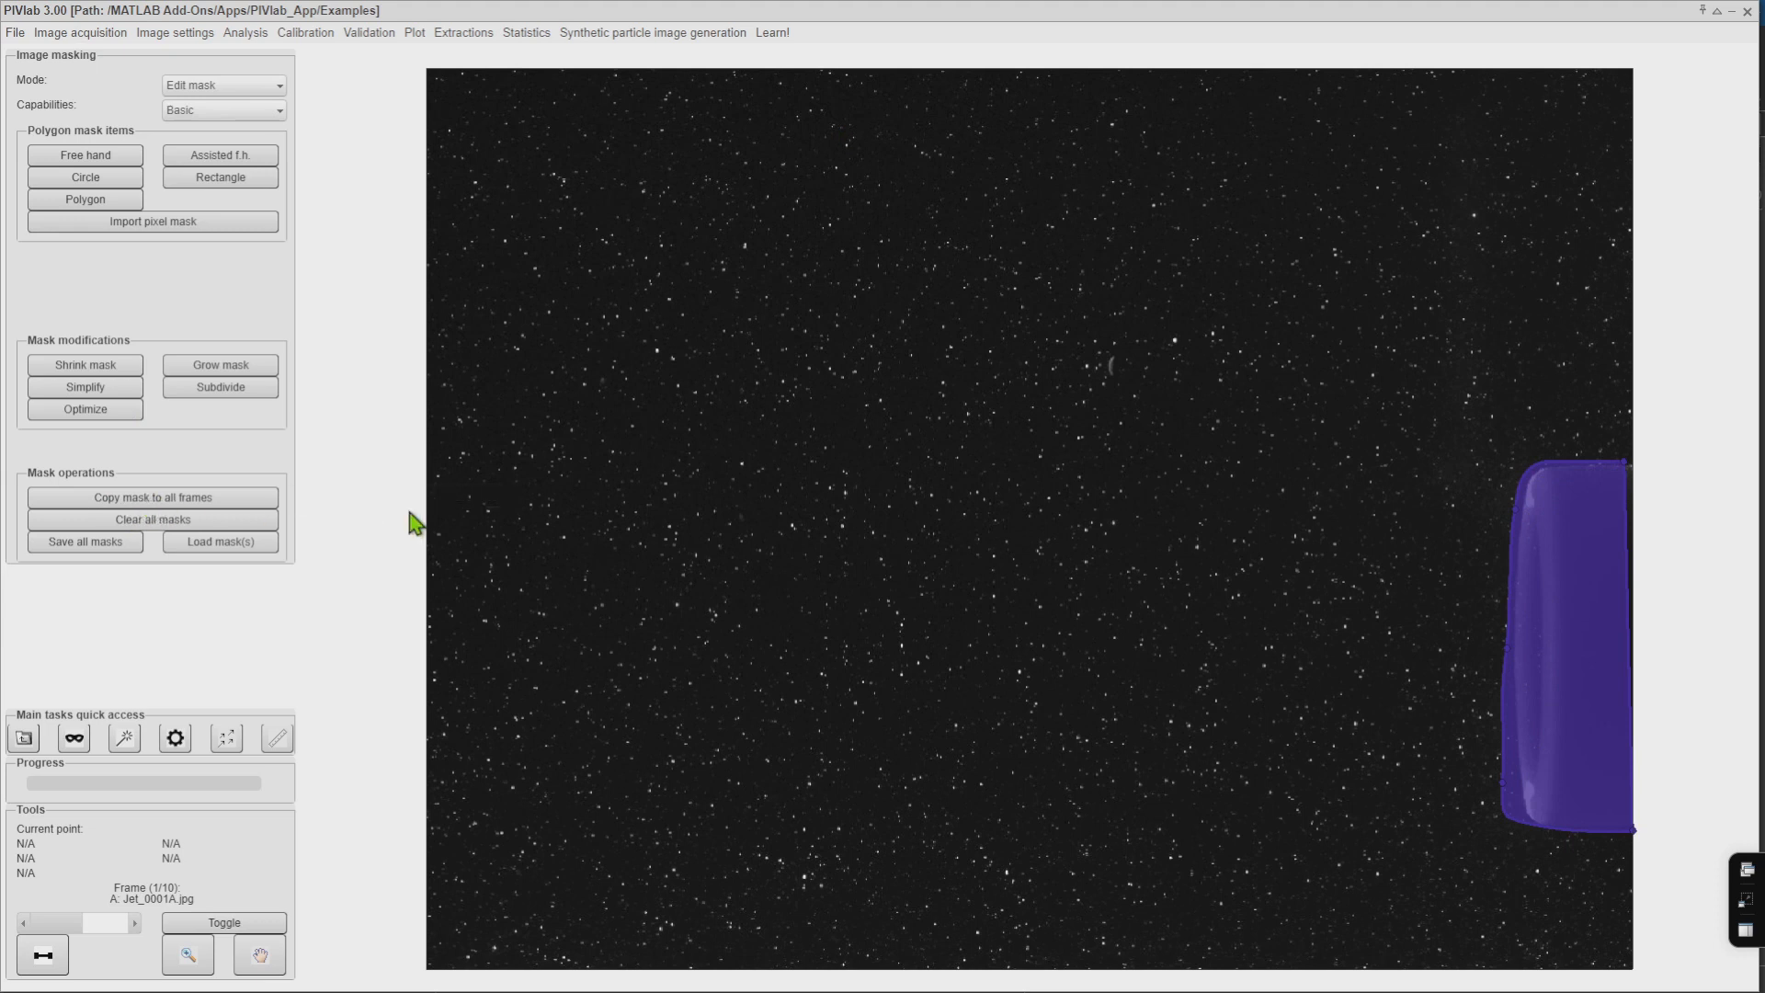
Open the Analysis menu with the nozzle mask in place
{"action": "left_click", "coordinate": [245, 31]}
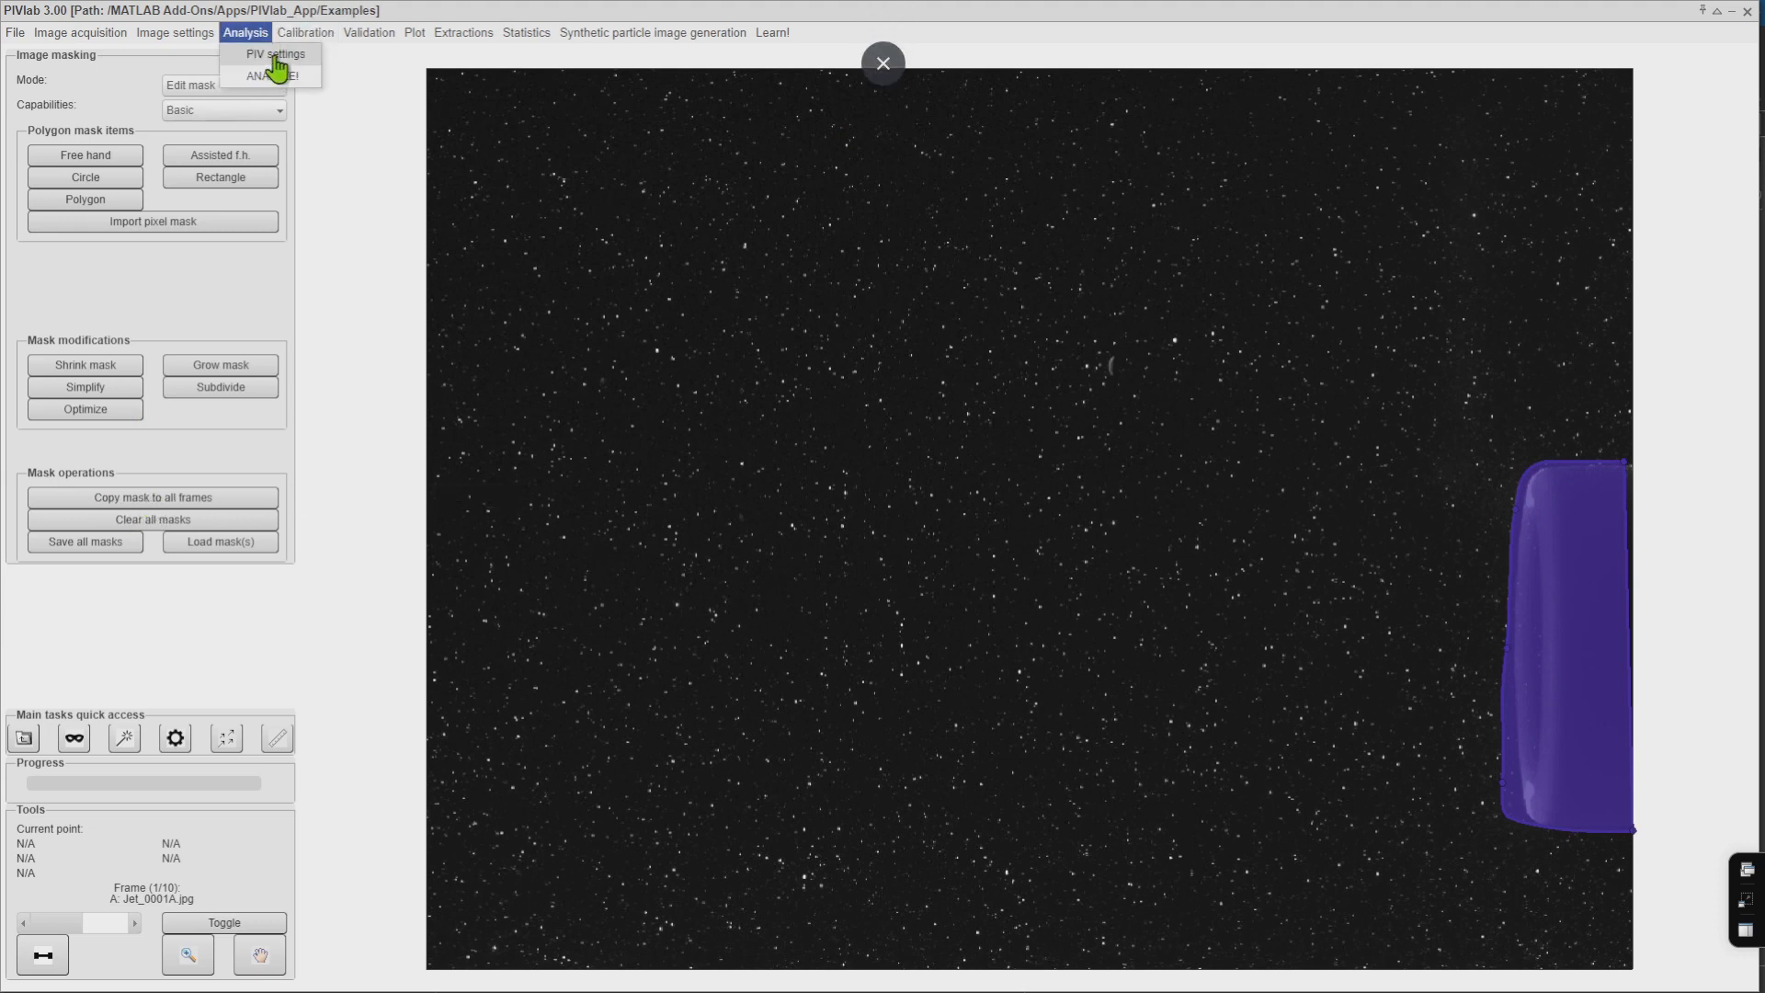
Configure four PIV passes with interrogation areas 128, 64, 32 and 24 px
{"action": "left_click", "coordinate": [274, 54]}
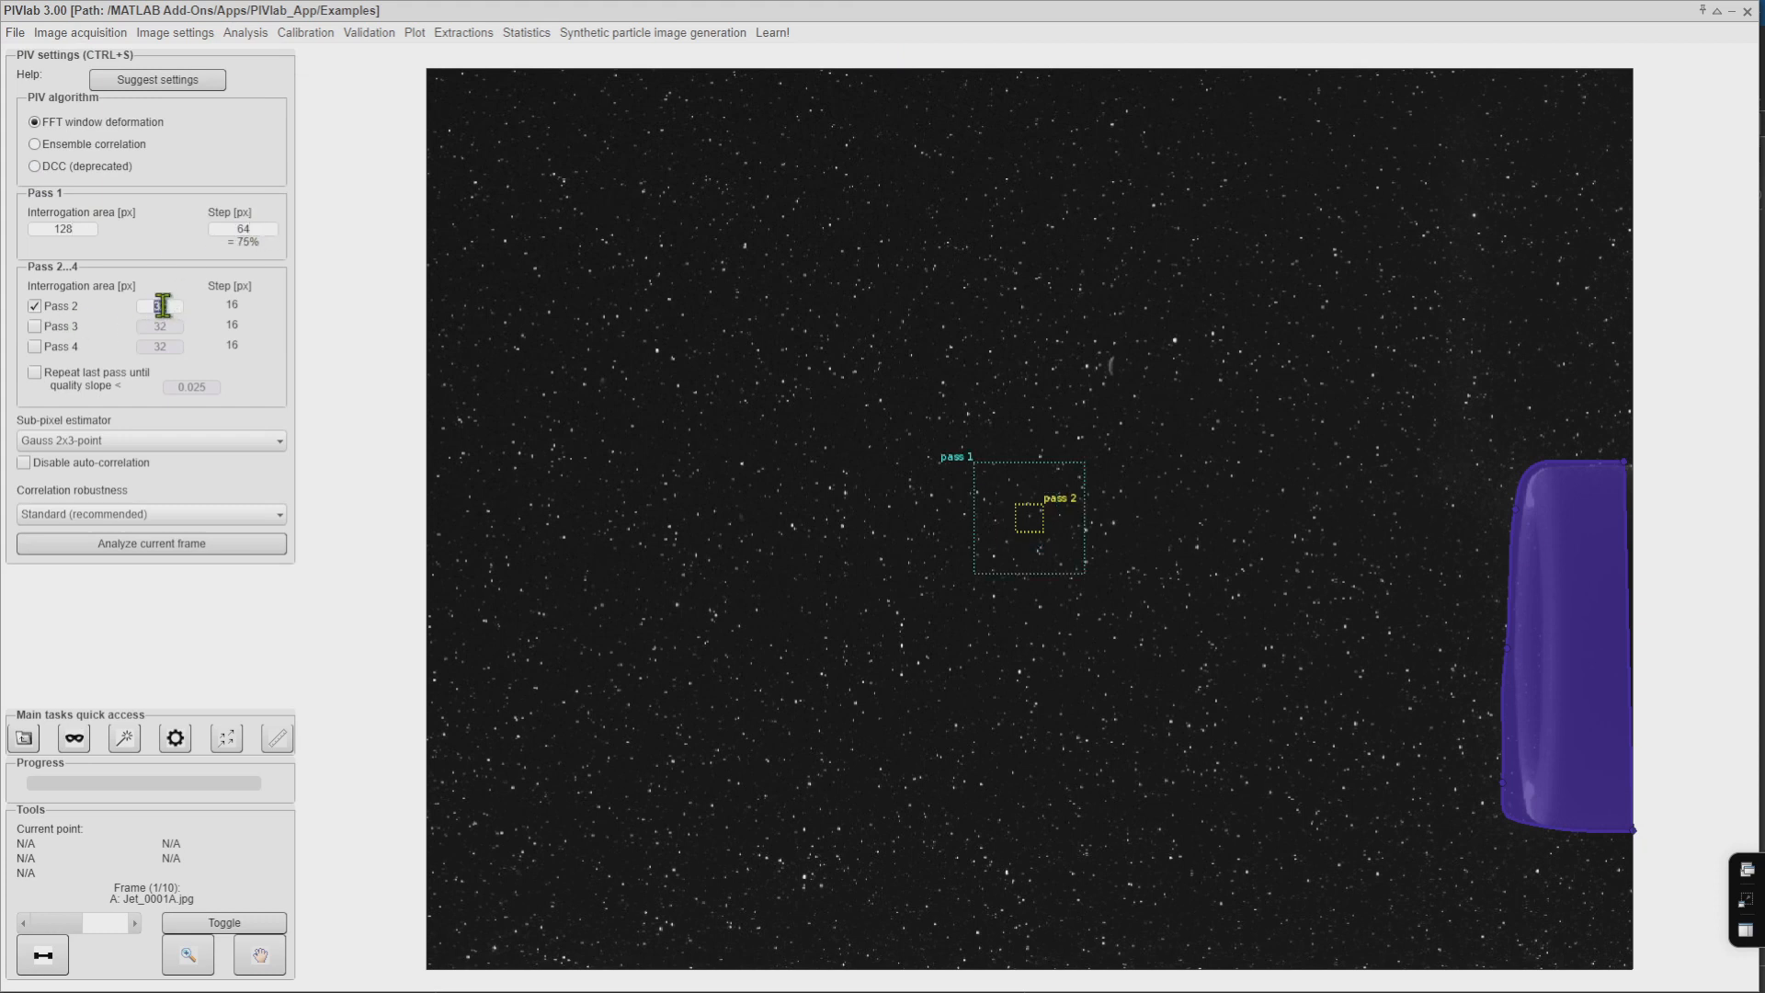
{"action": "left_click", "coordinate": [35, 326]}
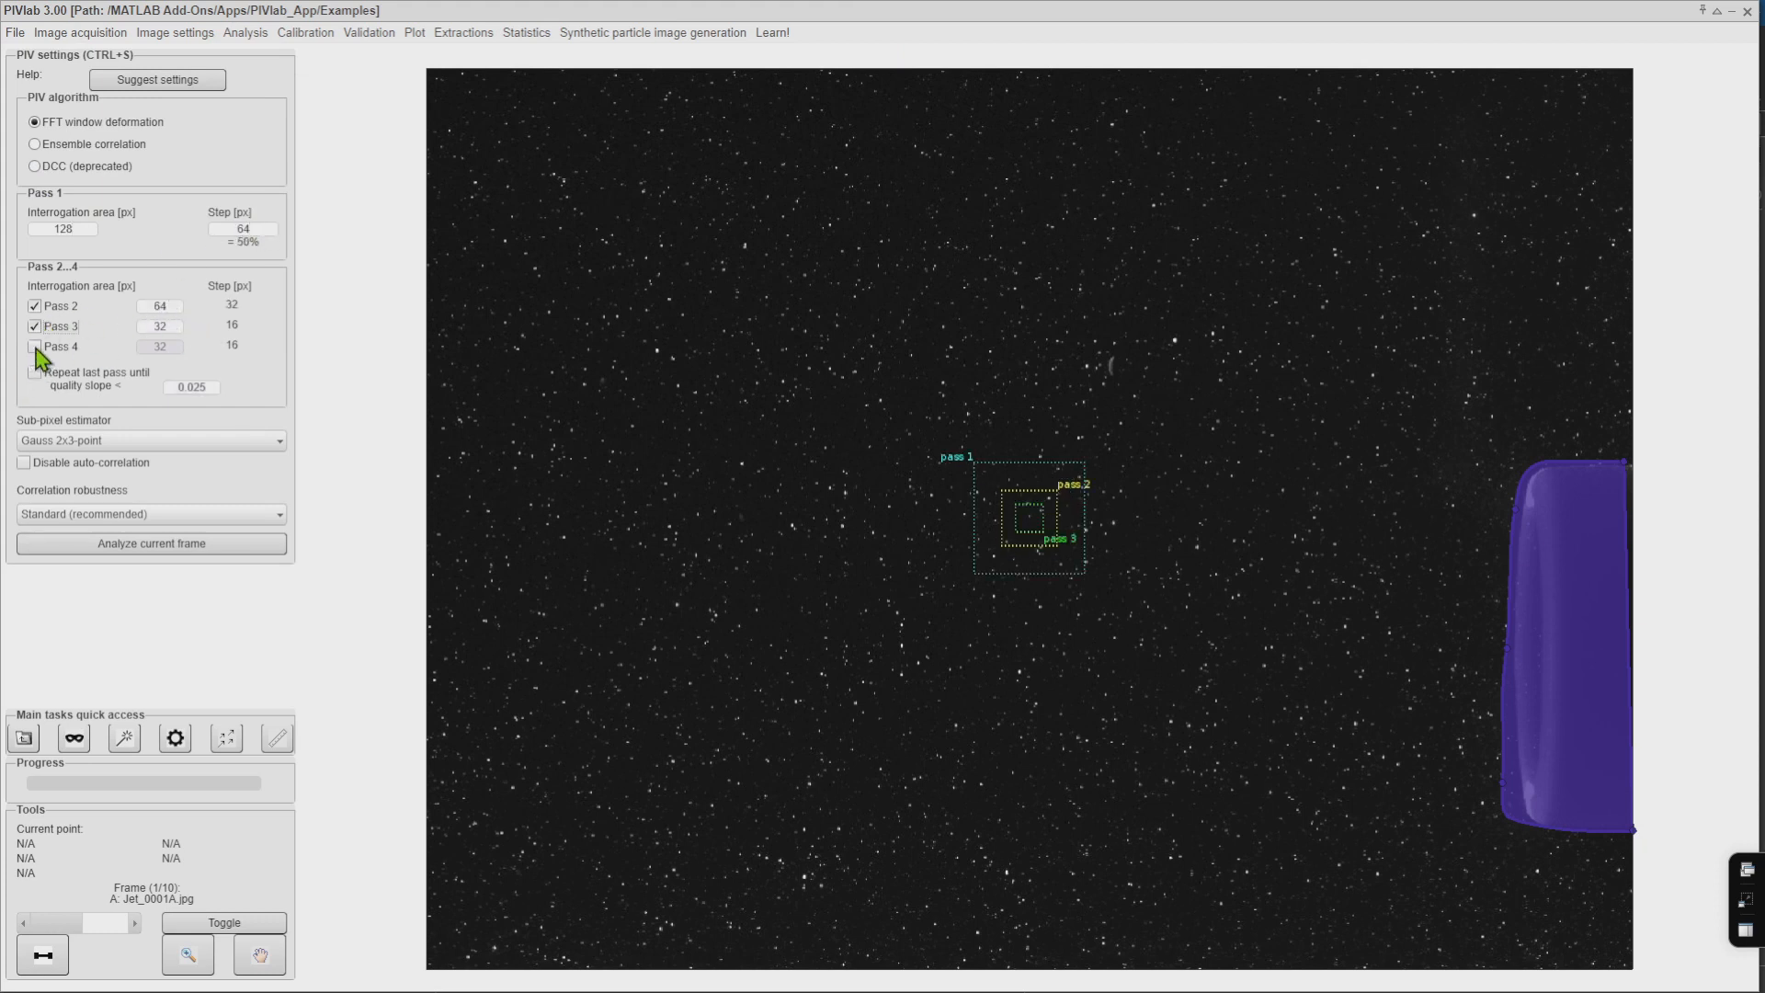
{"action": "left_click", "coordinate": [34, 347]}
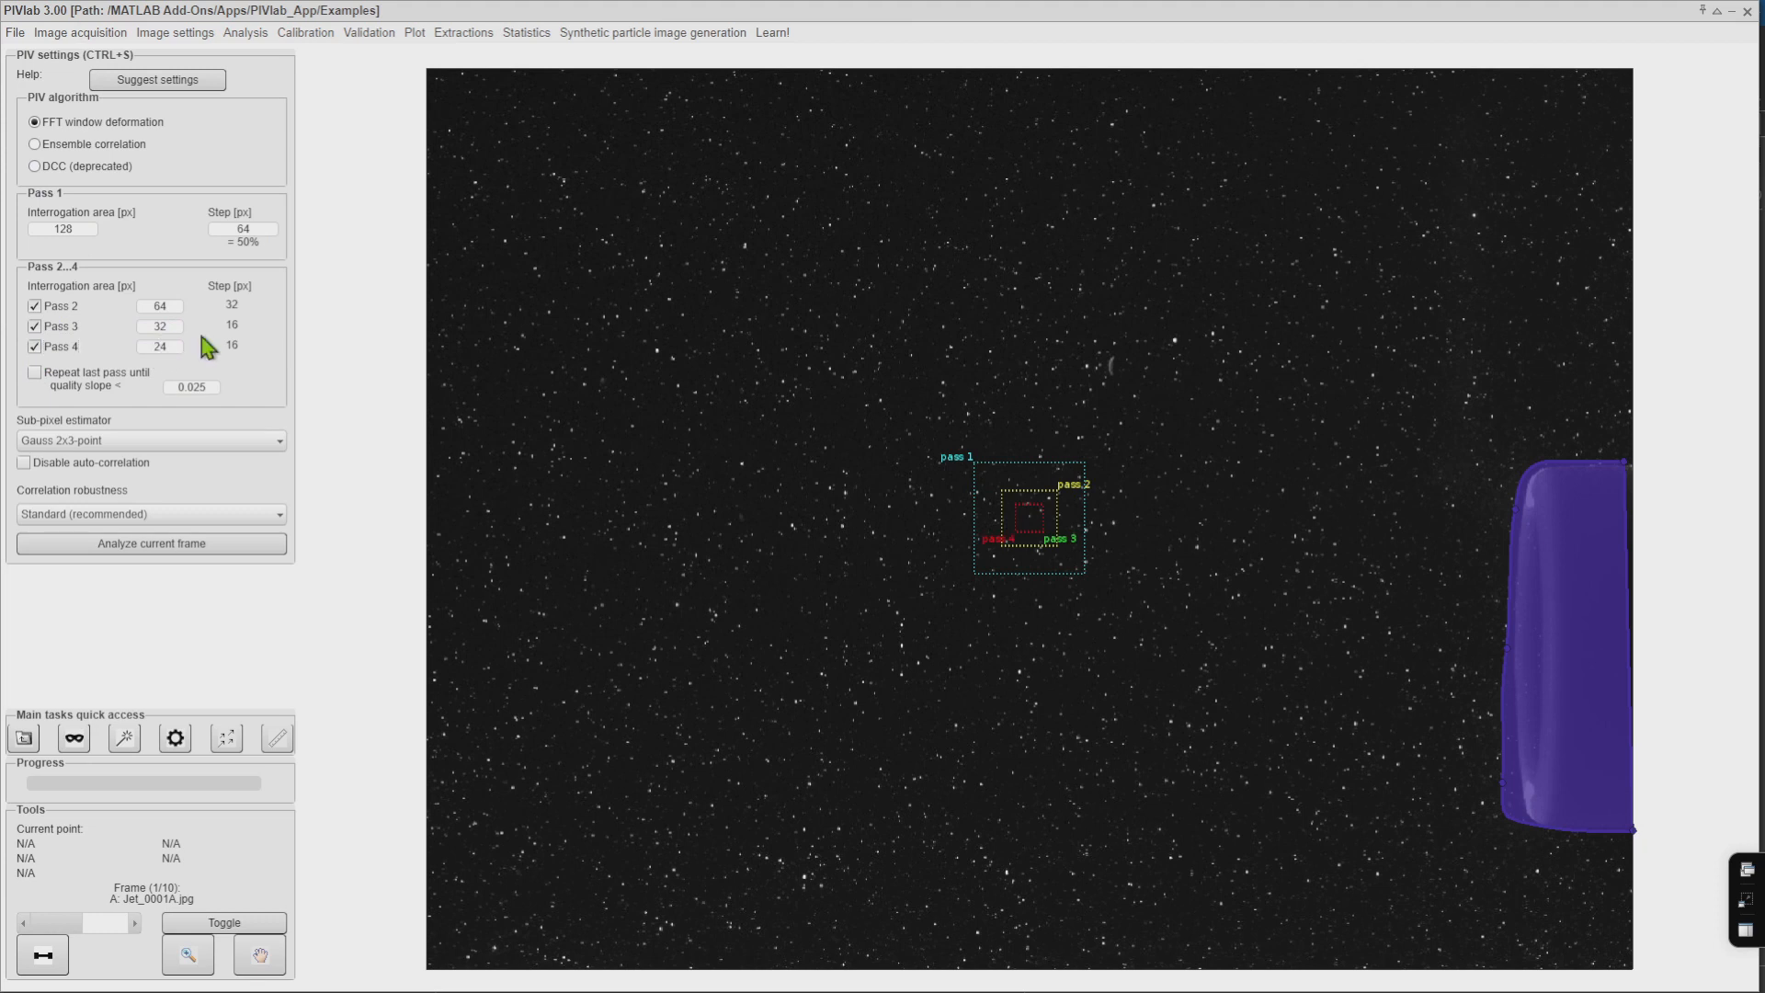
{"action": "left_click", "coordinate": [245, 31]}
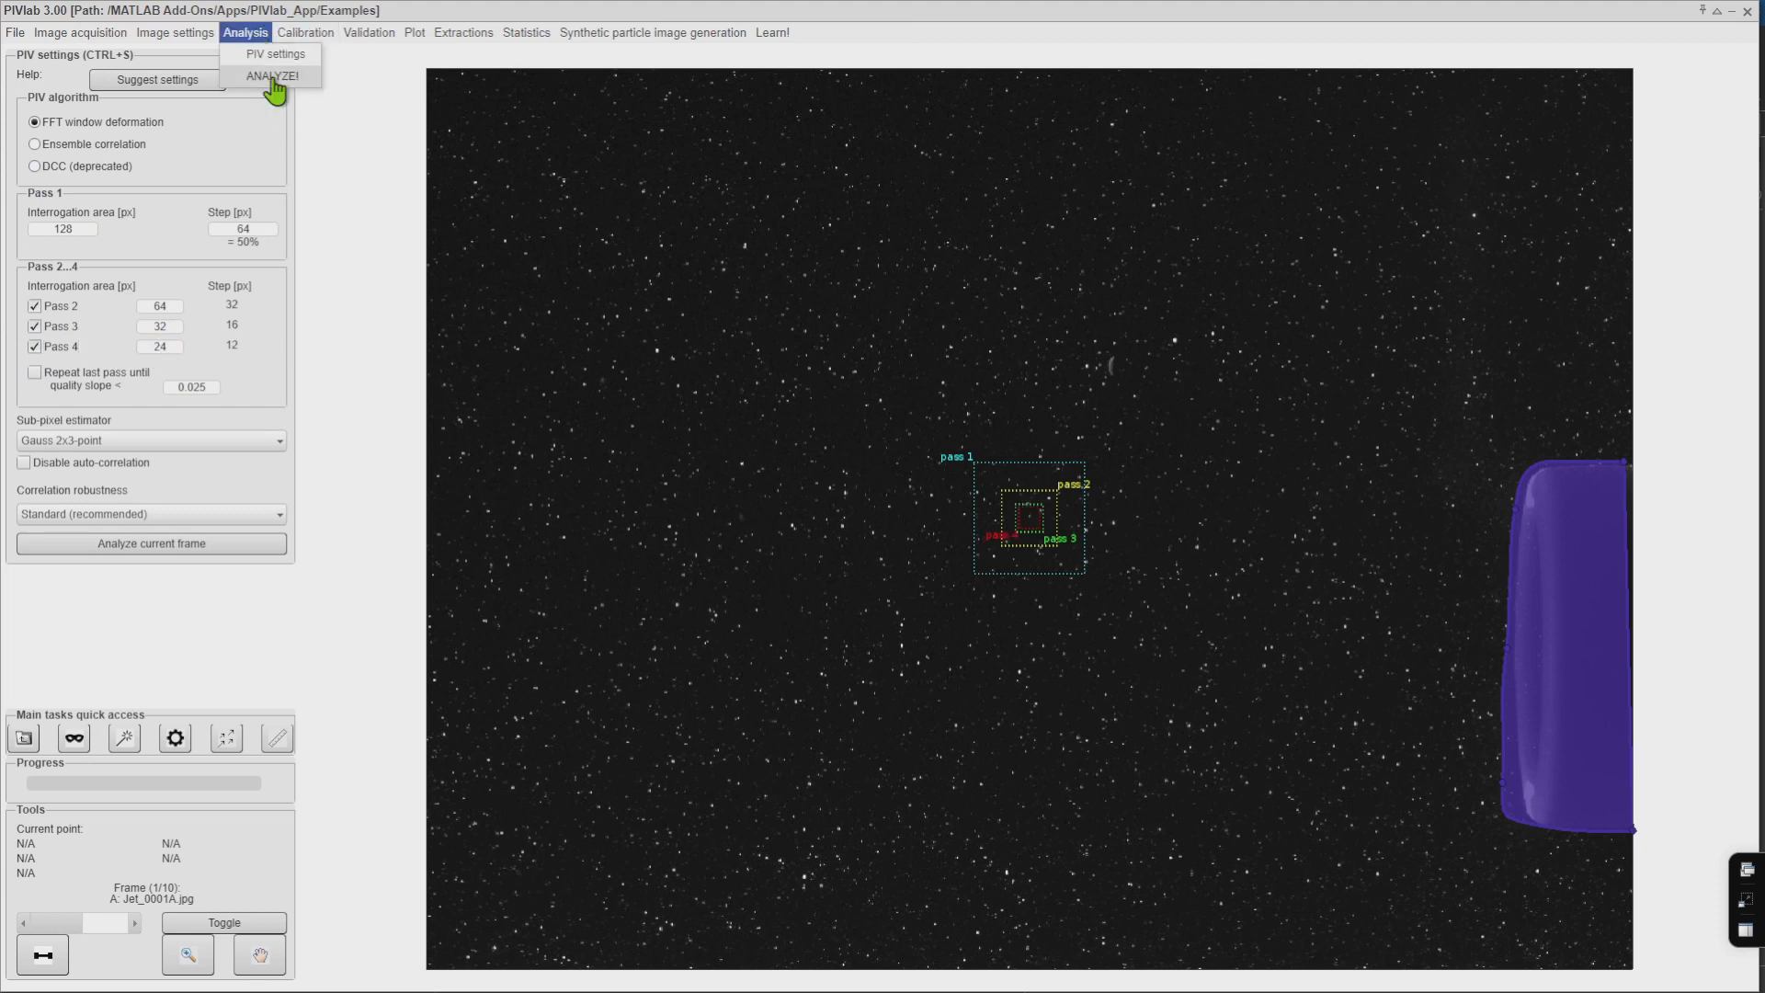
Run ANALYZE! on all ten Jet image pairs to produce velocity vector fields
{"action": "left_click", "coordinate": [274, 75]}
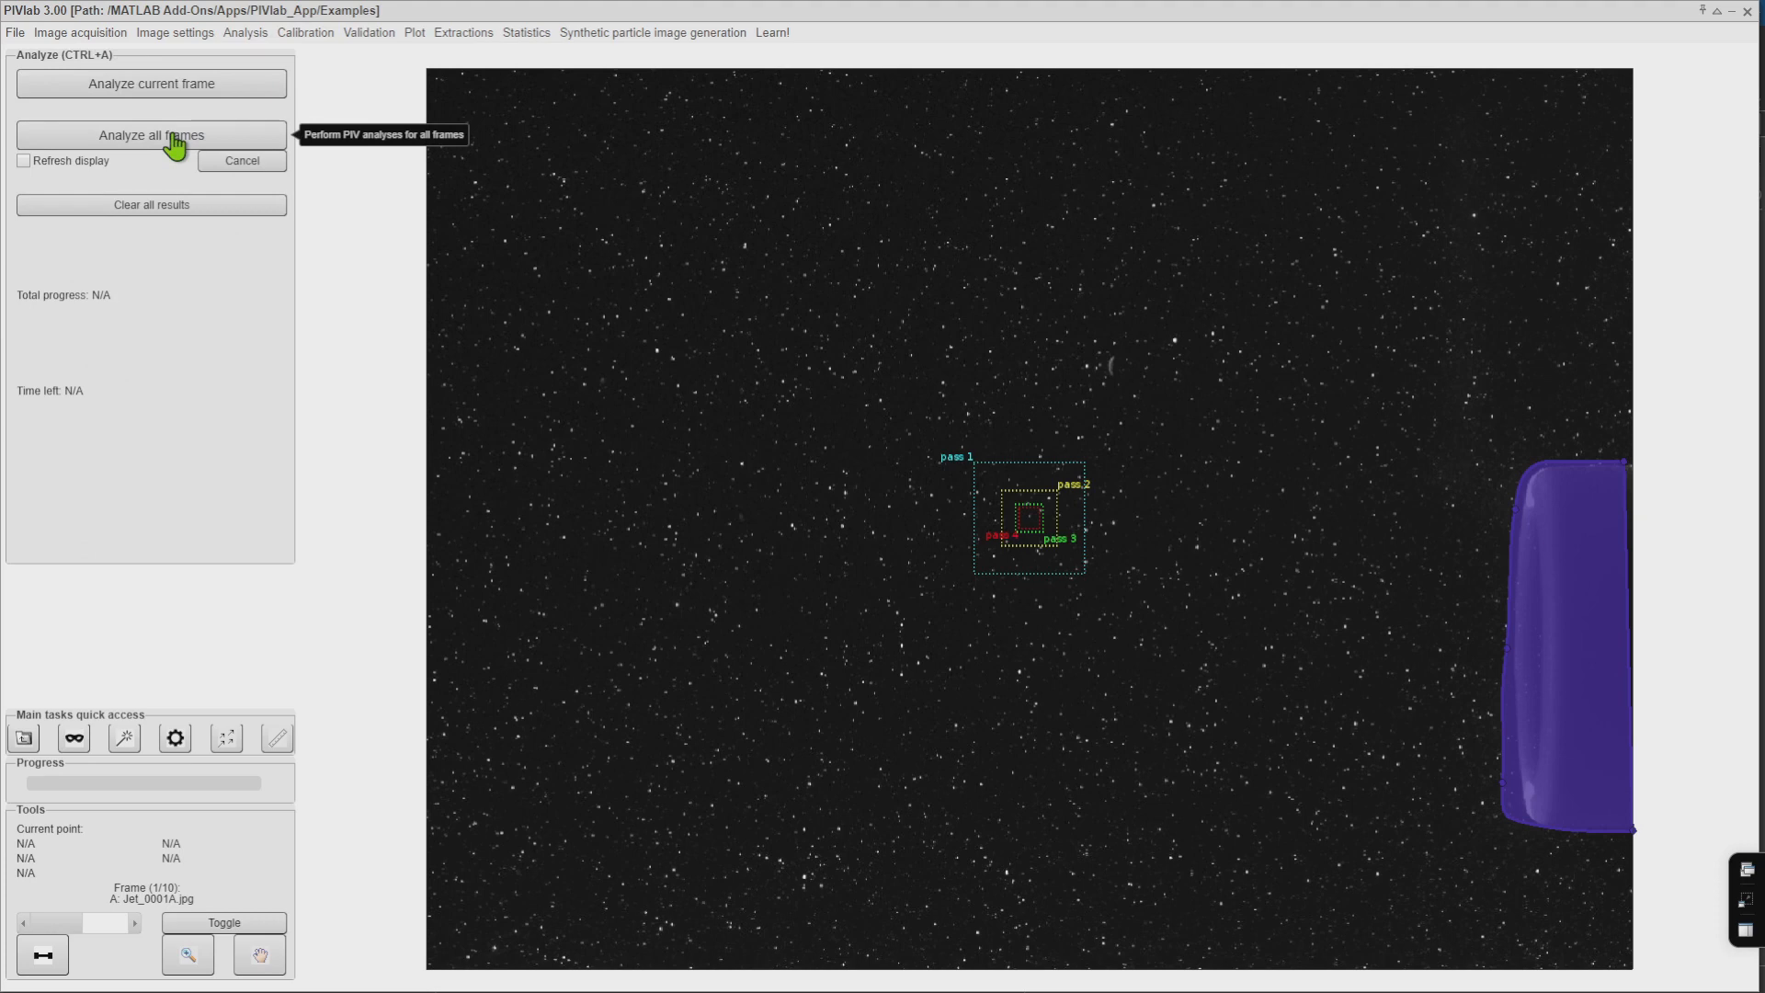
{"action": "left_click", "coordinate": [151, 134]}
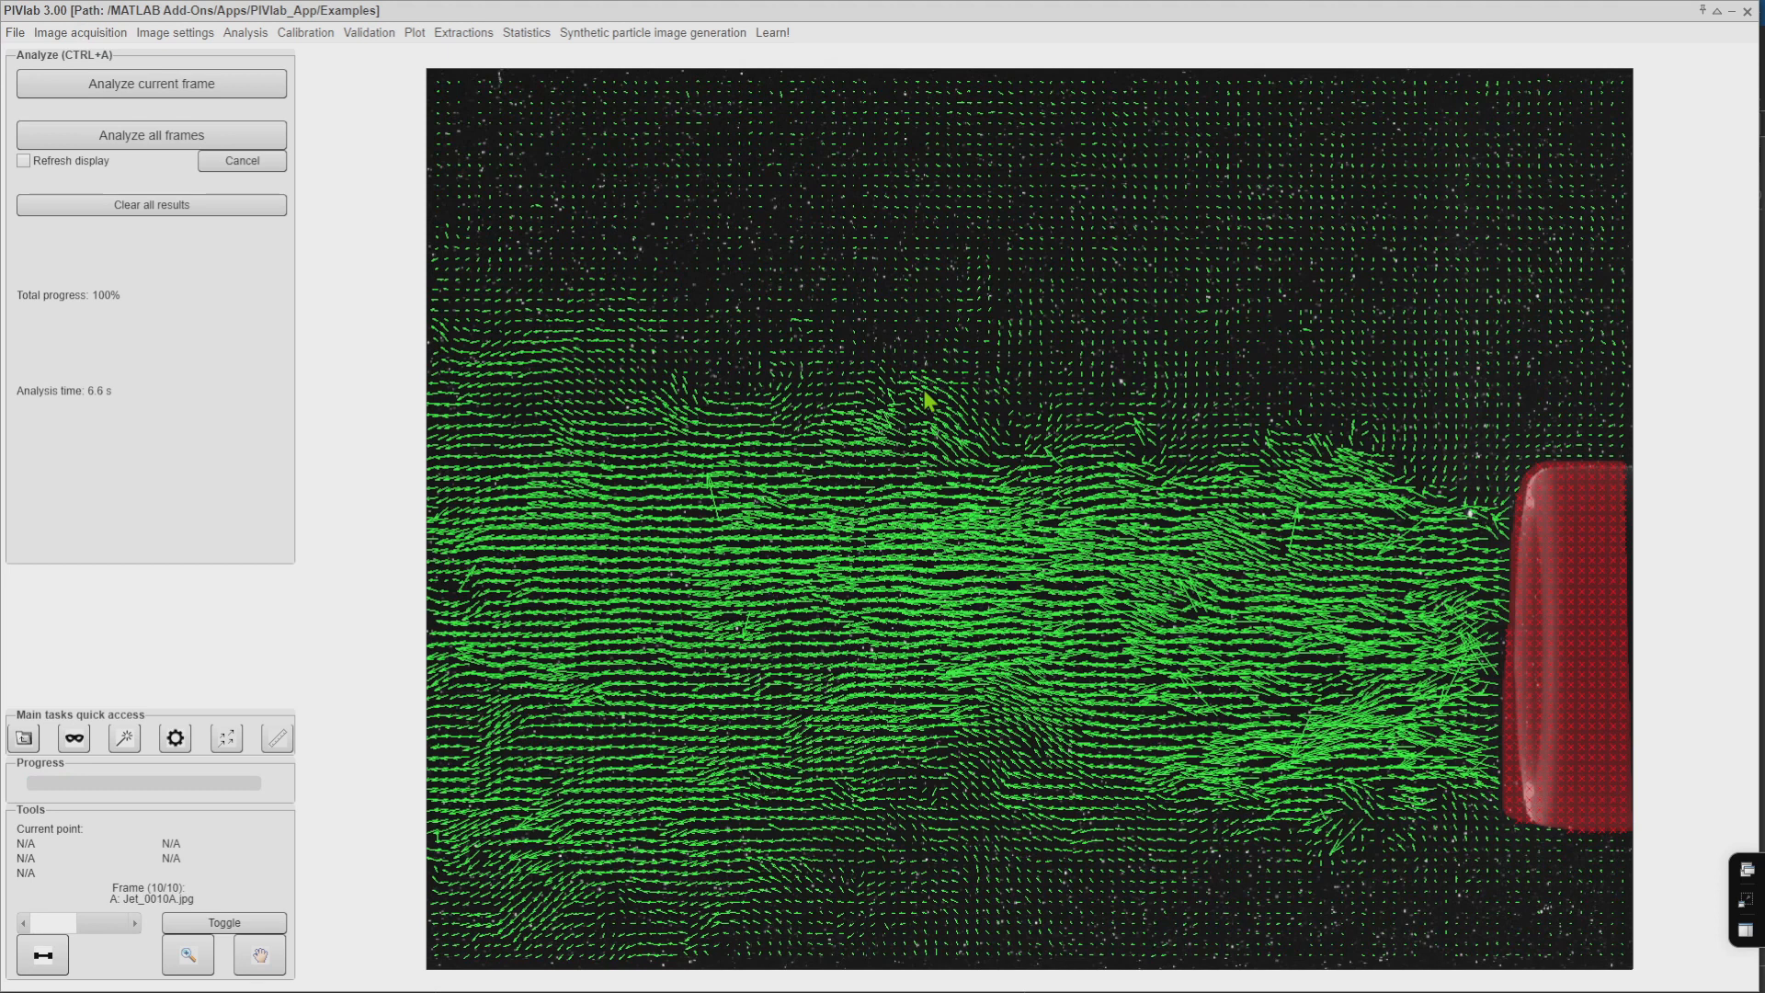
{"action": "left_click", "coordinate": [367, 31]}
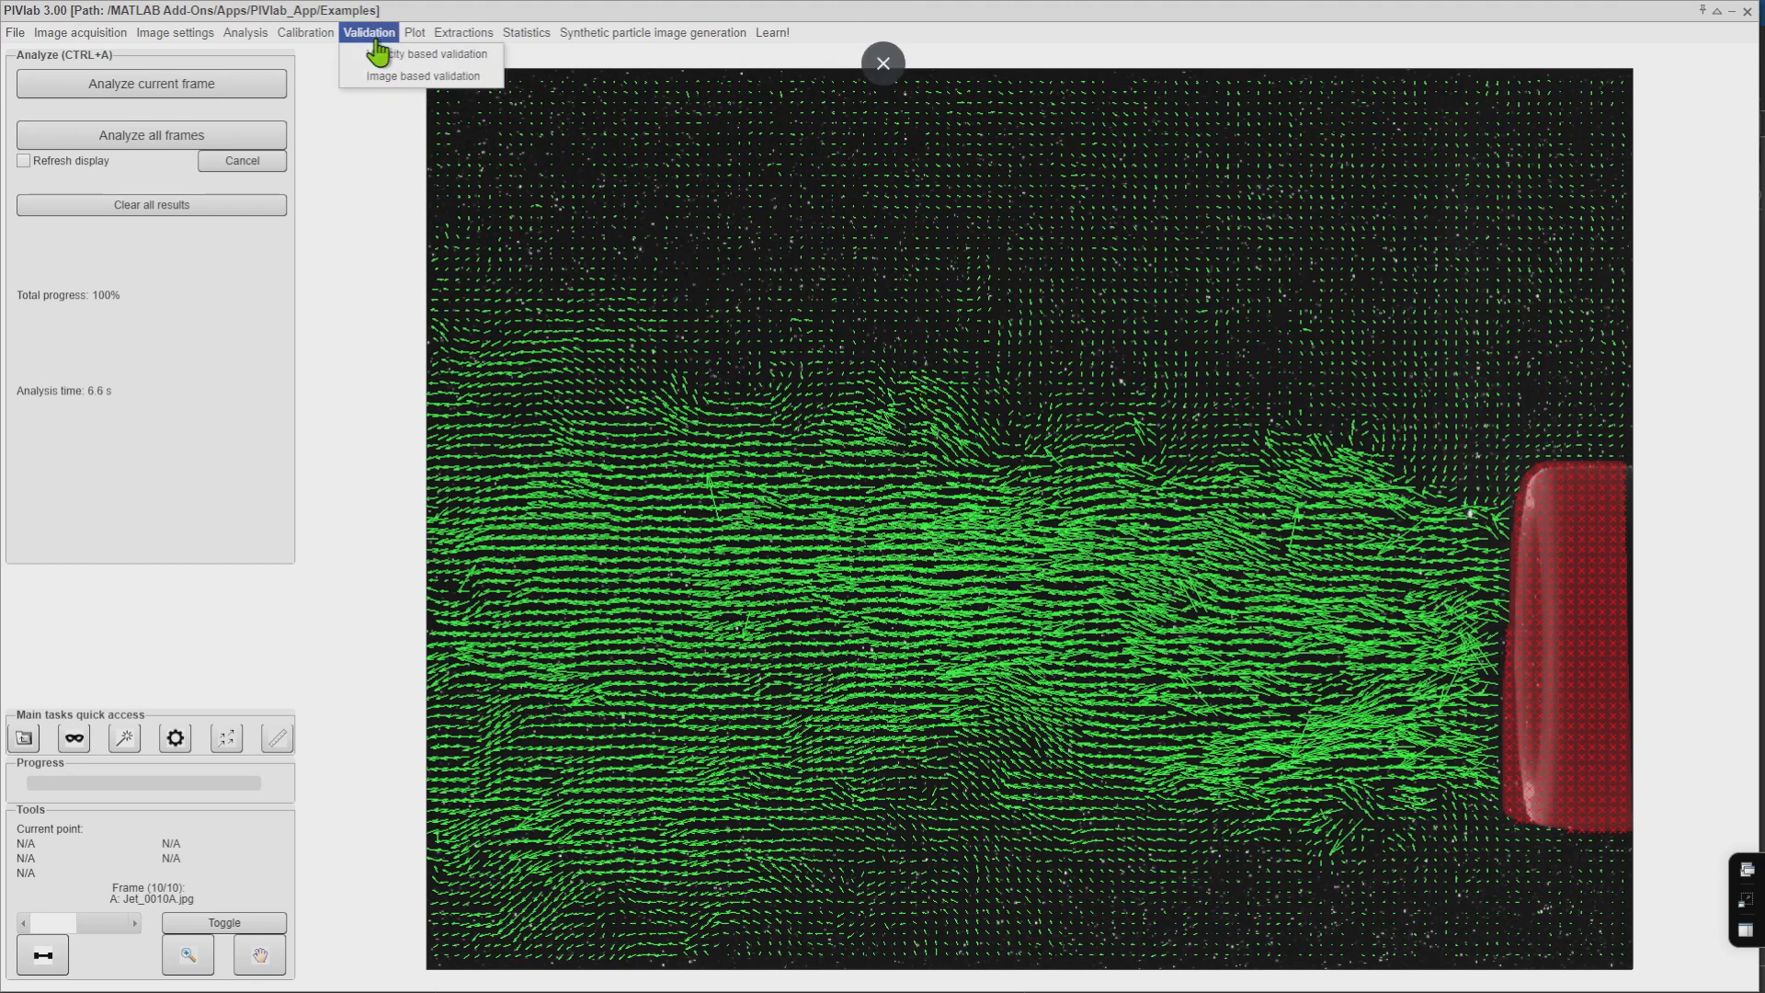
{"action": "left_click", "coordinate": [427, 54]}
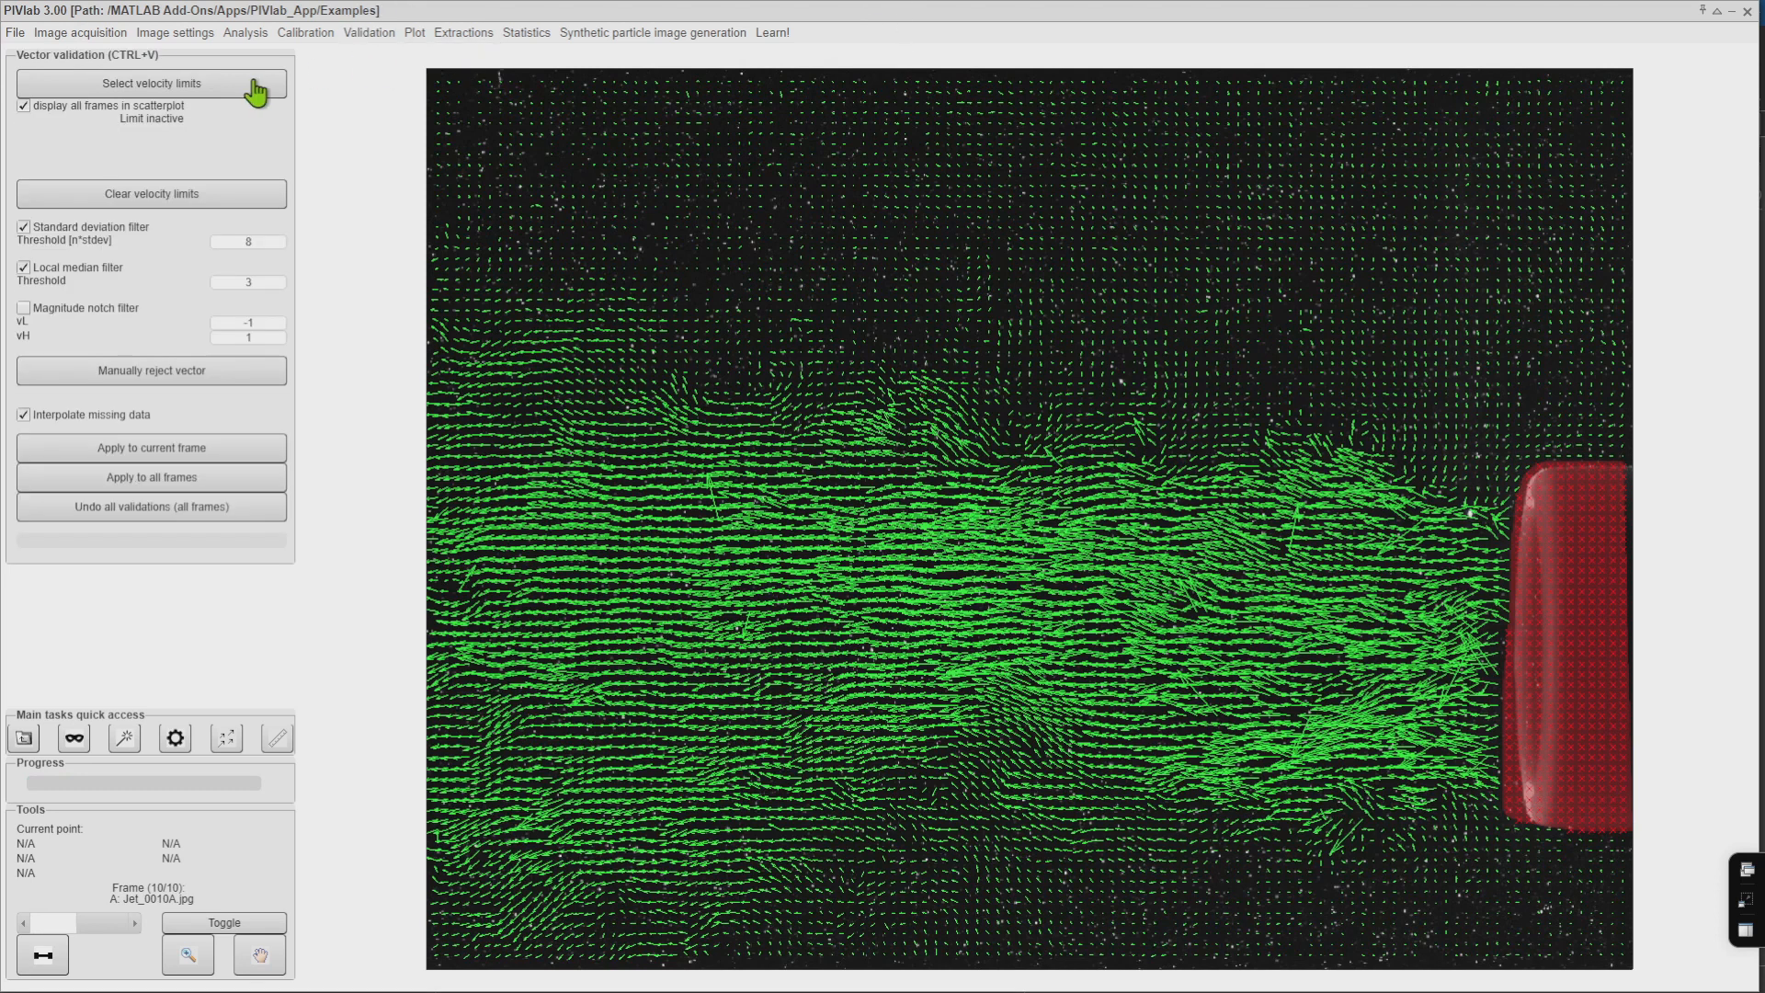
Apply velocity limits, median threshold 2, and a 0.3 correlation filter to all frames
{"action": "left_click", "coordinate": [151, 81]}
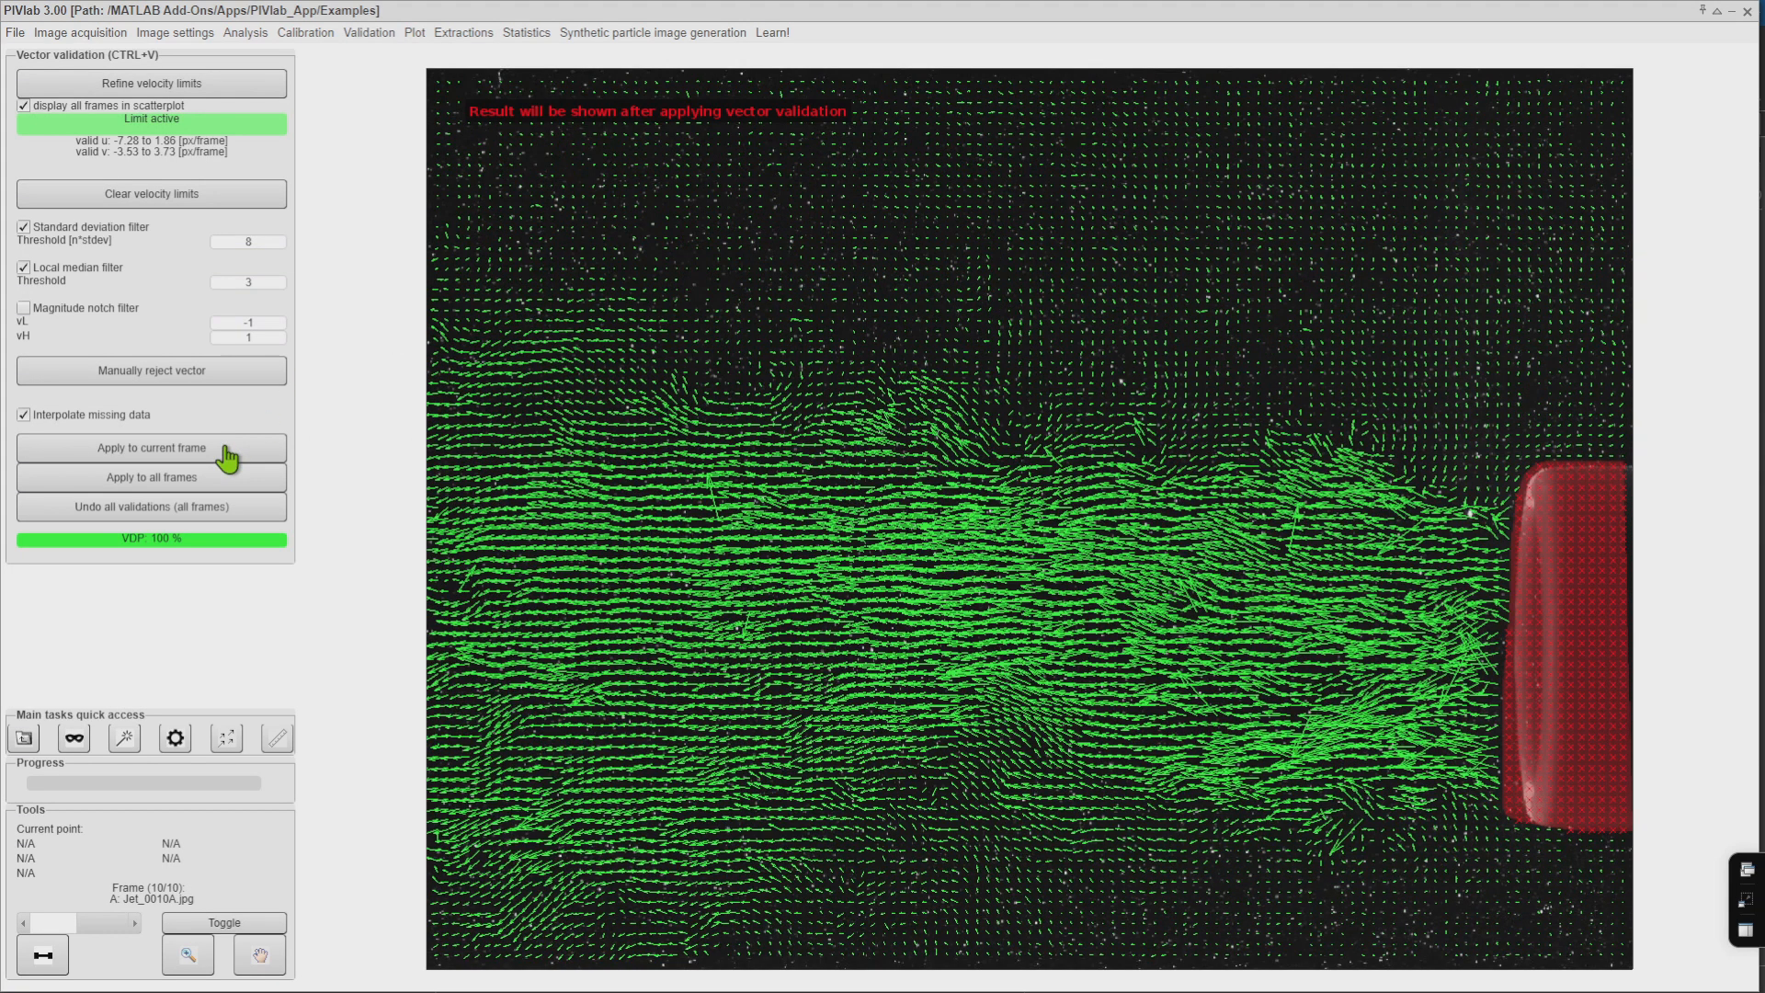
{"action": "left_click", "coordinate": [149, 447]}
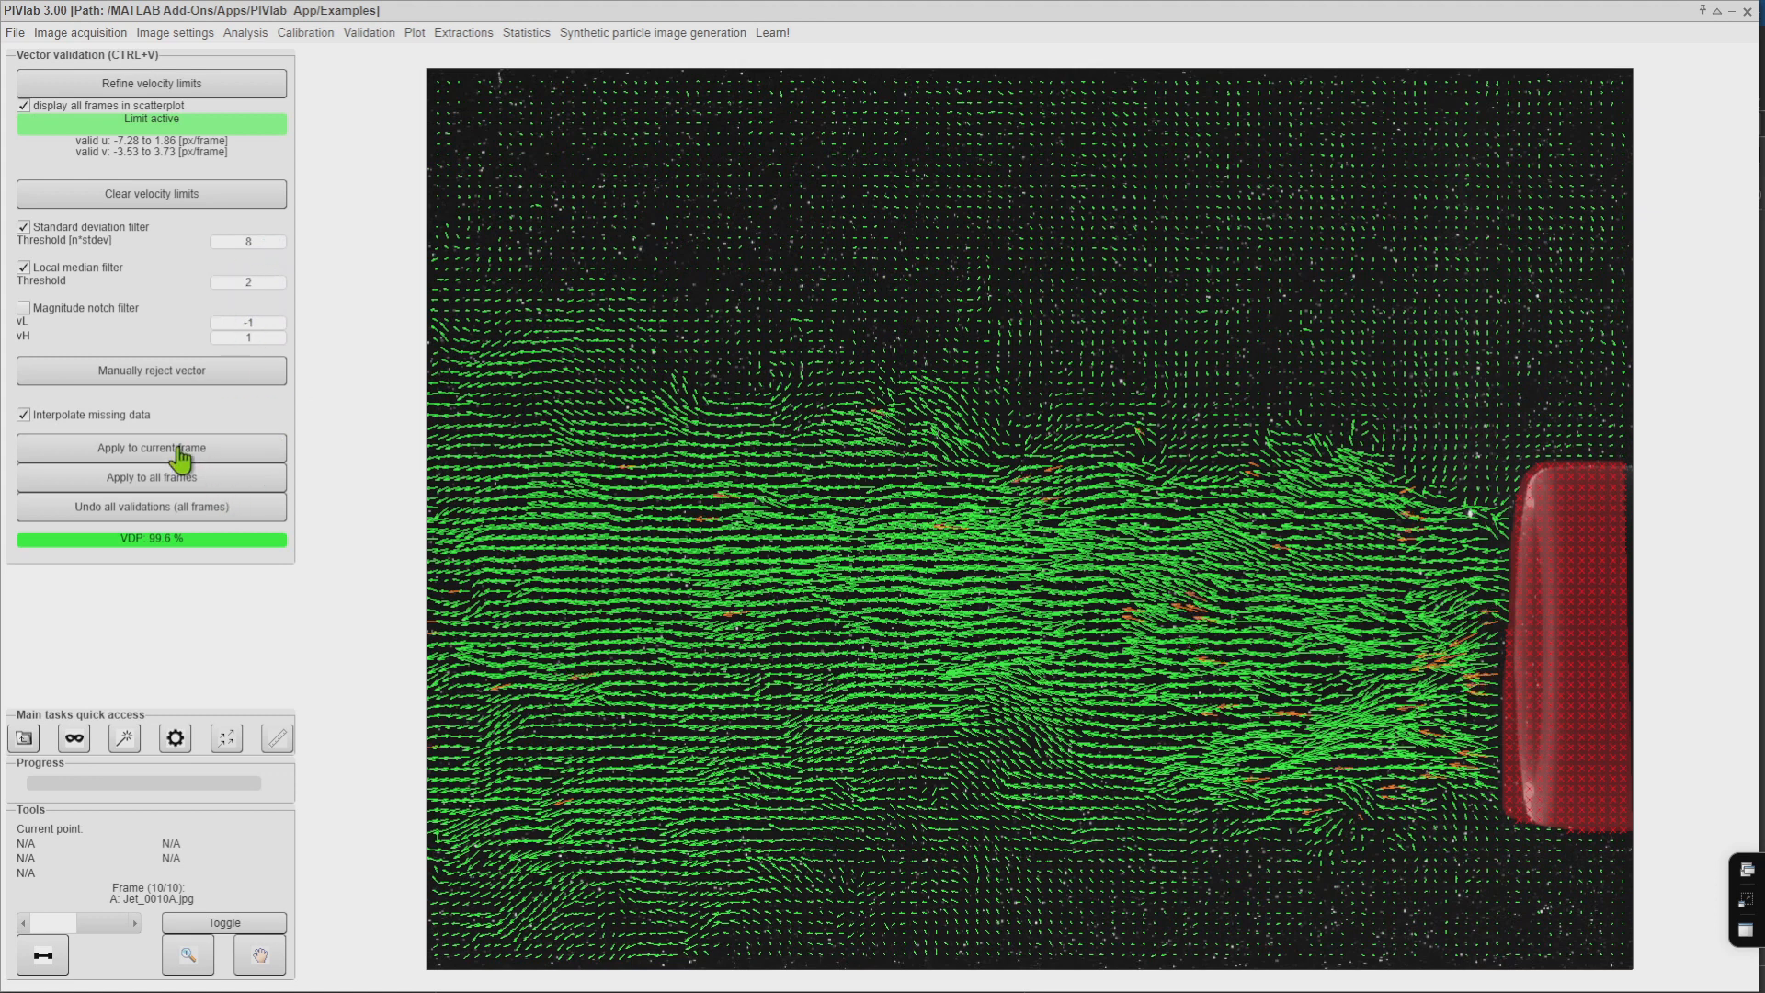
{"action": "left_click", "coordinate": [368, 31]}
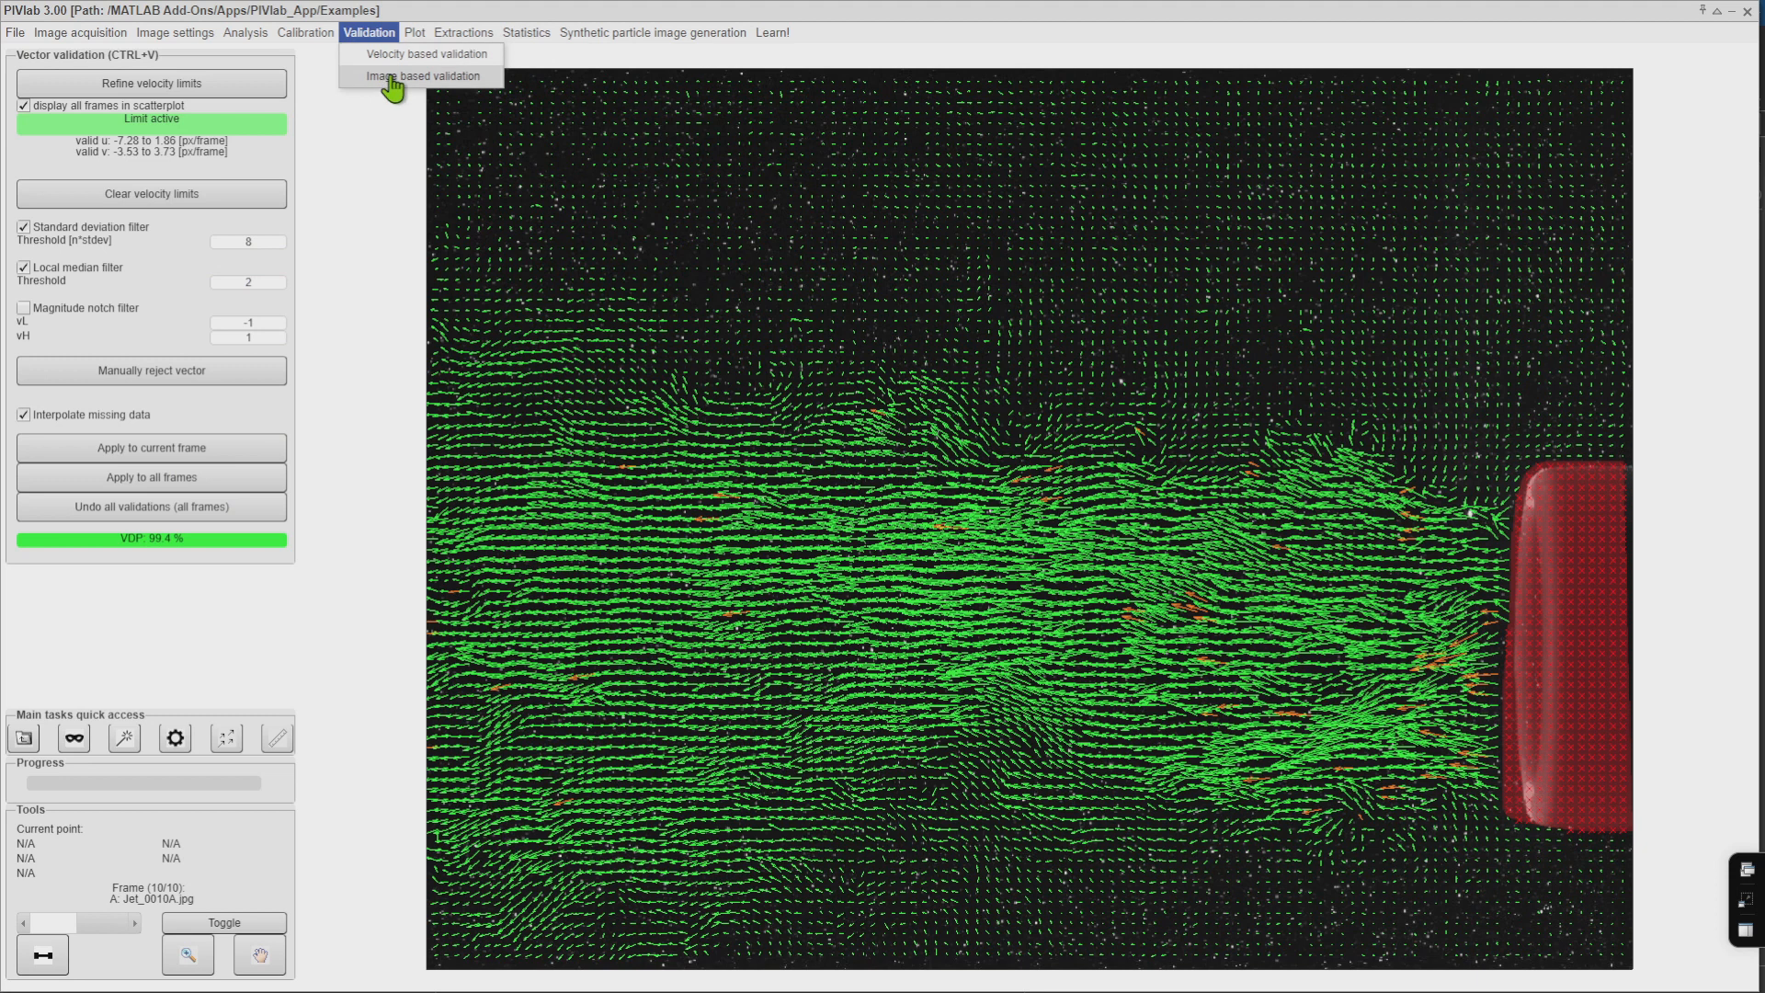
{"action": "left_click", "coordinate": [420, 75]}
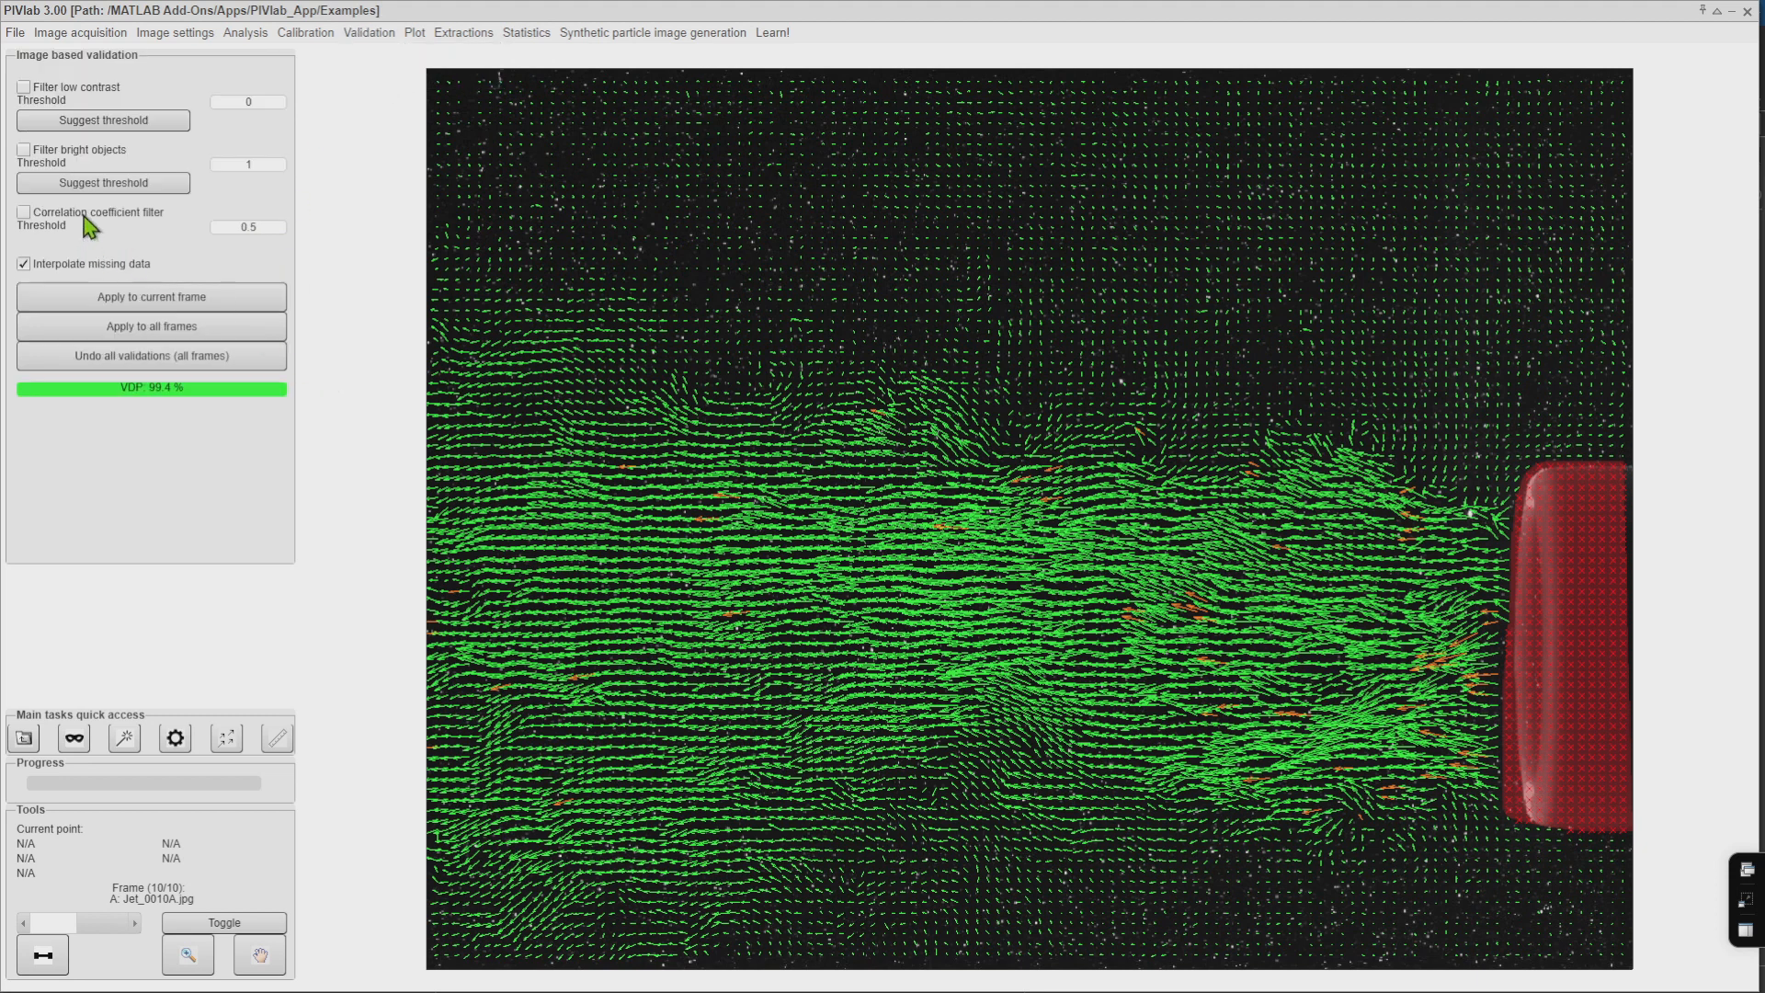
{"action": "left_click", "coordinate": [22, 211]}
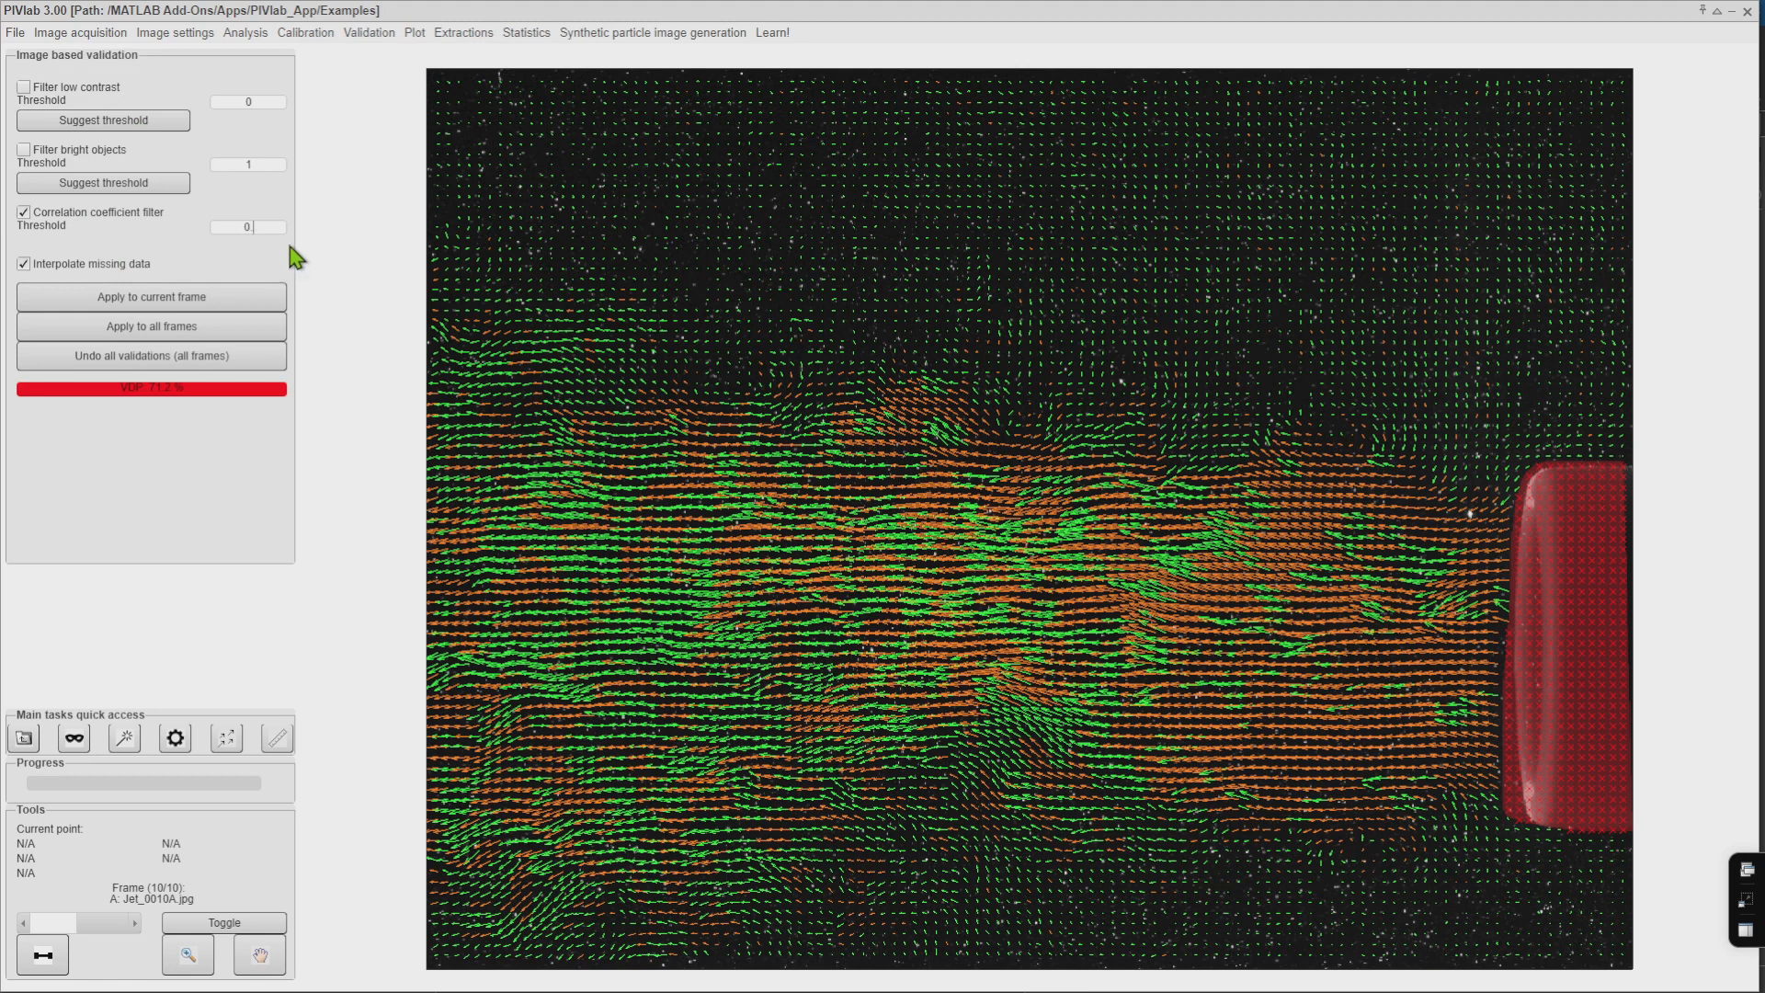
{"action": "left_click", "coordinate": [151, 296]}
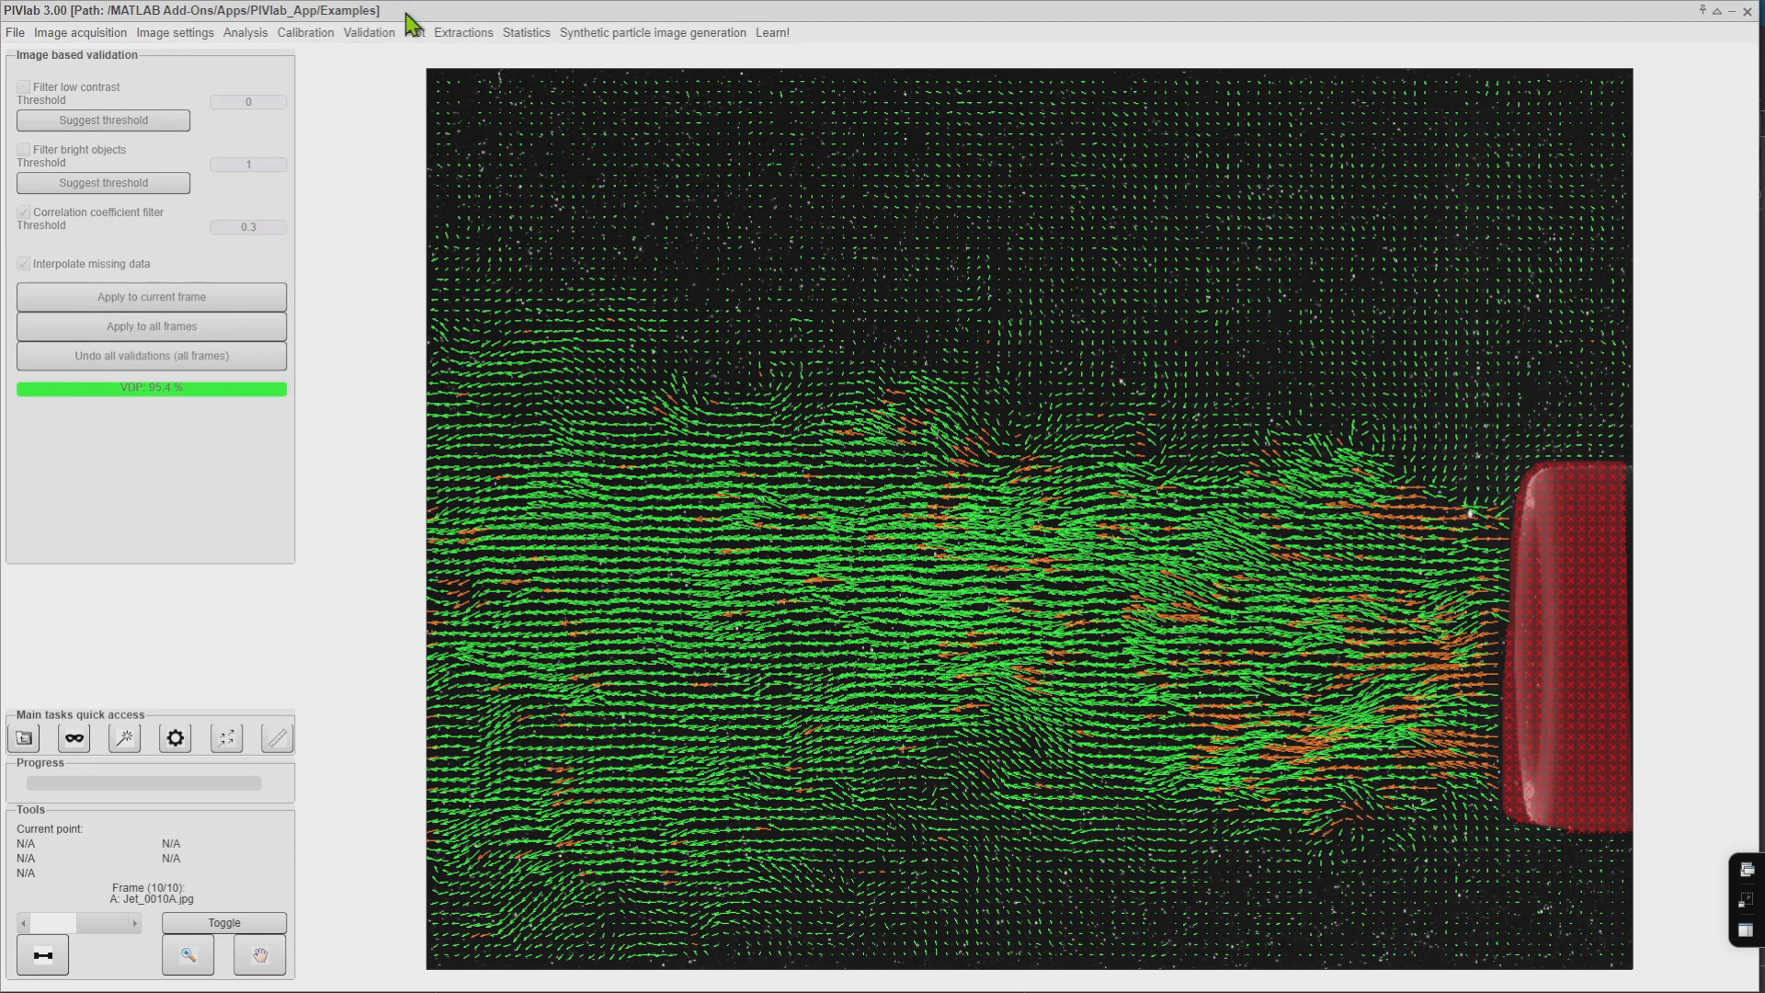
{"action": "left_click", "coordinate": [413, 32]}
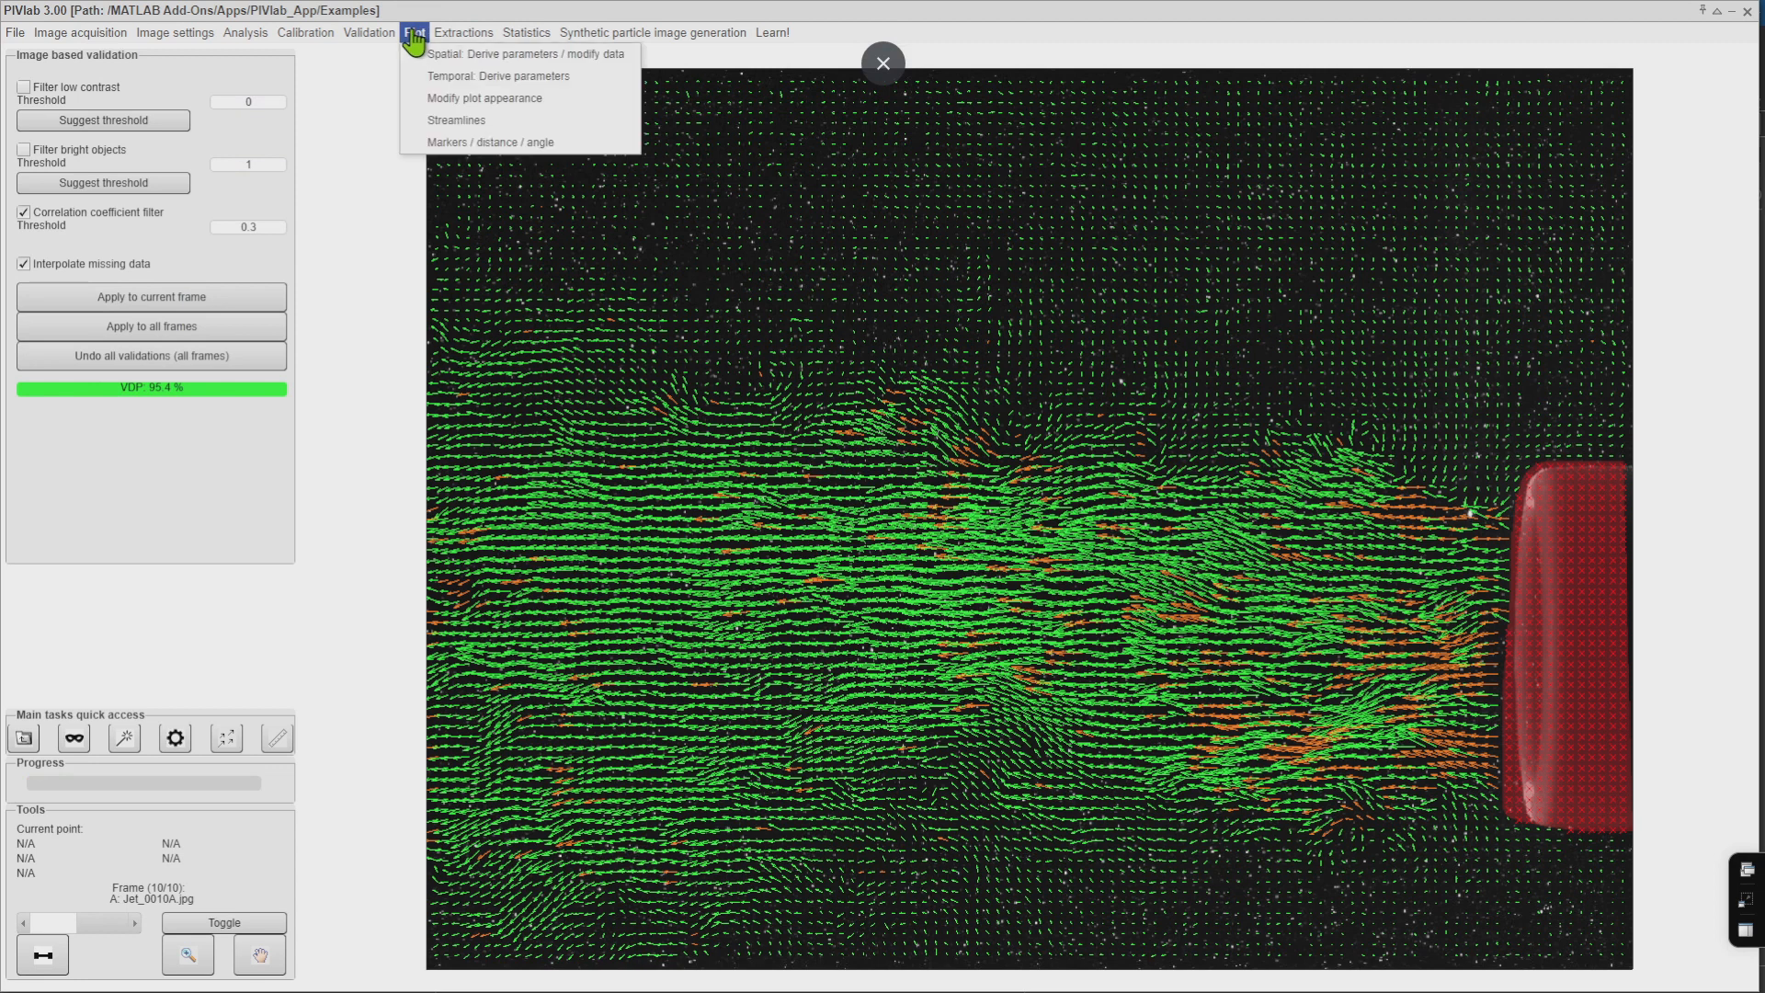
Smooth the vector data and display velocity Magnitude as the derived parameter
{"action": "left_click", "coordinate": [521, 53]}
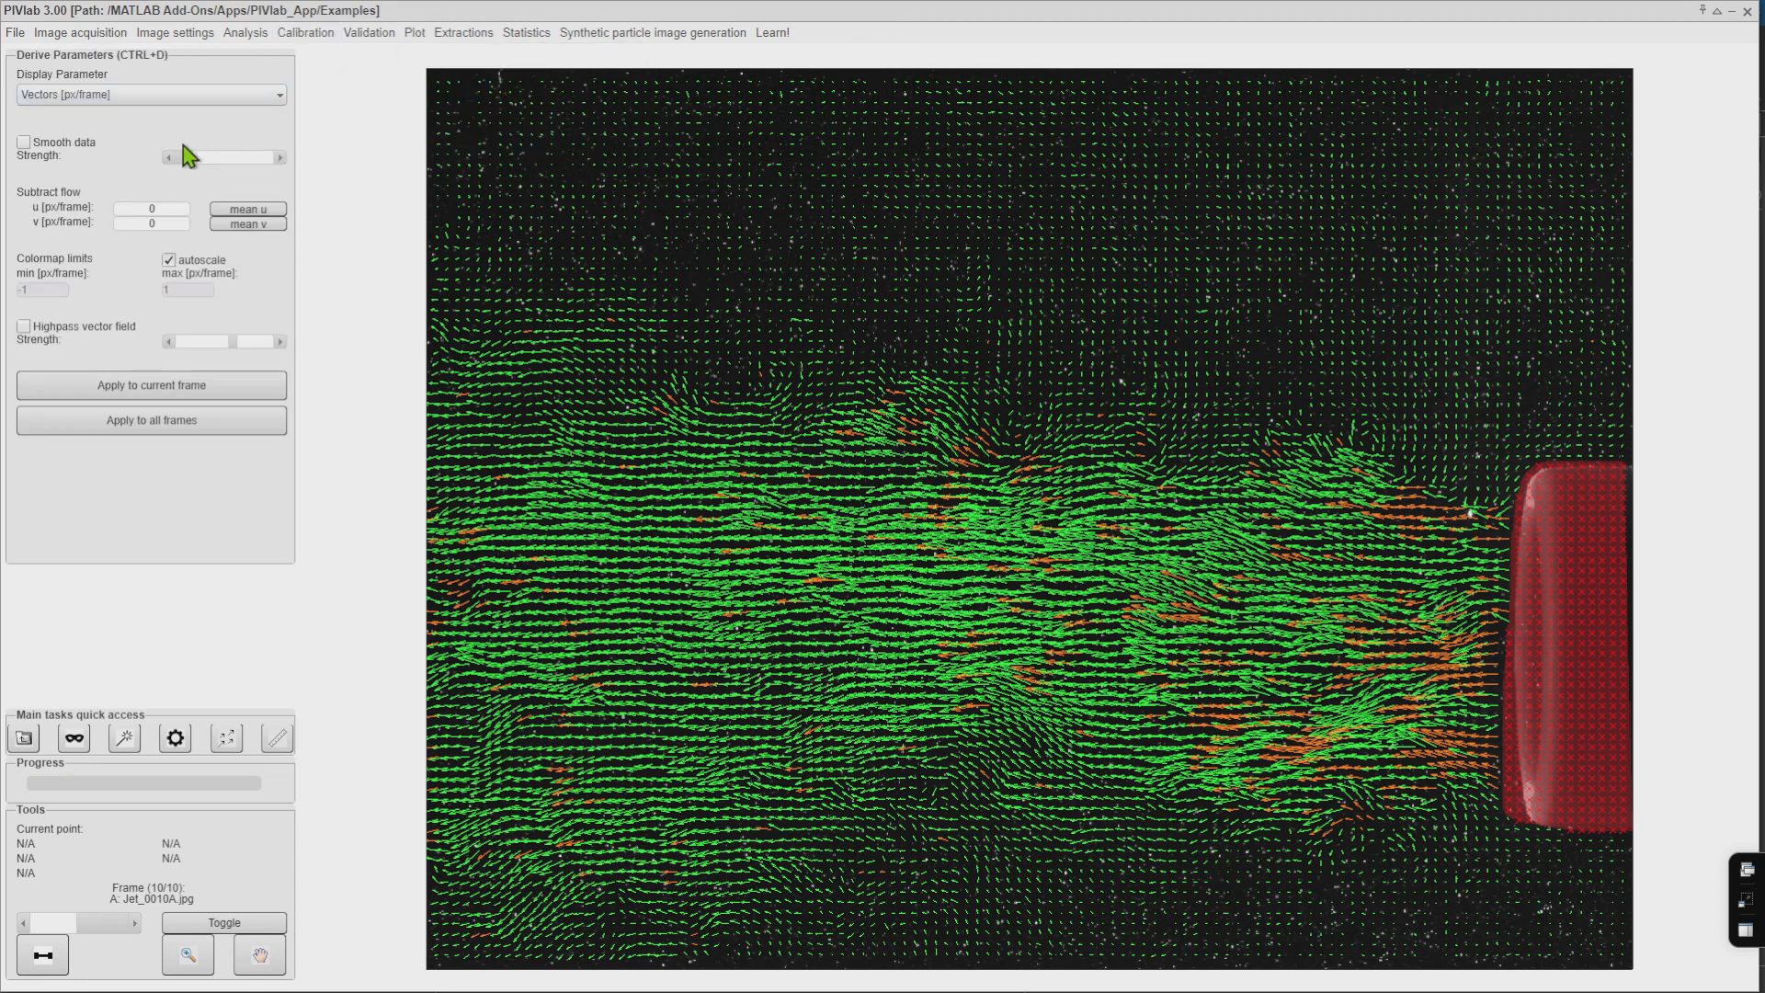
{"action": "left_click", "coordinate": [24, 141]}
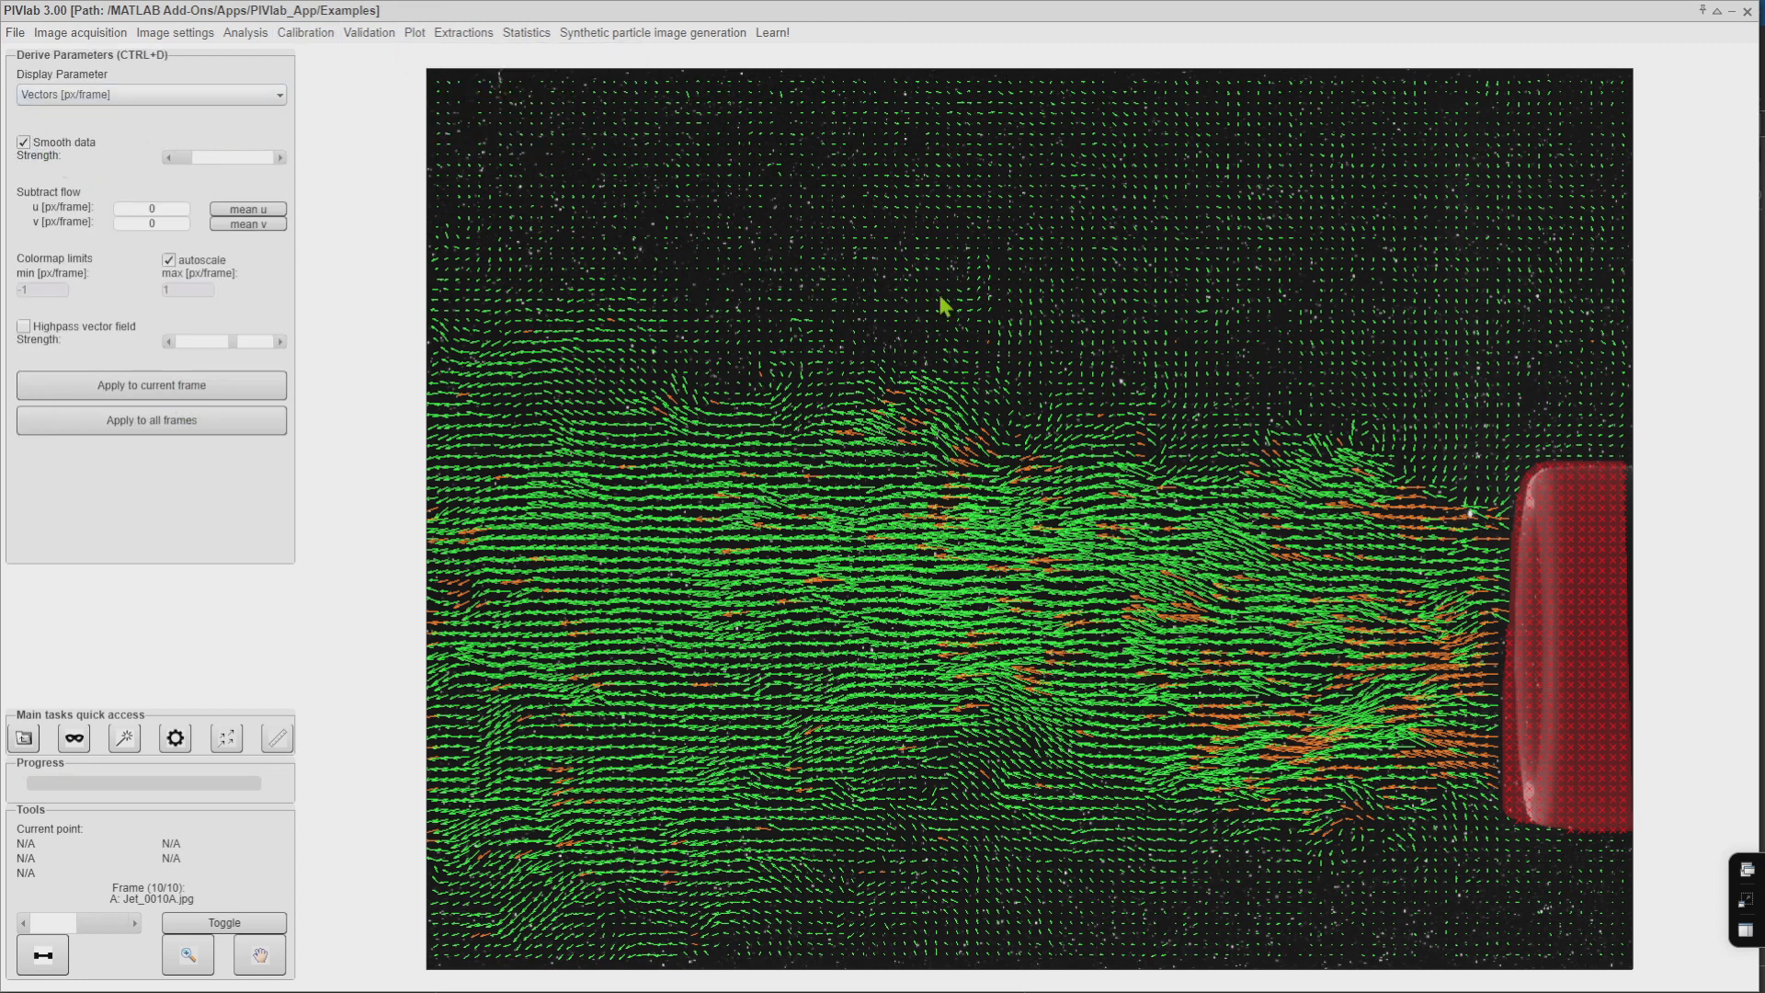
{"action": "left_click", "coordinate": [149, 95]}
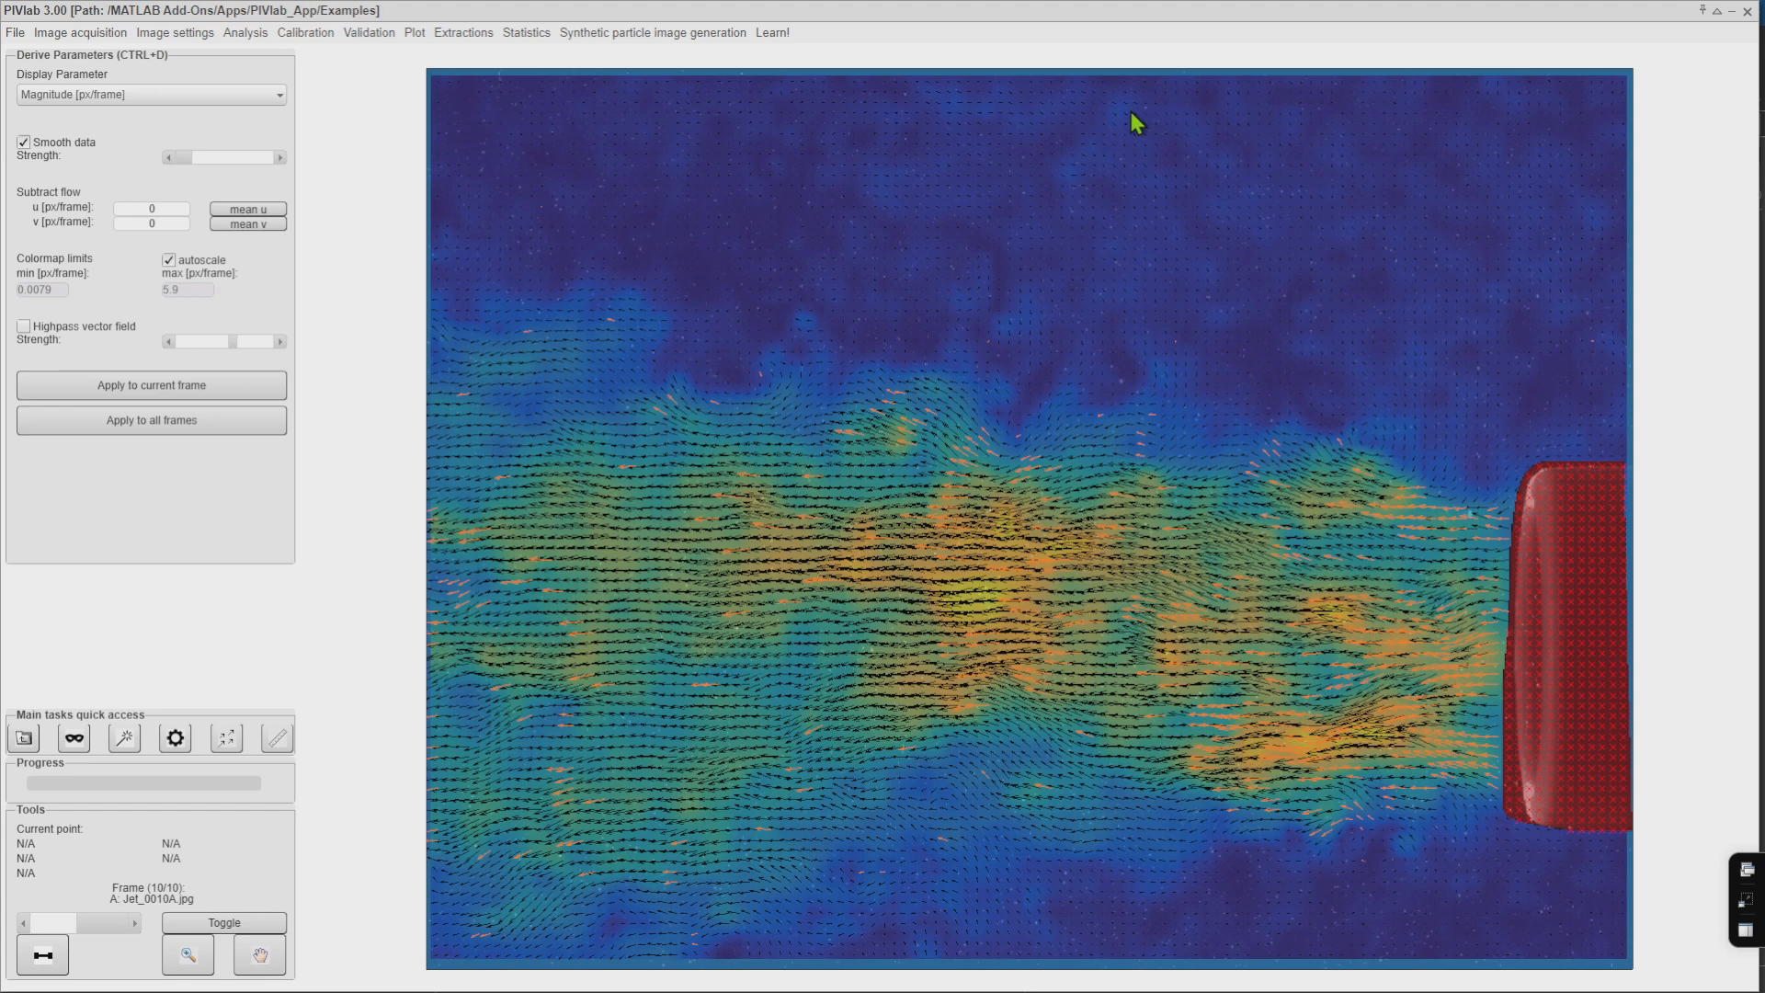
{"action": "left_click", "coordinate": [415, 31]}
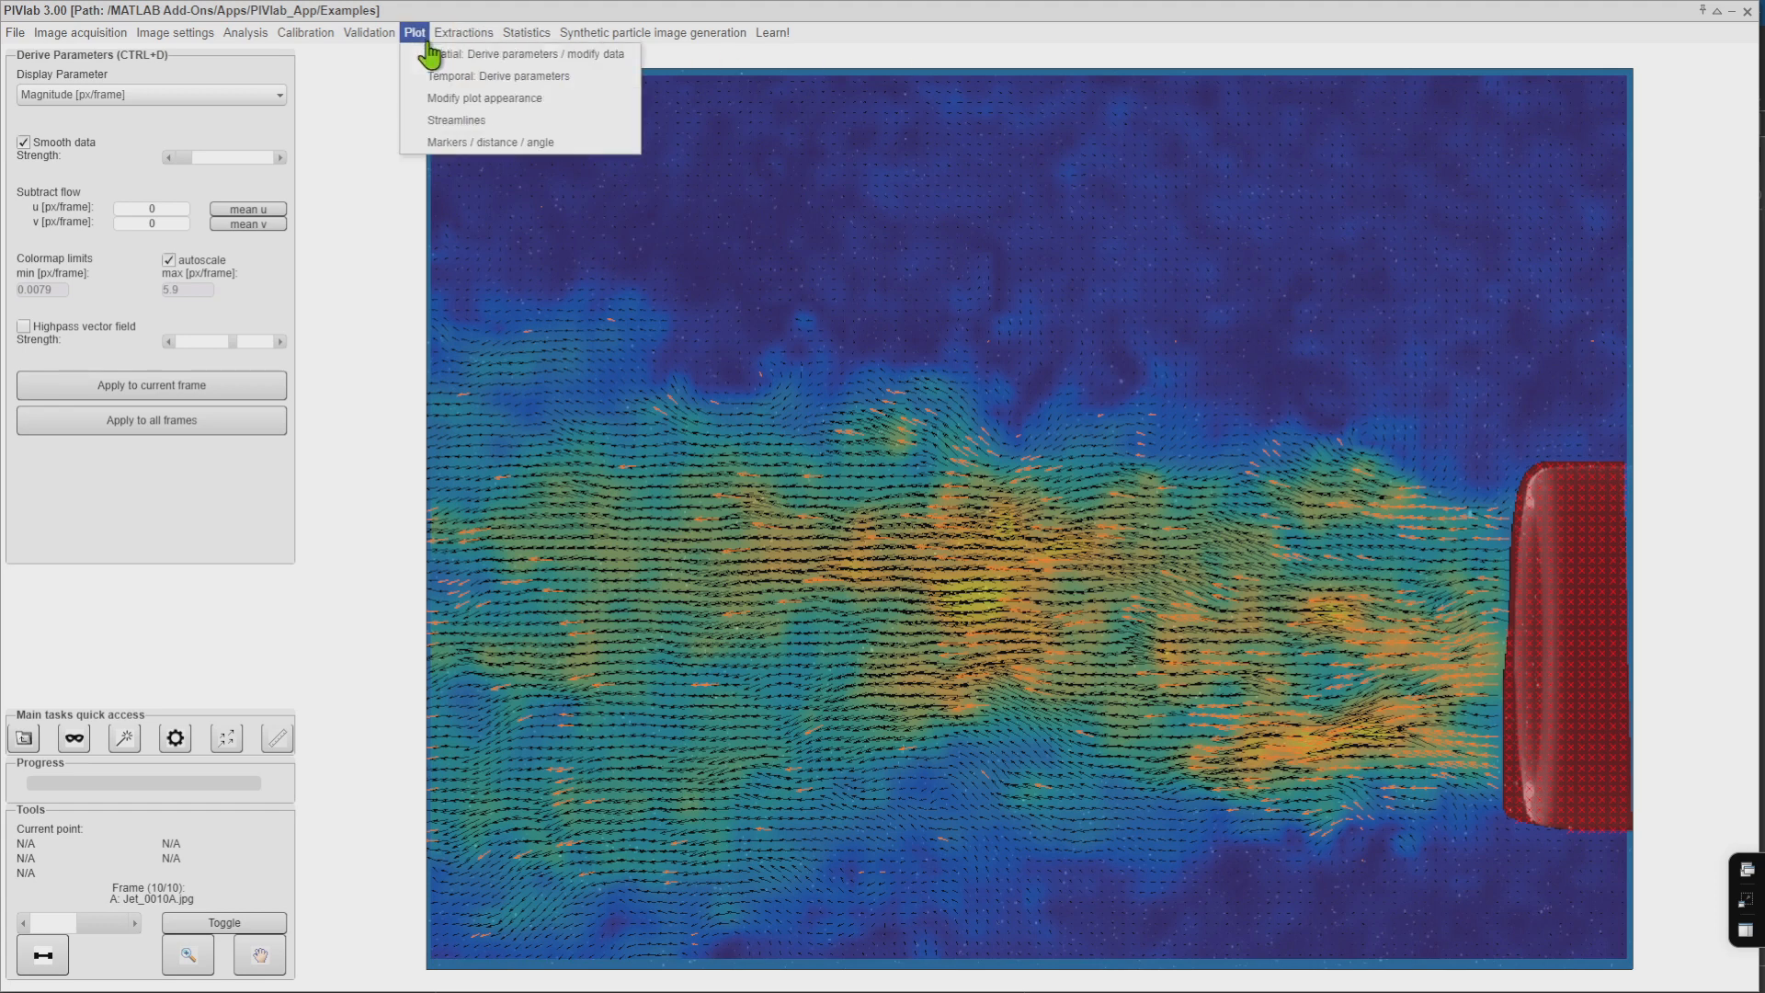
{"action": "left_click", "coordinate": [497, 75]}
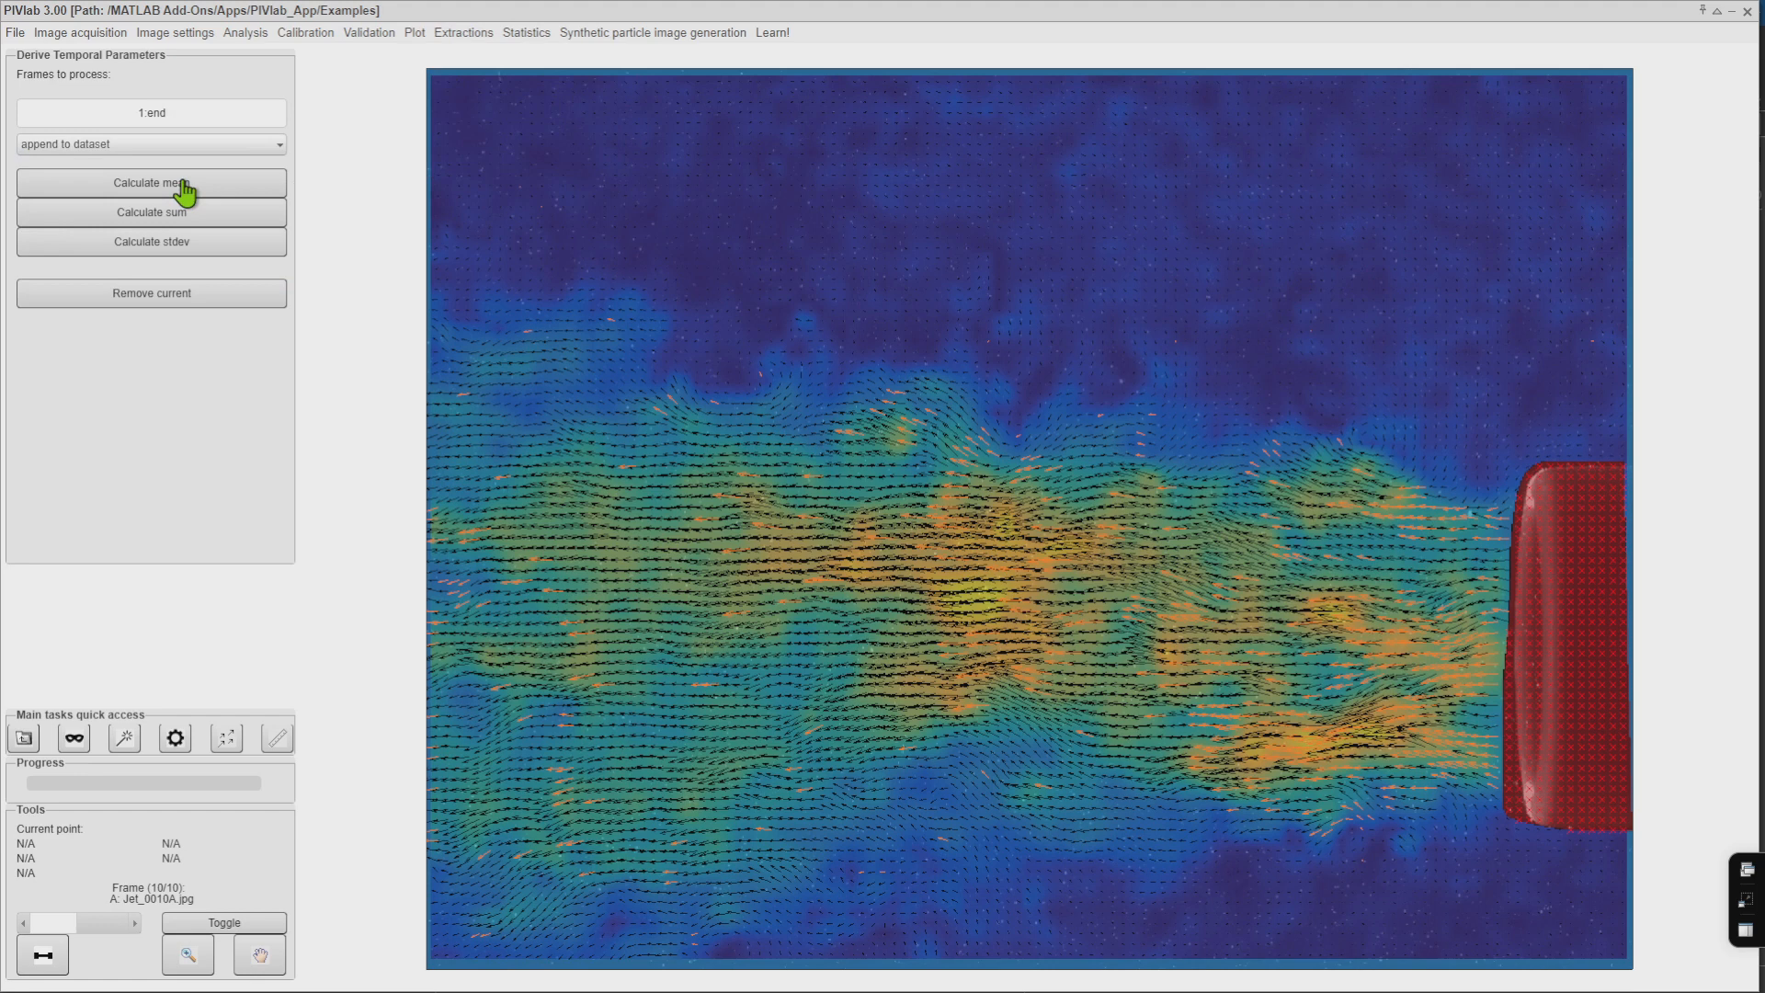
Create the mean frame of frames 1–10 and apply smoothed magnitude data to all frames
{"action": "left_click", "coordinate": [150, 182]}
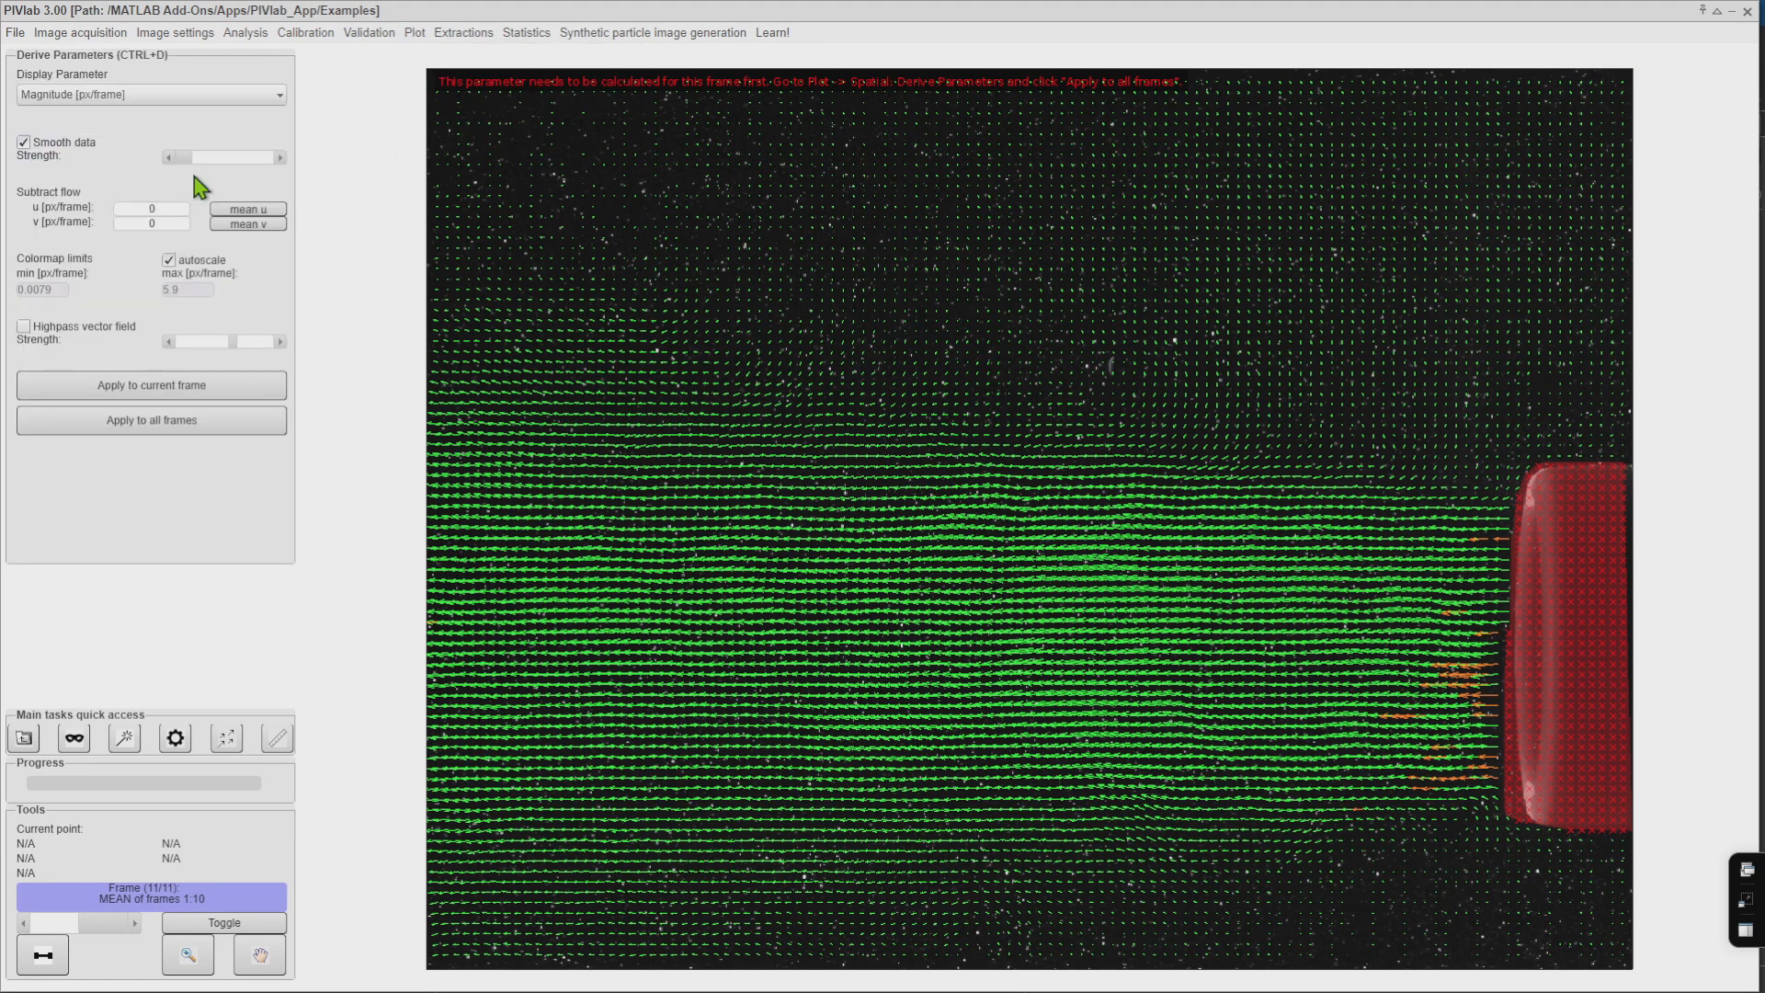
{"action": "left_click", "coordinate": [150, 420]}
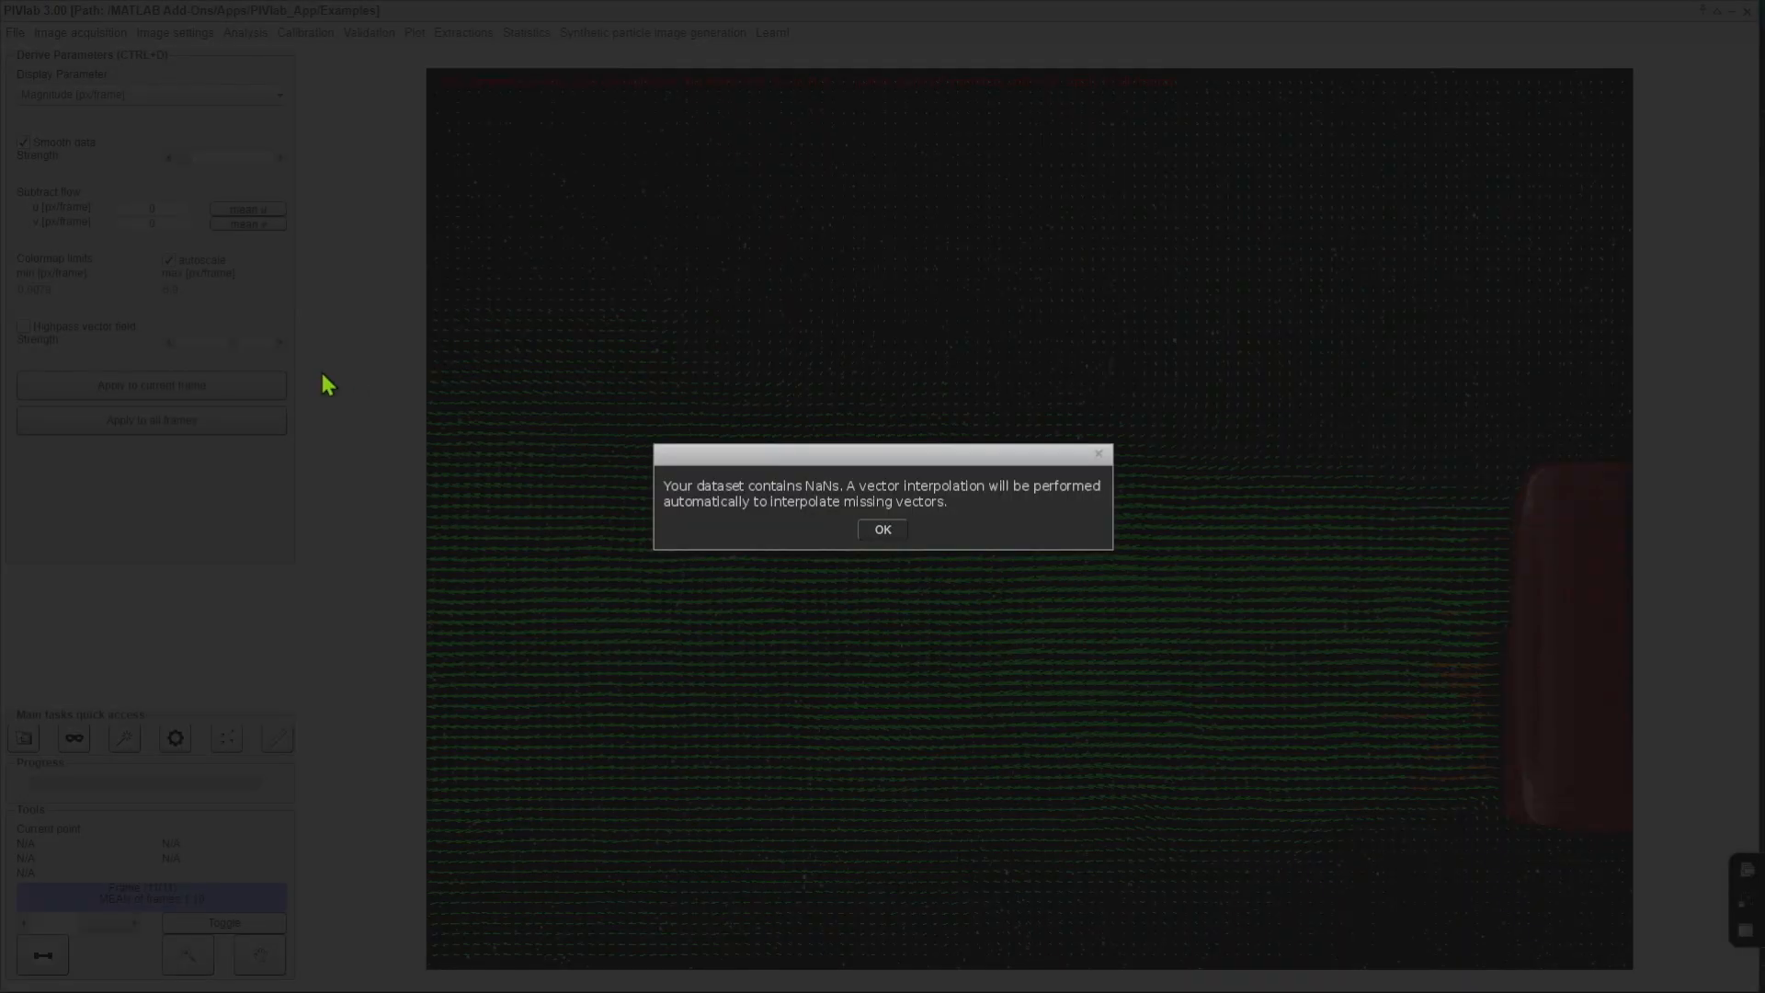
{"action": "left_click", "coordinate": [883, 529]}
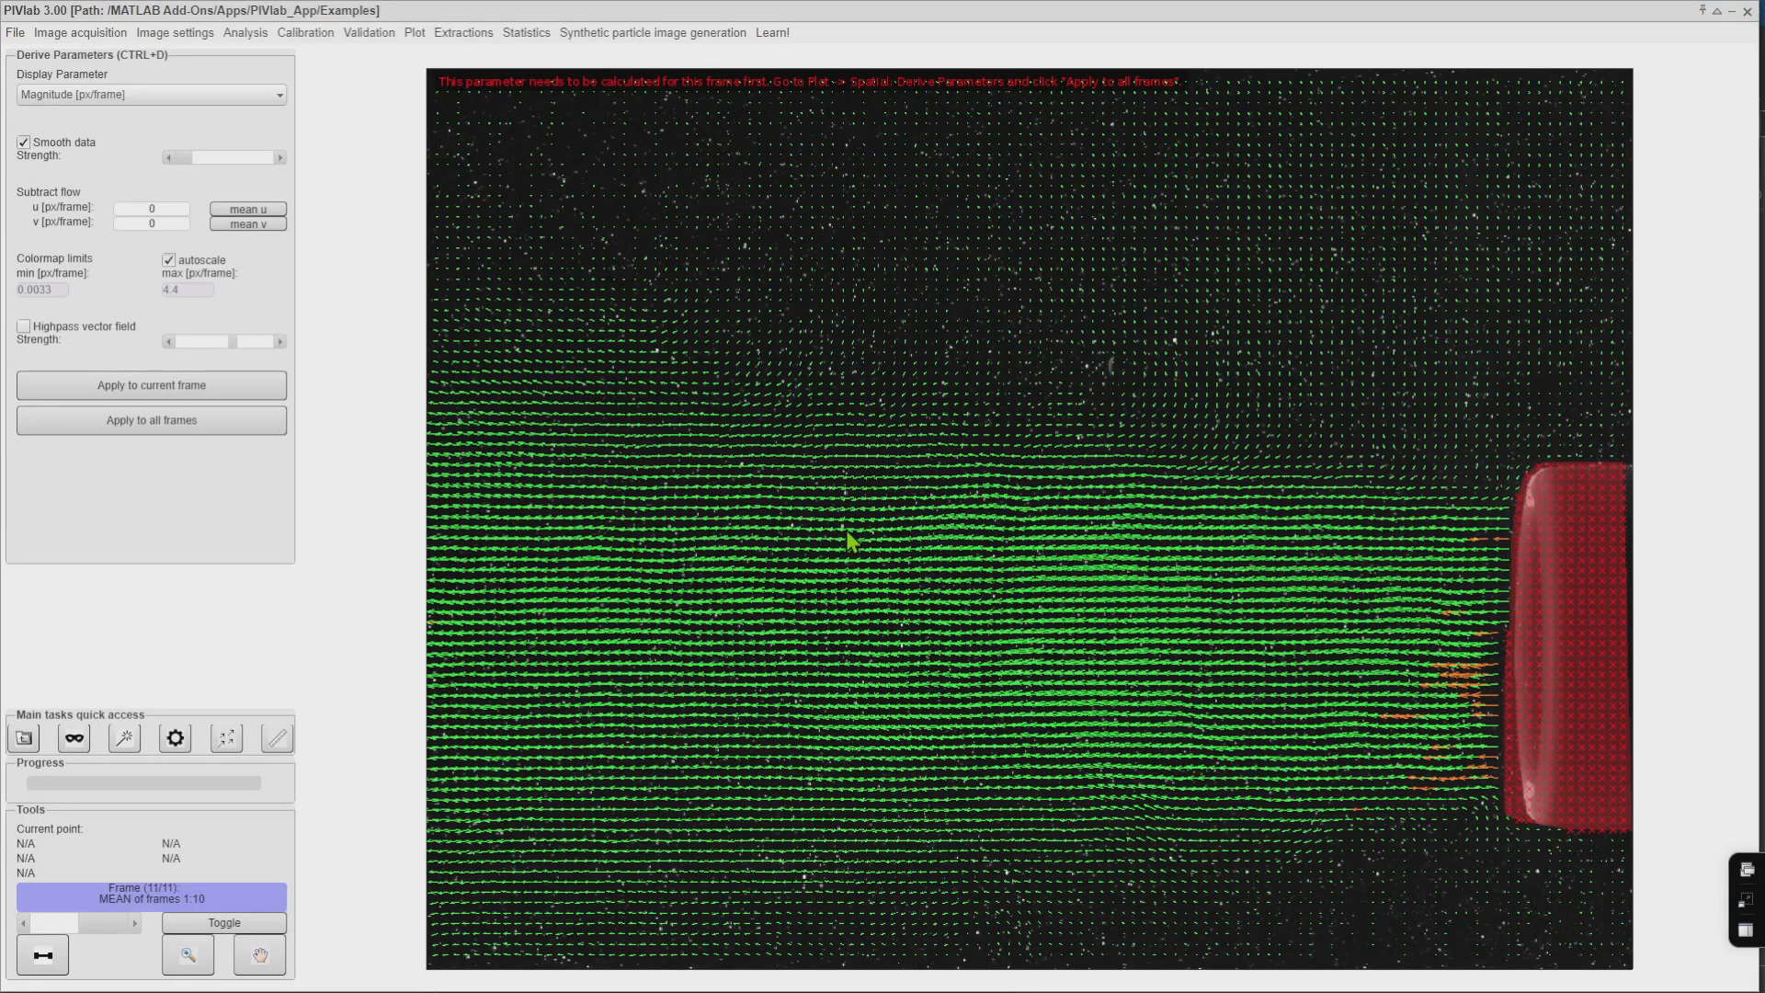
{"action": "left_click", "coordinate": [463, 31]}
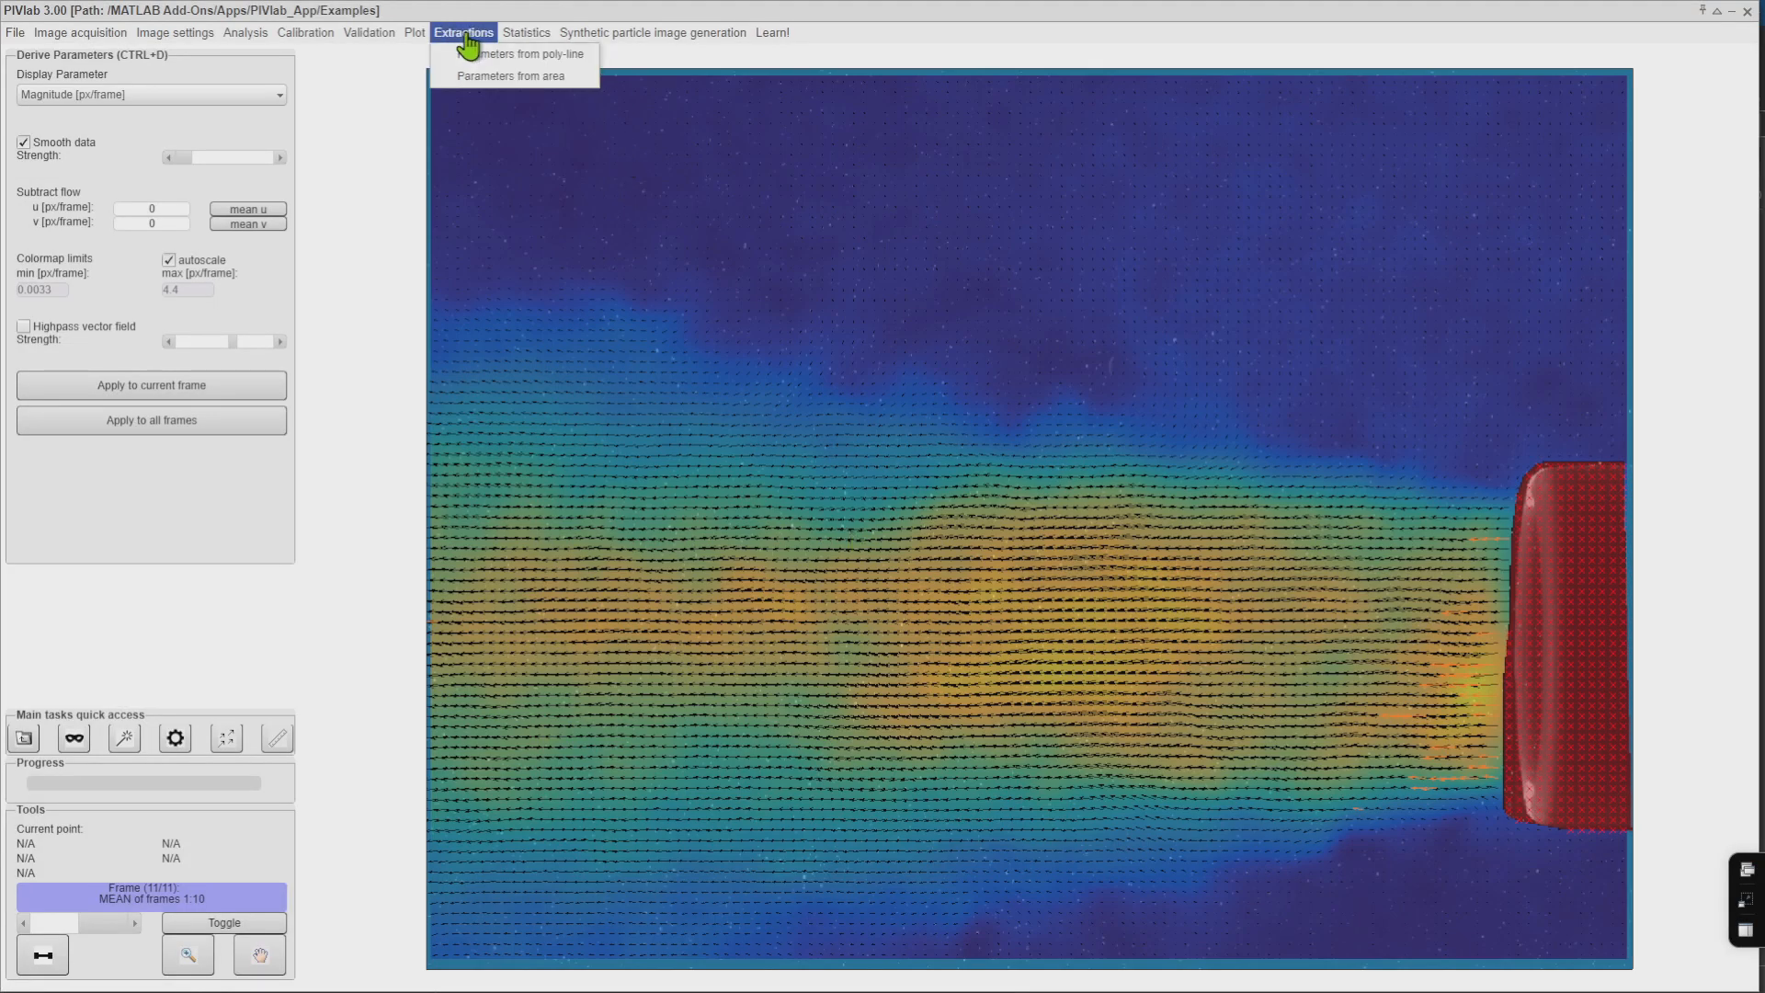
{"action": "left_click", "coordinate": [525, 55]}
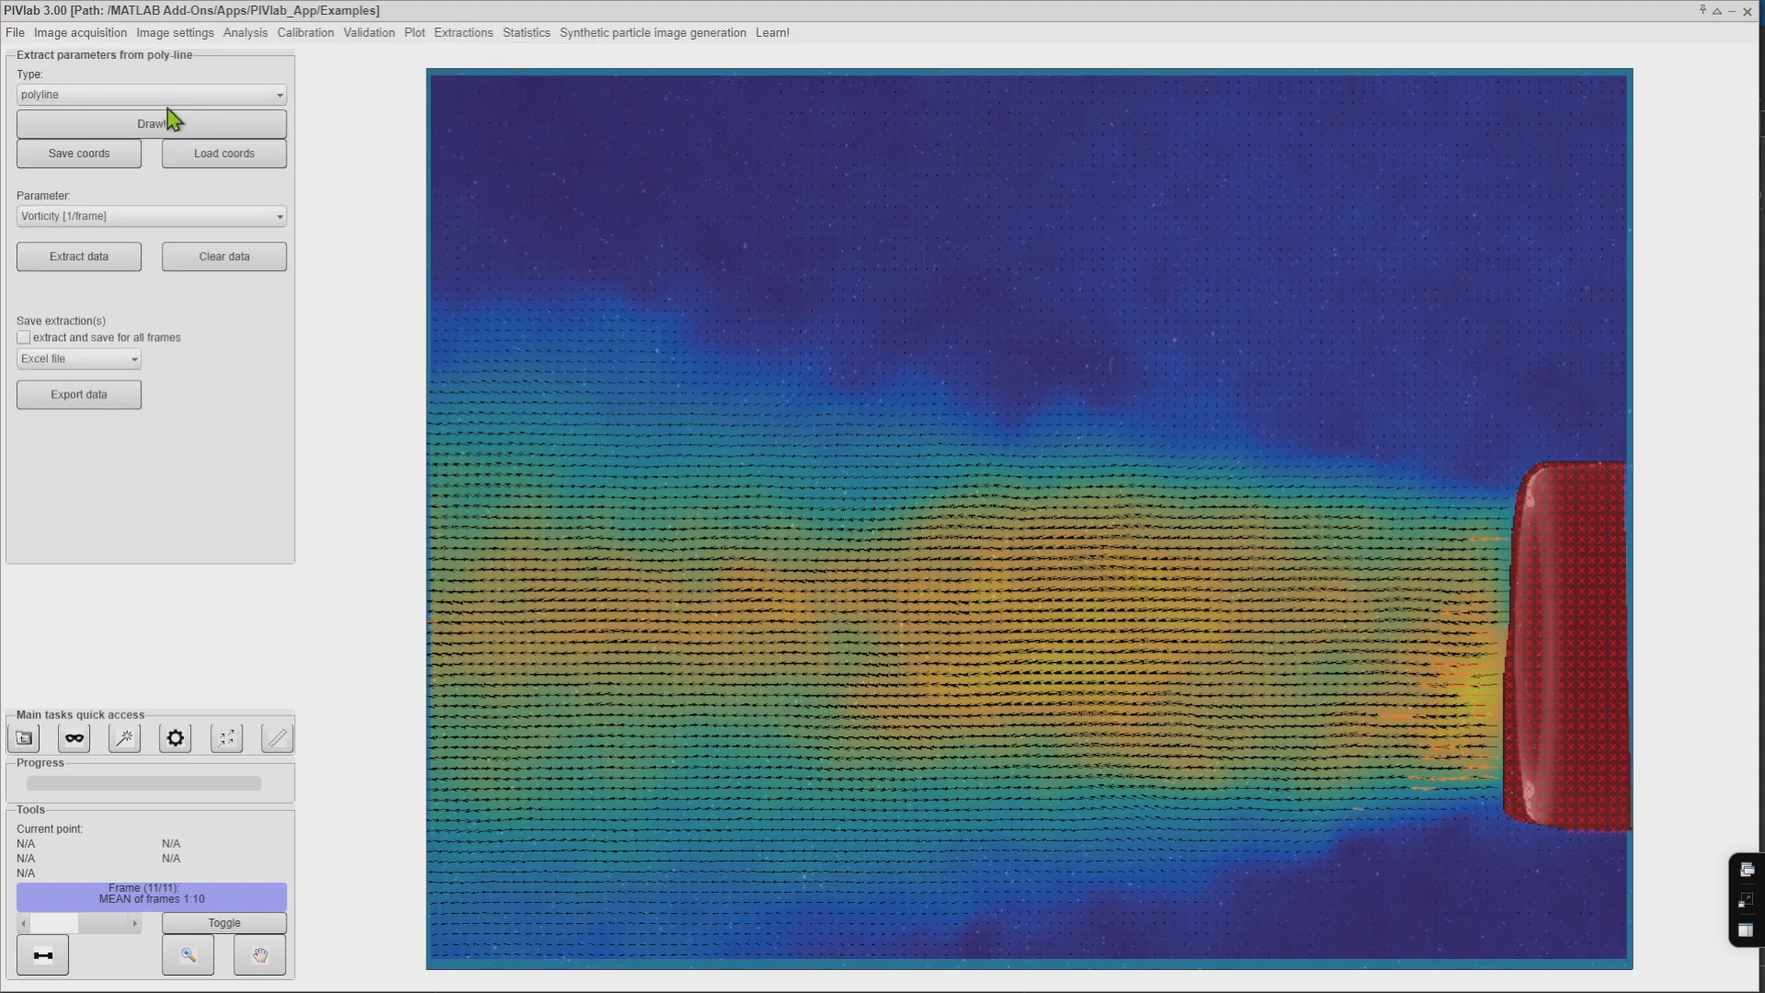
Draw a vertical polyline across the jet, extract its Magnitude profile (integral 1242.87), and close the plot
{"action": "left_click", "coordinate": [151, 124]}
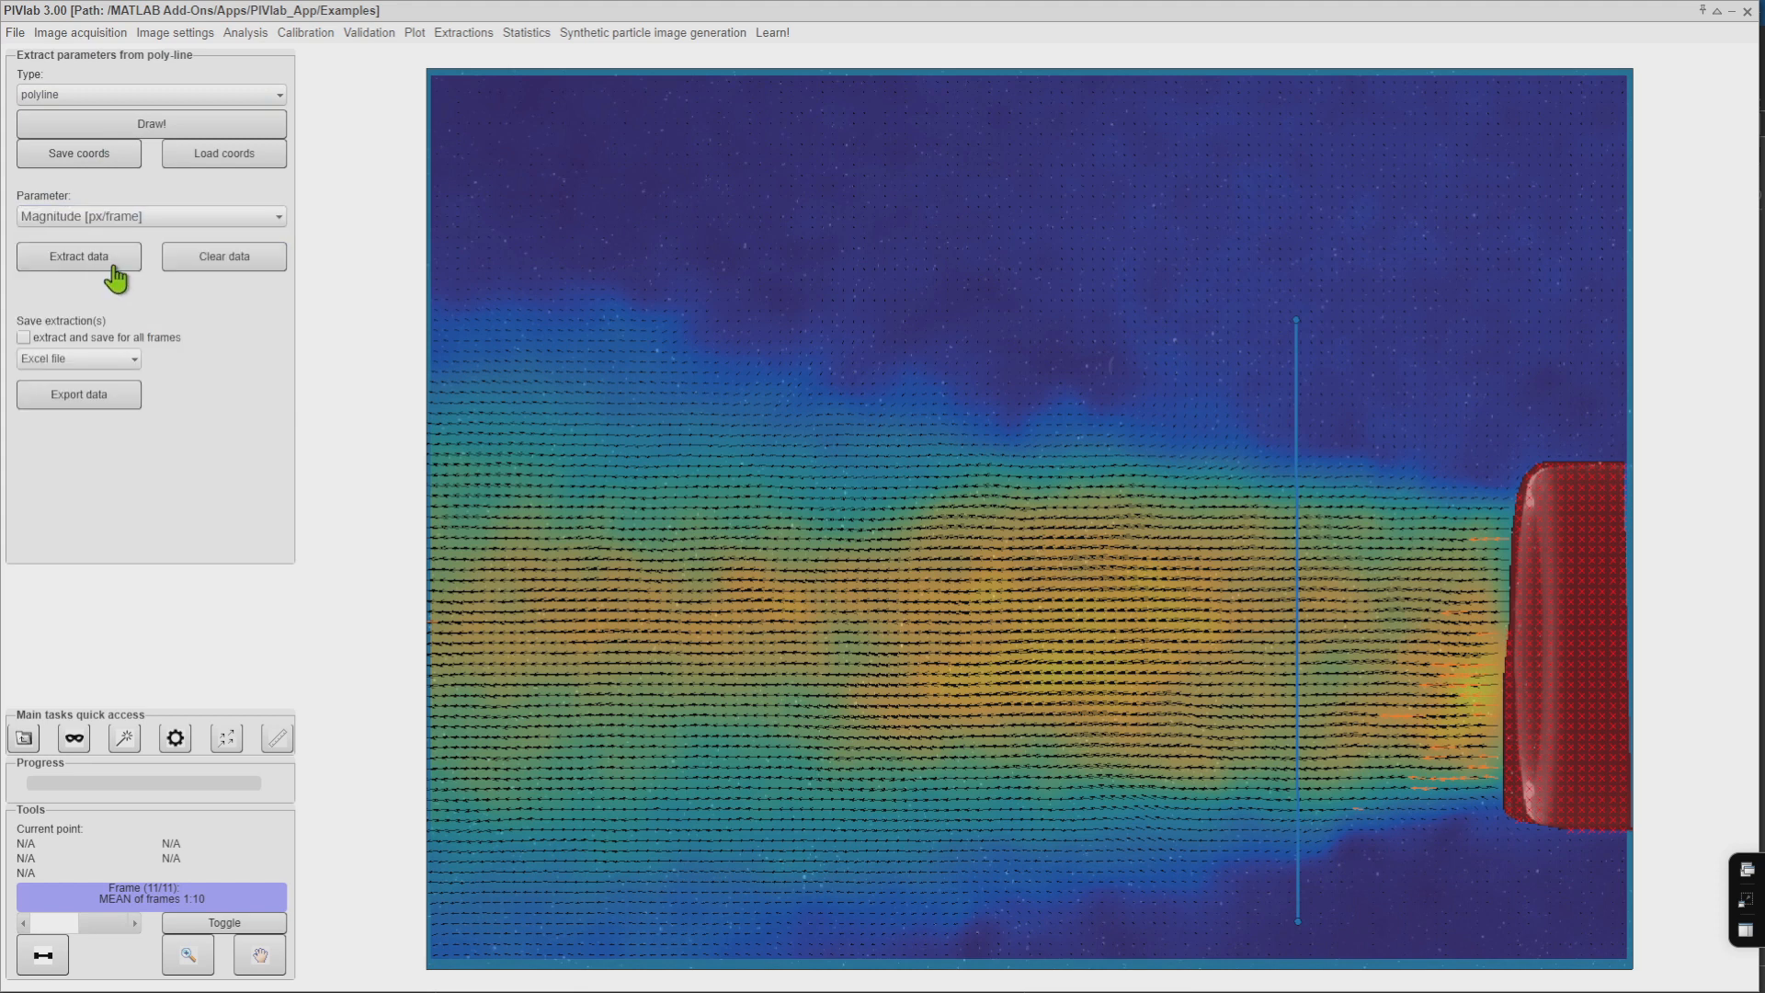
{"action": "left_click", "coordinate": [77, 256]}
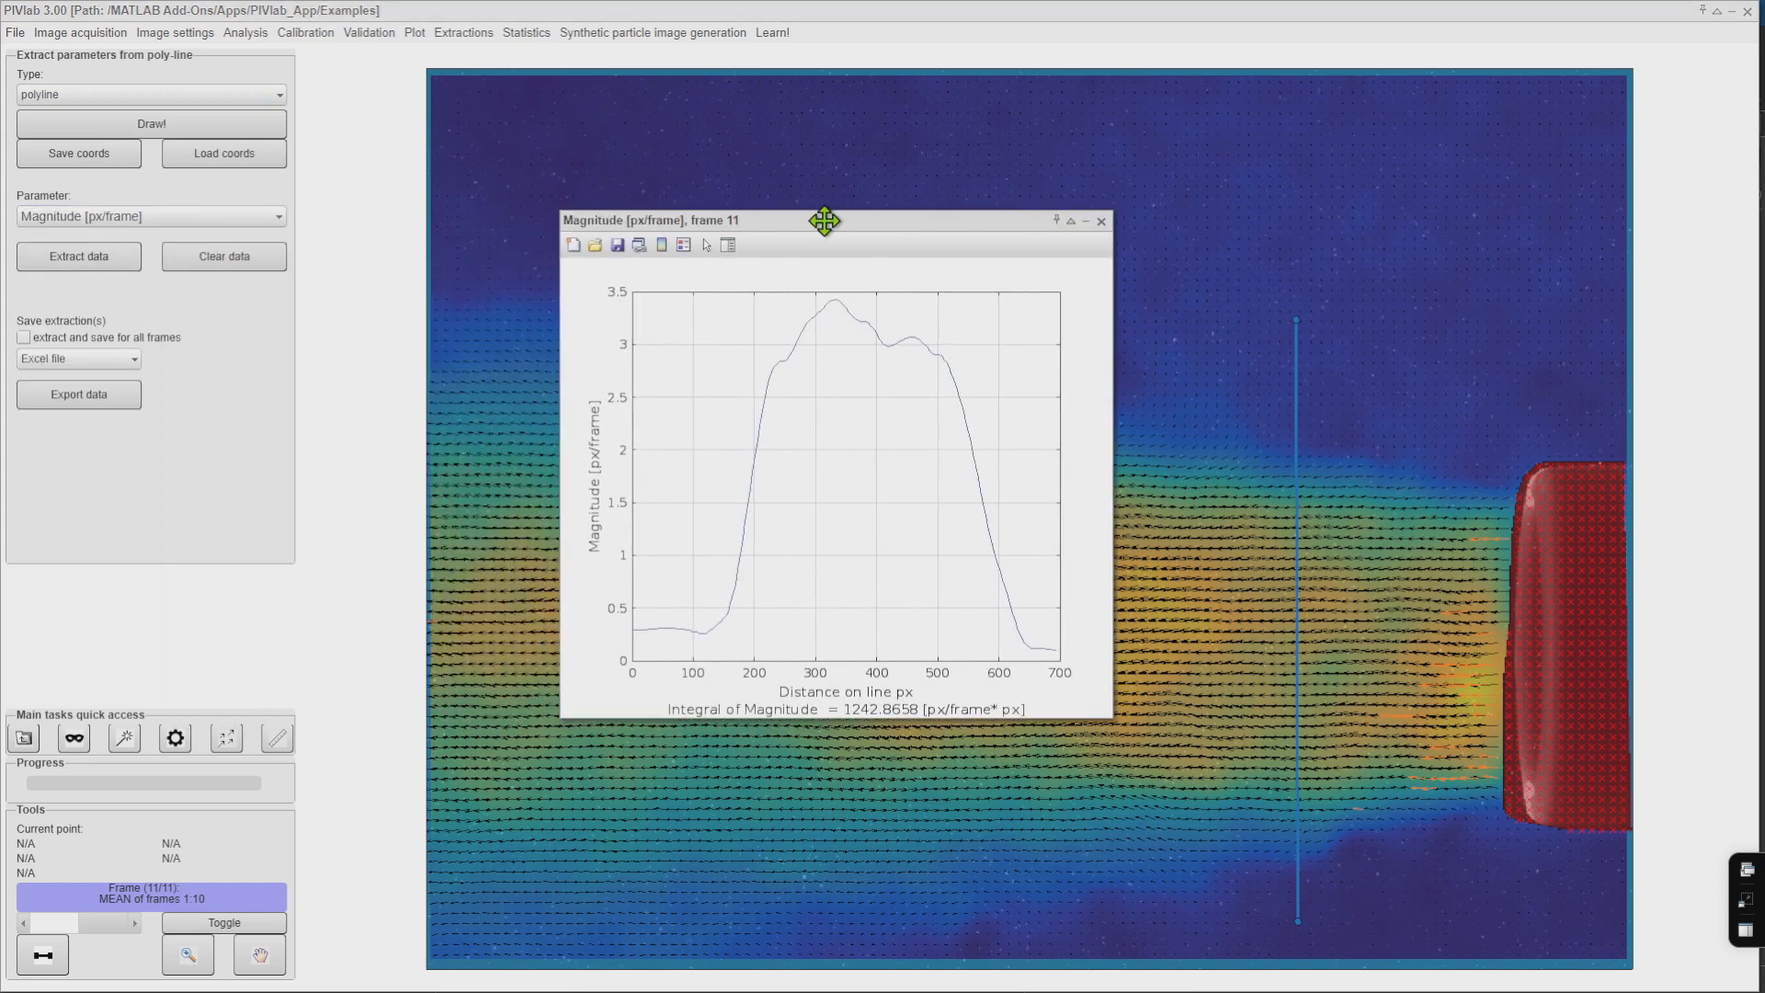
{"action": "mouse_move", "coordinate": [1115, 723]}
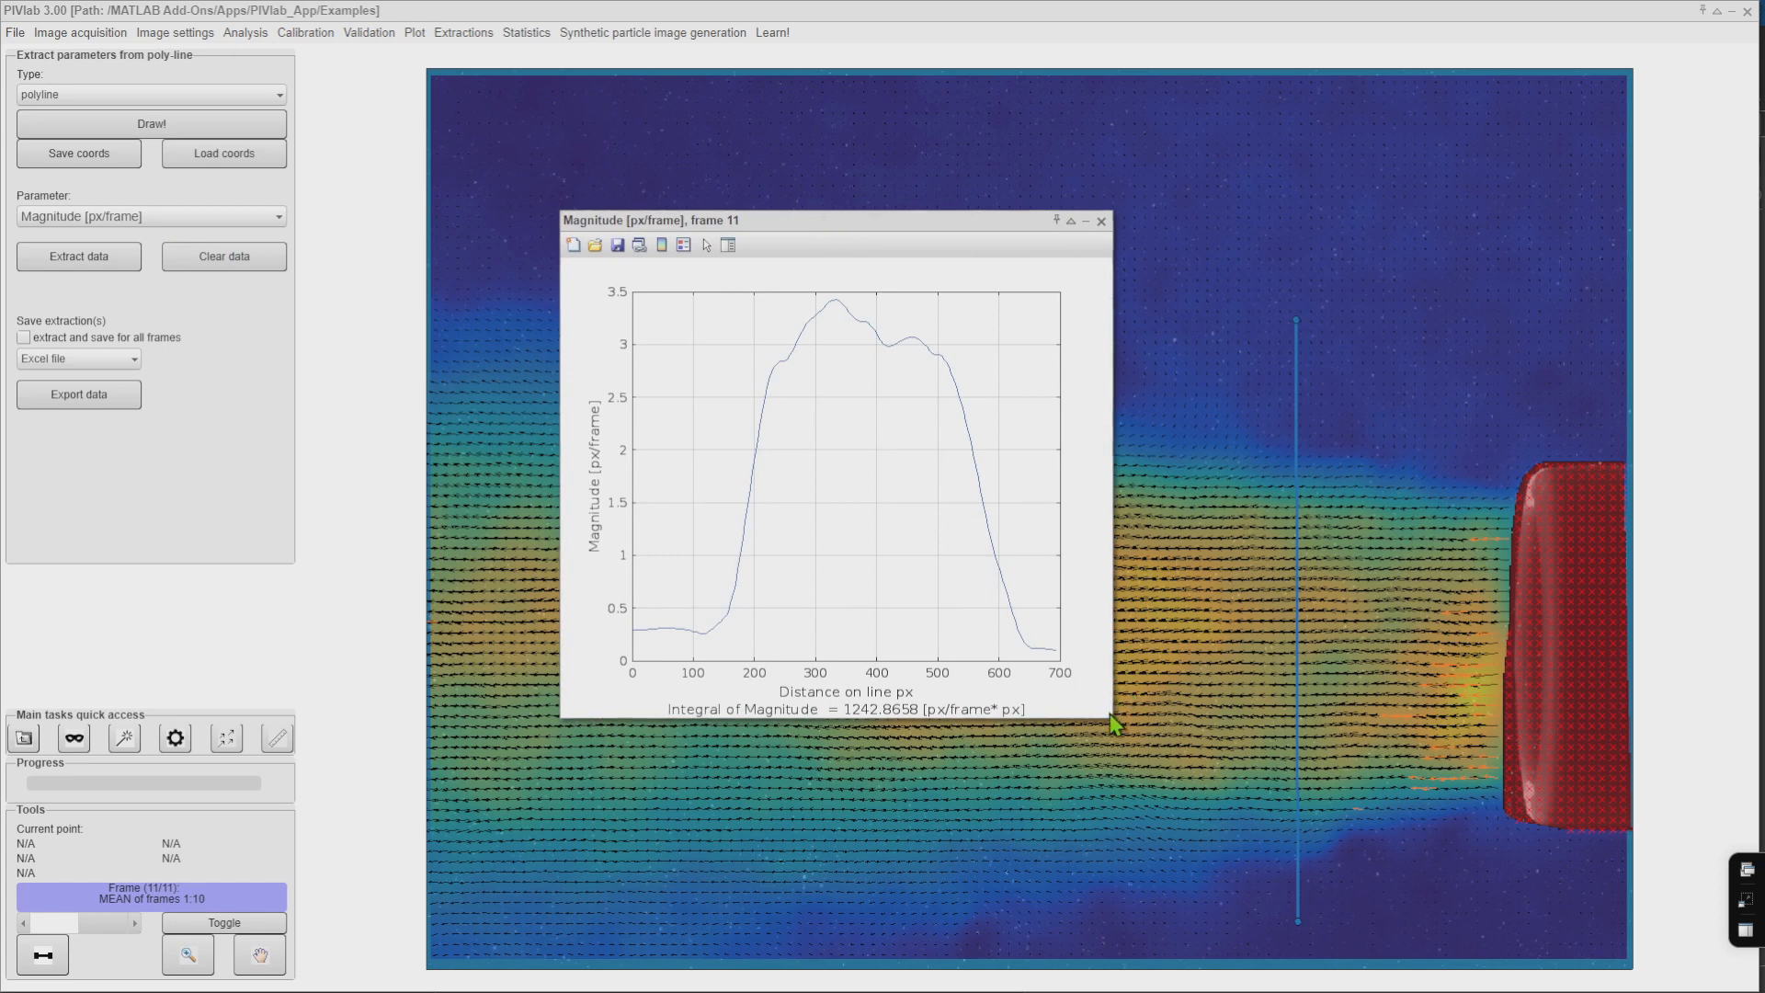
{"action": "left_click", "coordinate": [1100, 221]}
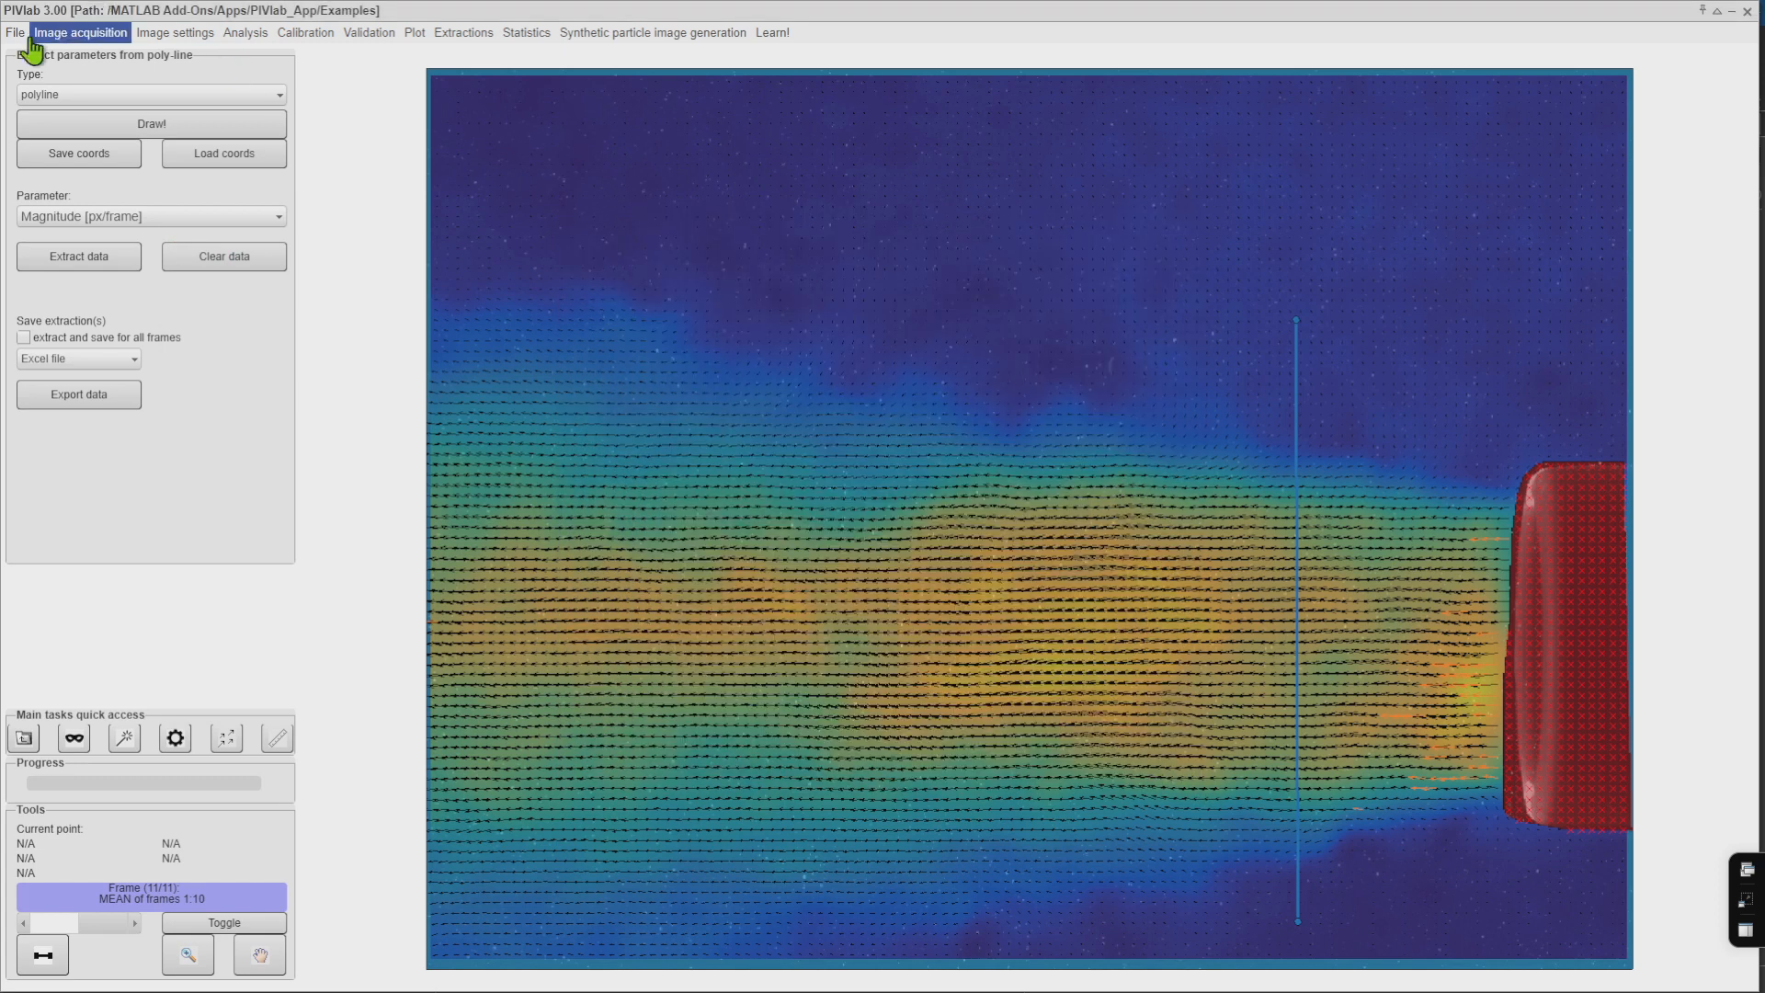
Export the displayed mean frame as PIVlab_out_011.png into the MATLAB Drive folder
{"action": "left_click", "coordinate": [15, 31]}
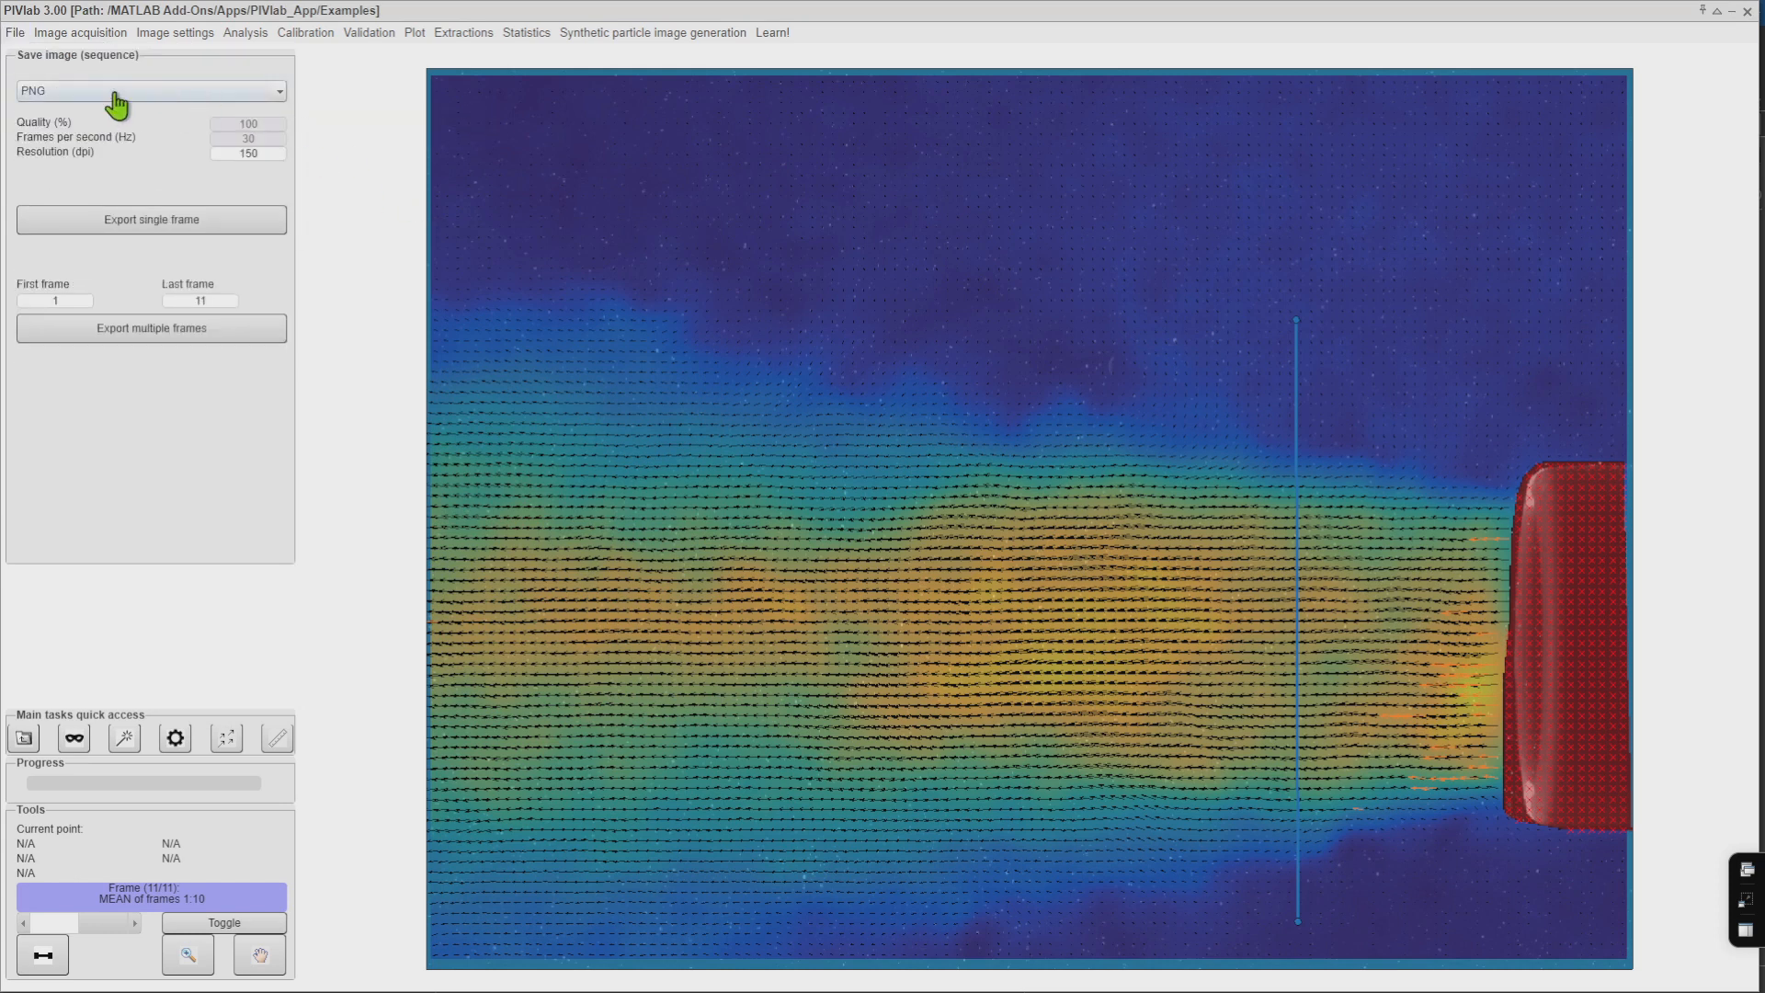
{"action": "mouse_move", "coordinate": [151, 220]}
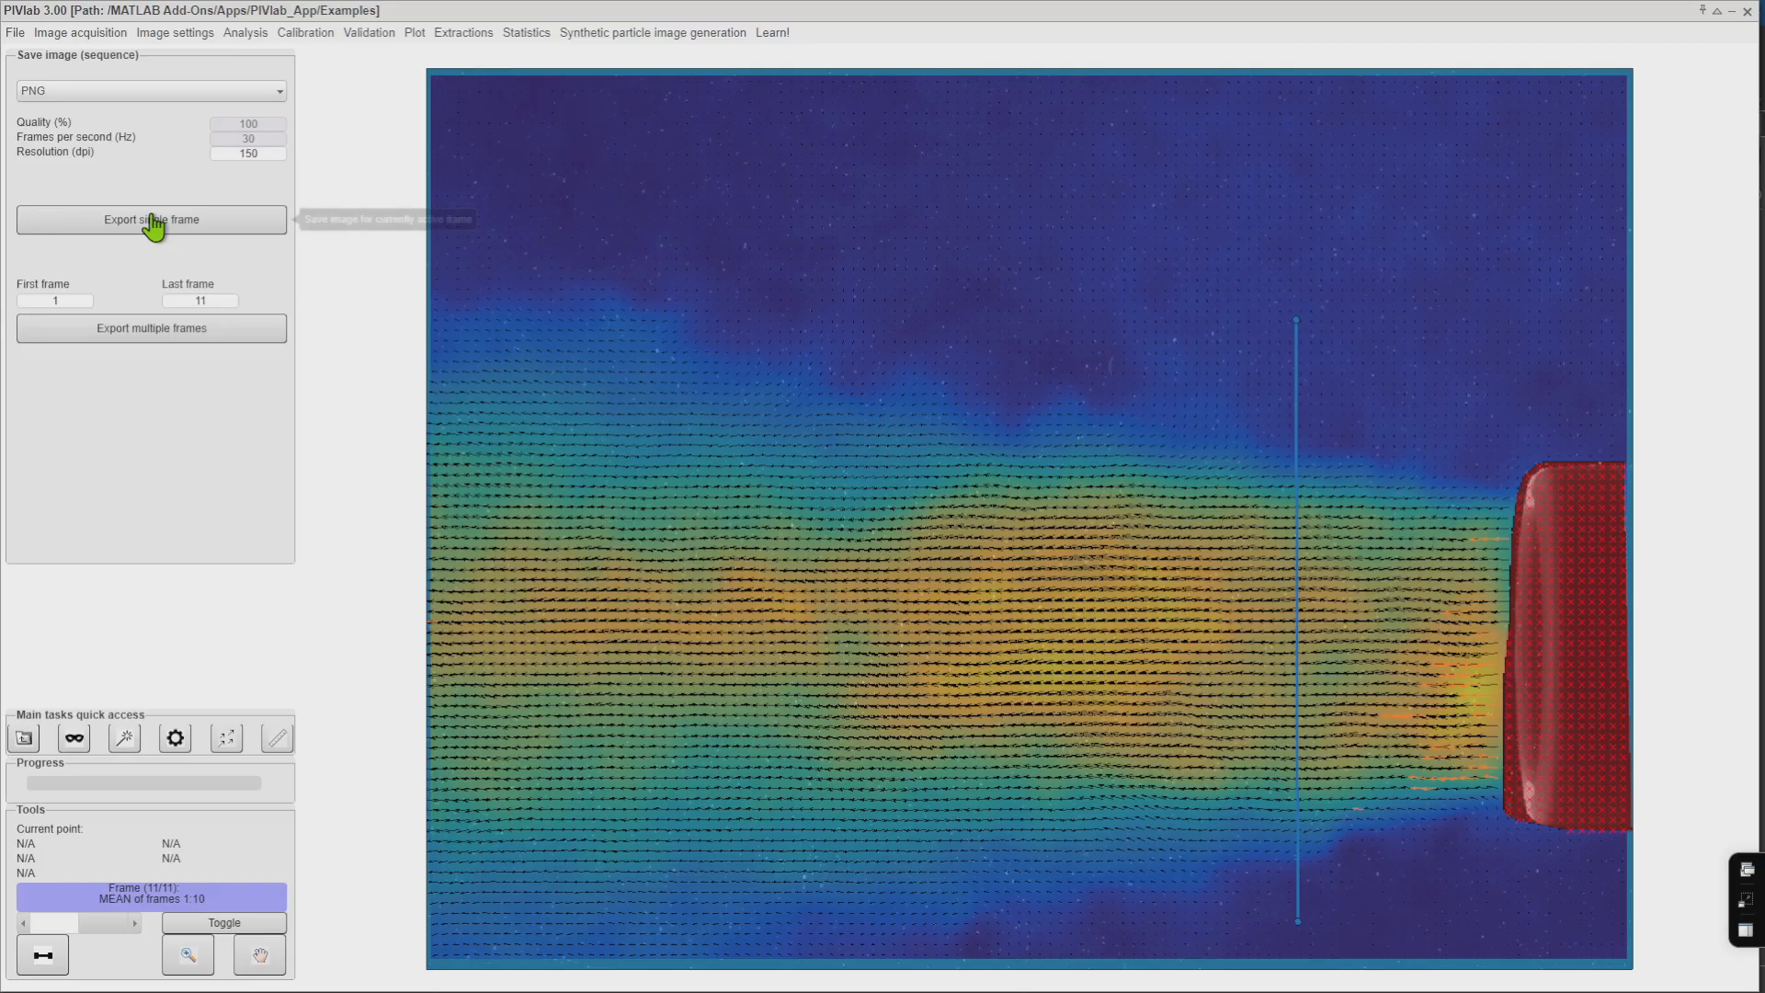
{"action": "left_click", "coordinate": [151, 219]}
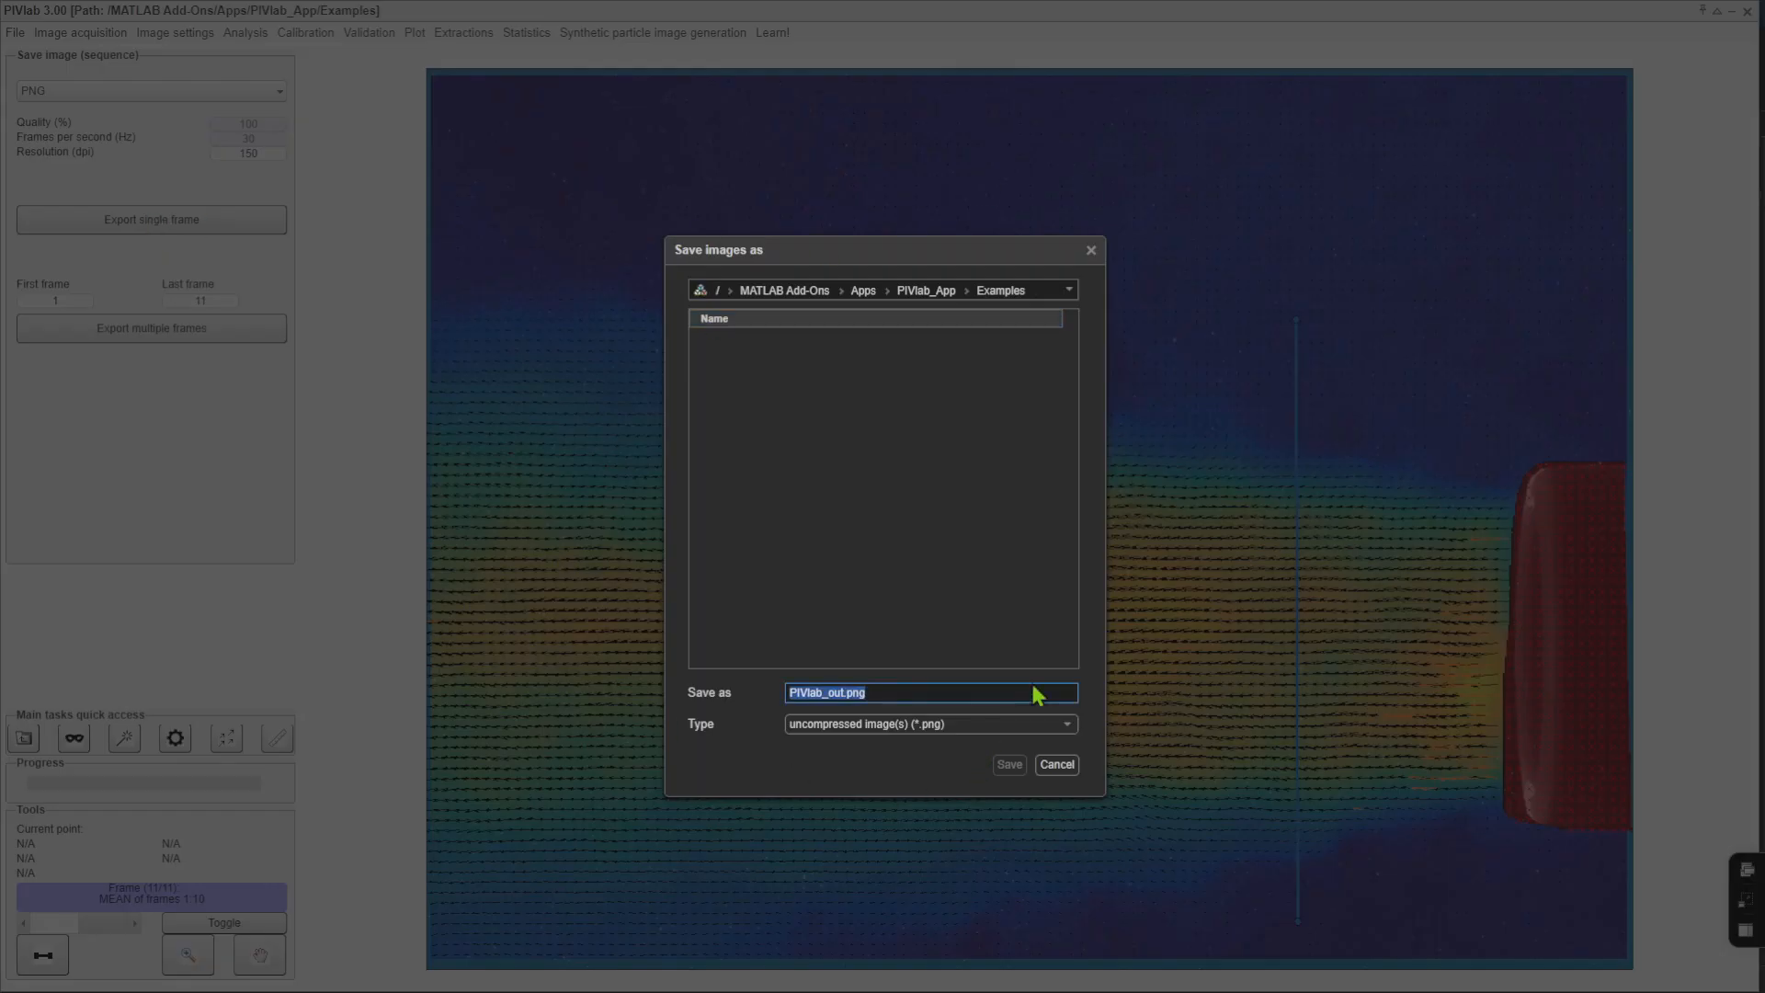
{"action": "left_click", "coordinate": [782, 289]}
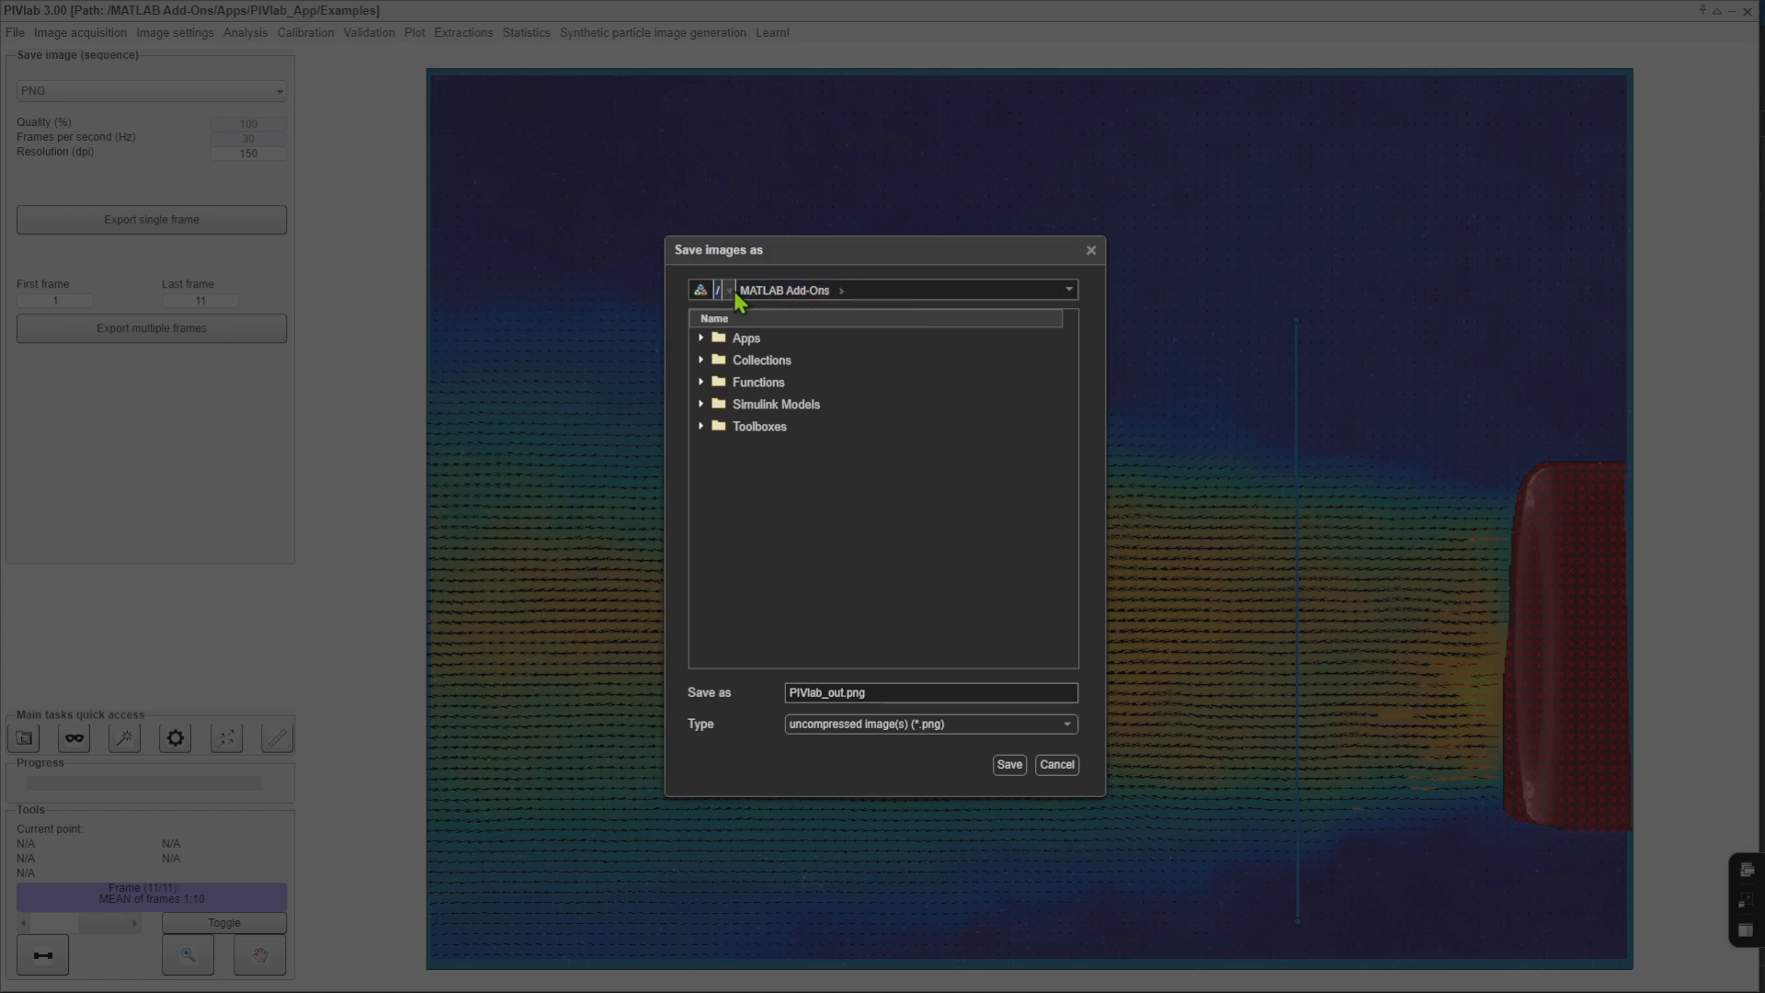
{"action": "left_click", "coordinate": [699, 290]}
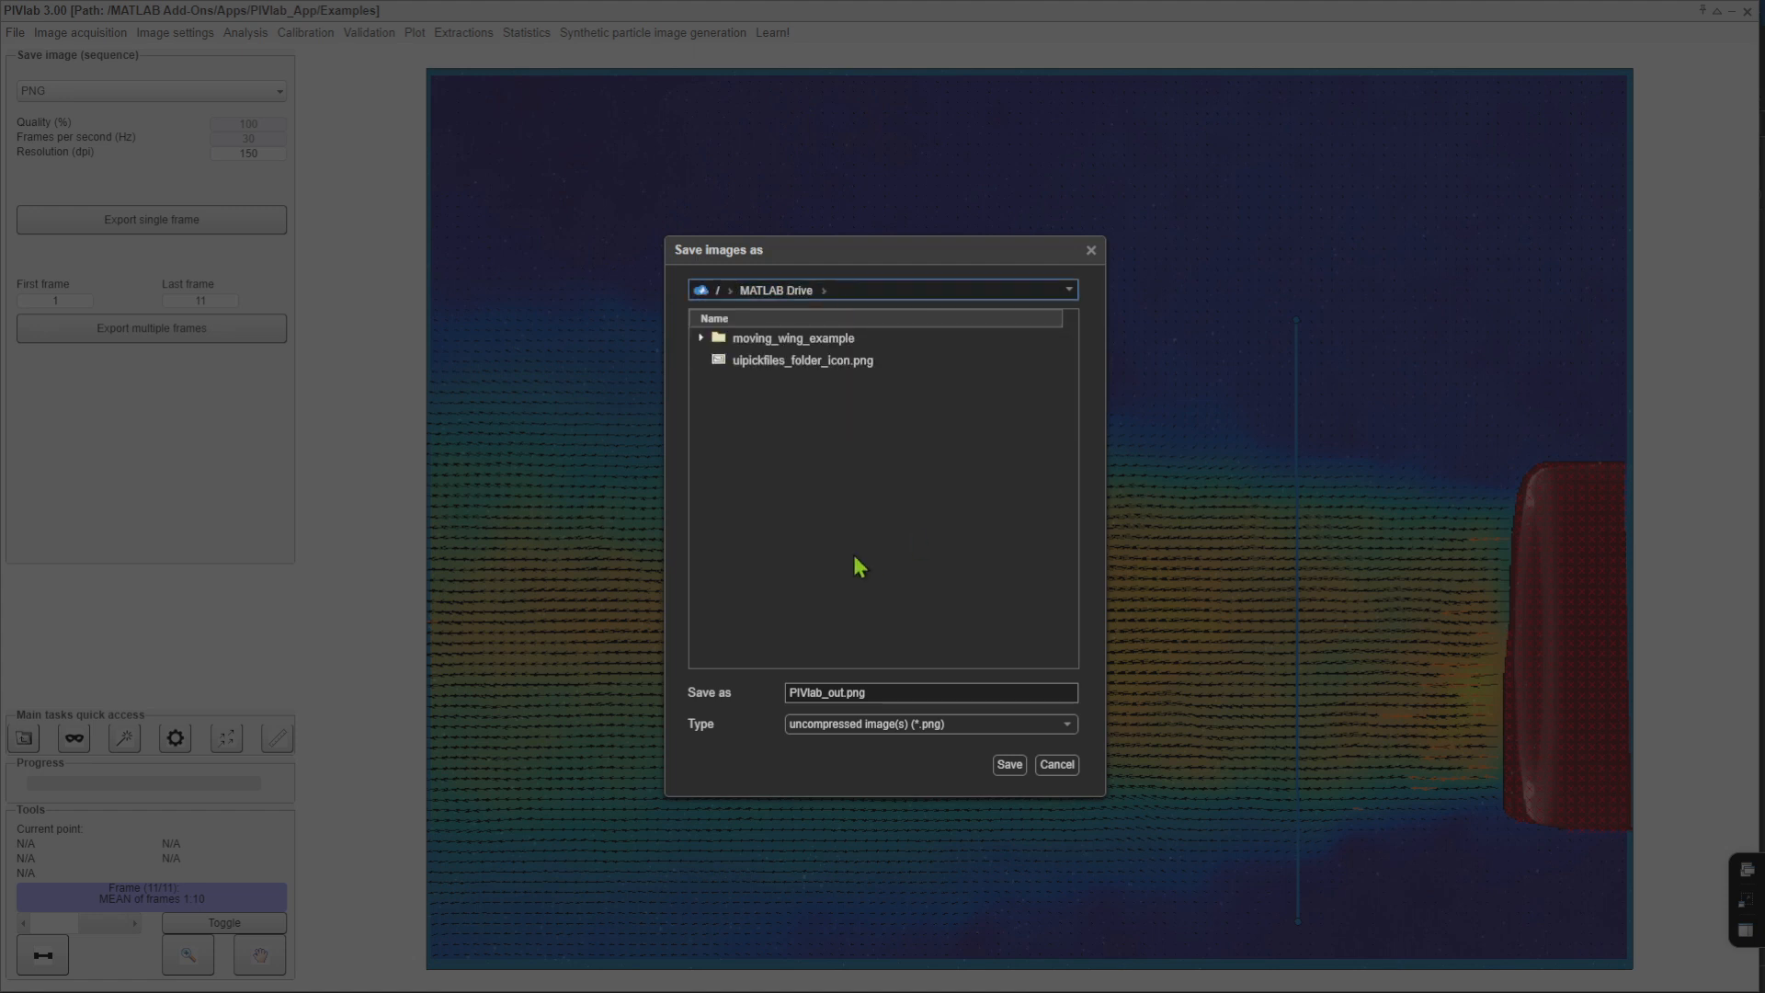
{"action": "left_click", "coordinate": [1007, 764]}
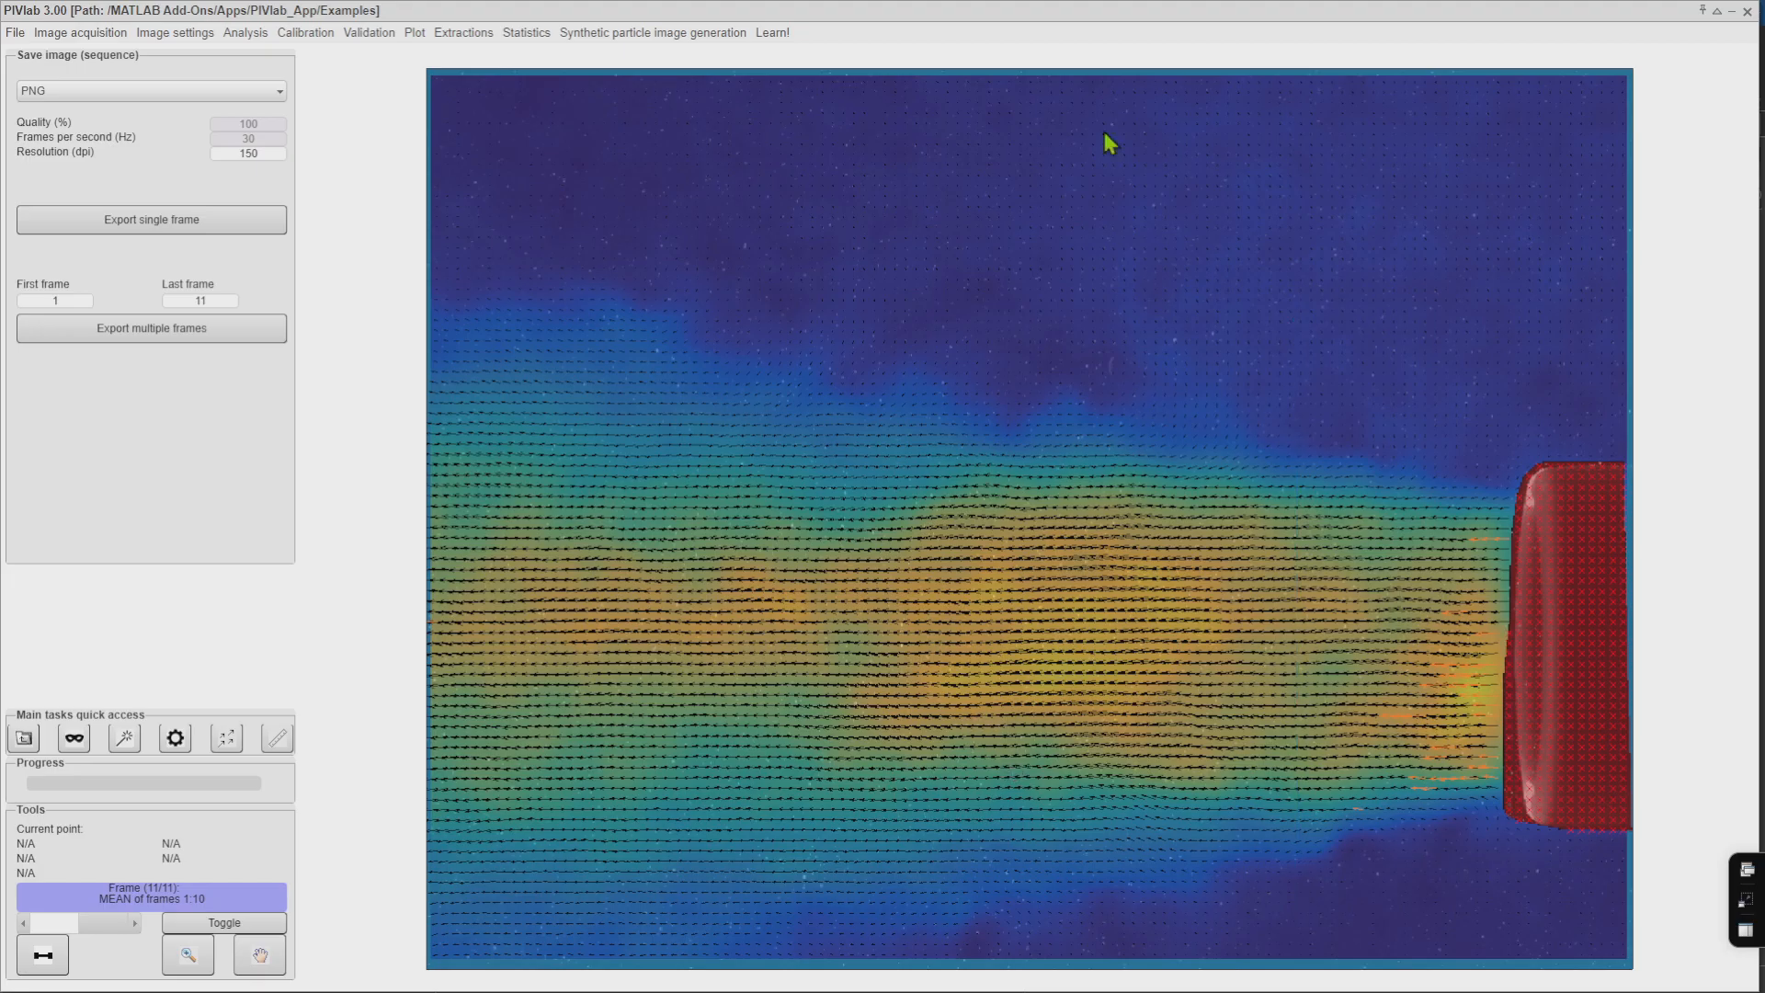
{"action": "left_click", "coordinate": [15, 32]}
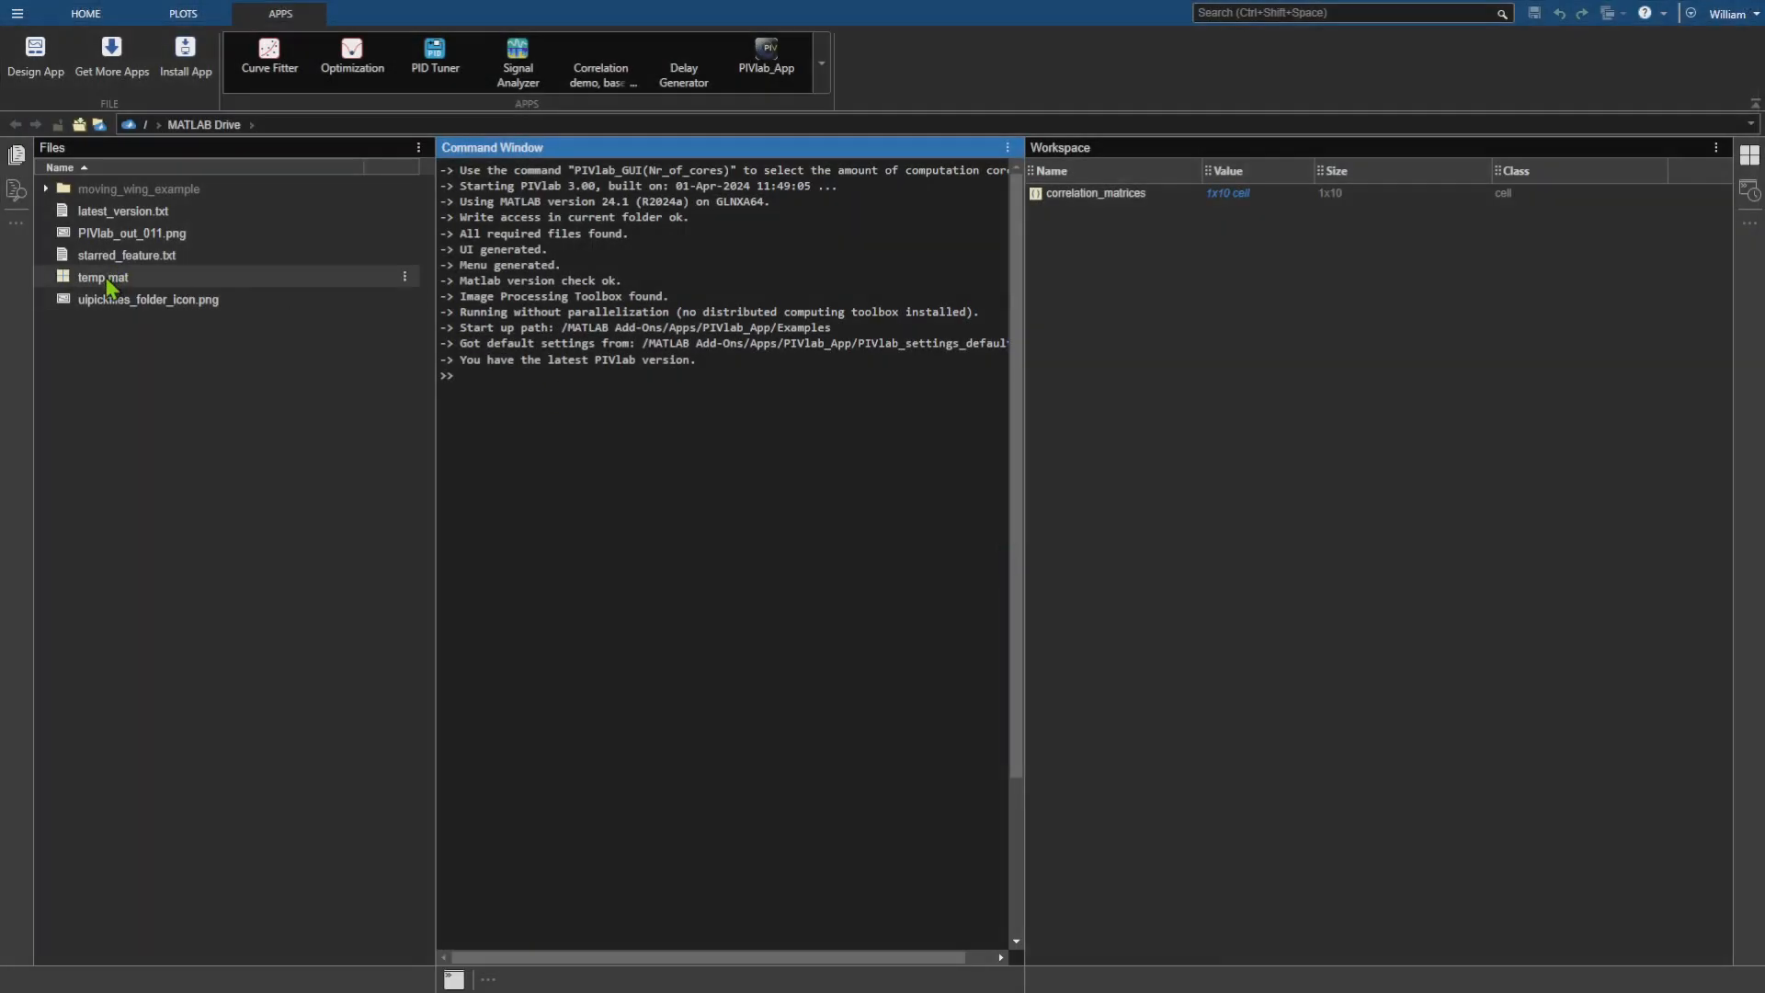
Download PIVlab_out_011.png from the MATLAB Online Files panel and save it to the Desktop
{"action": "right_click", "coordinate": [126, 233]}
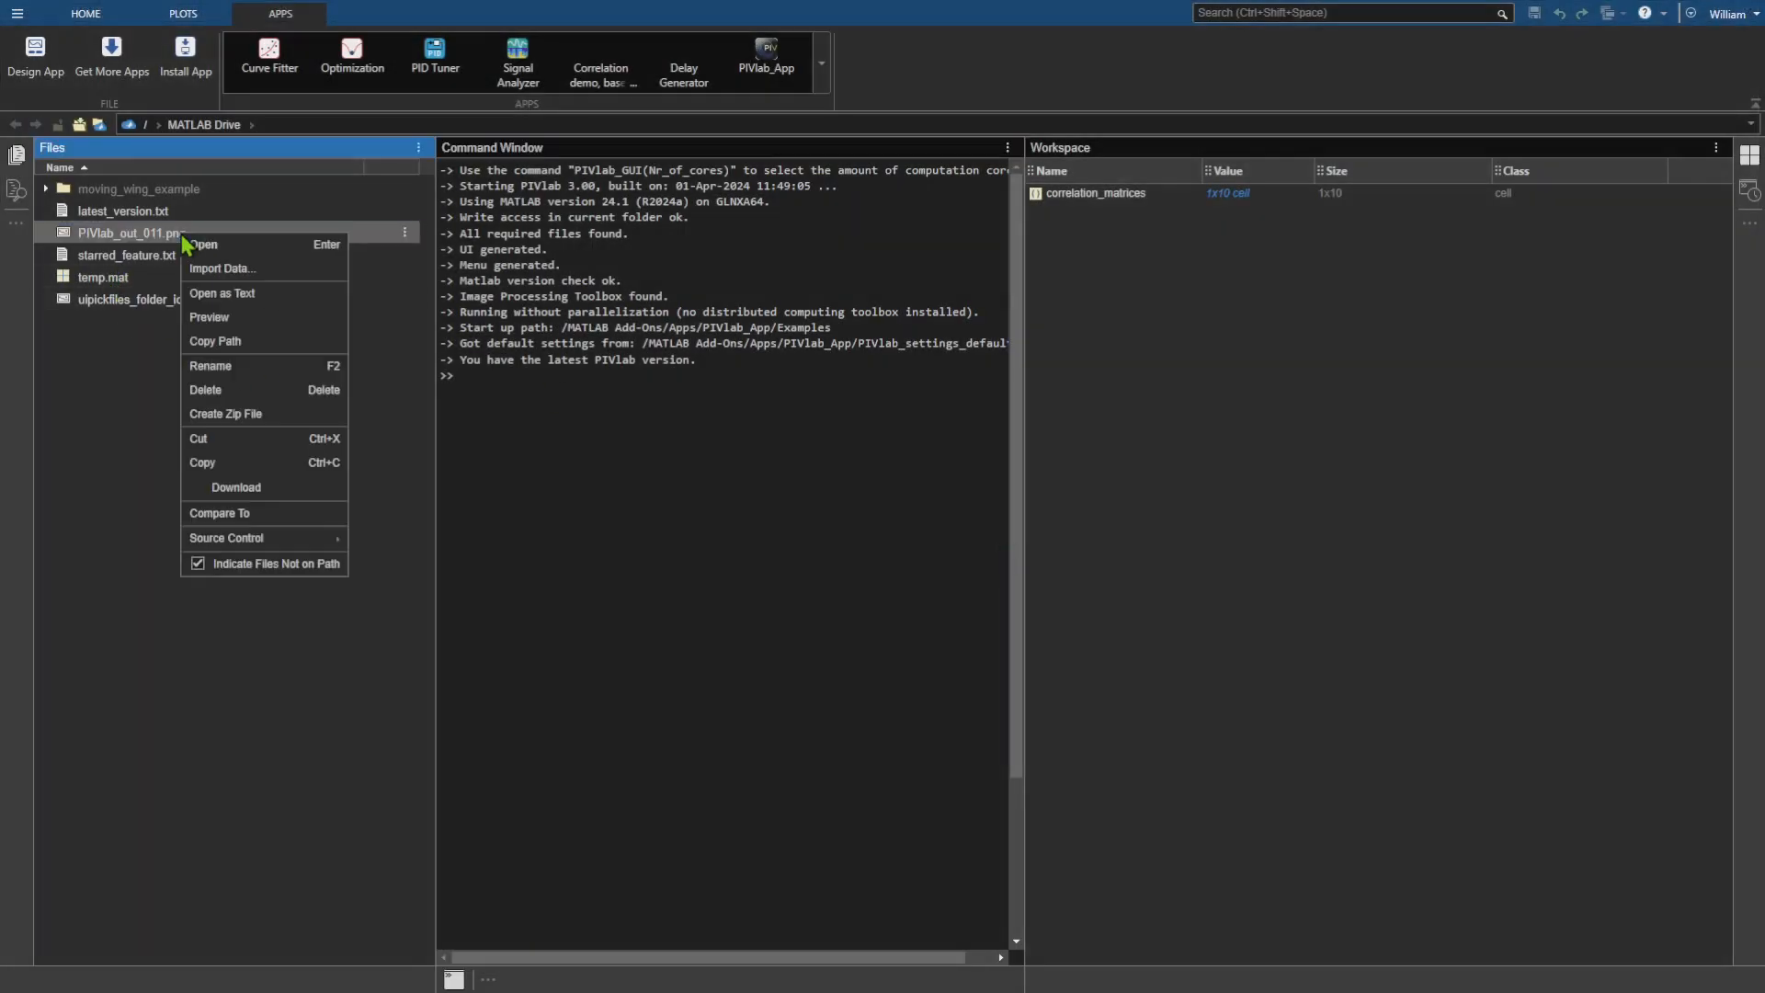
{"action": "mouse_move", "coordinate": [225, 463]}
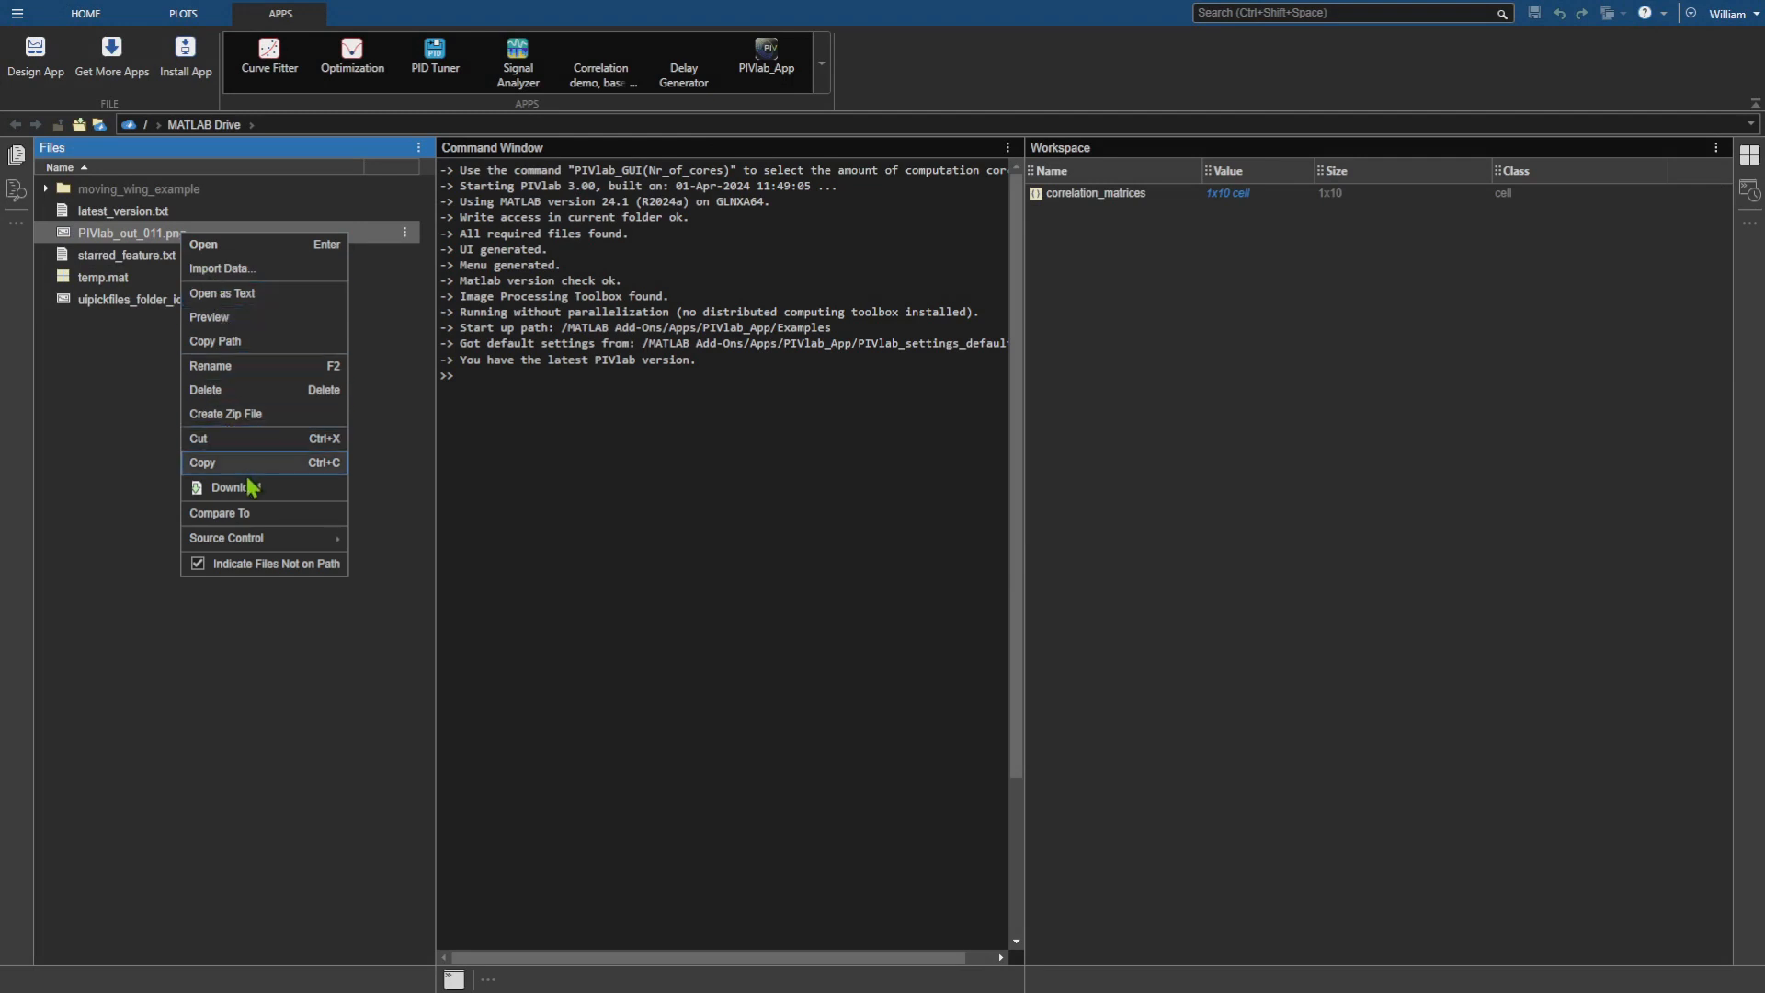
{"action": "left_click", "coordinate": [227, 488]}
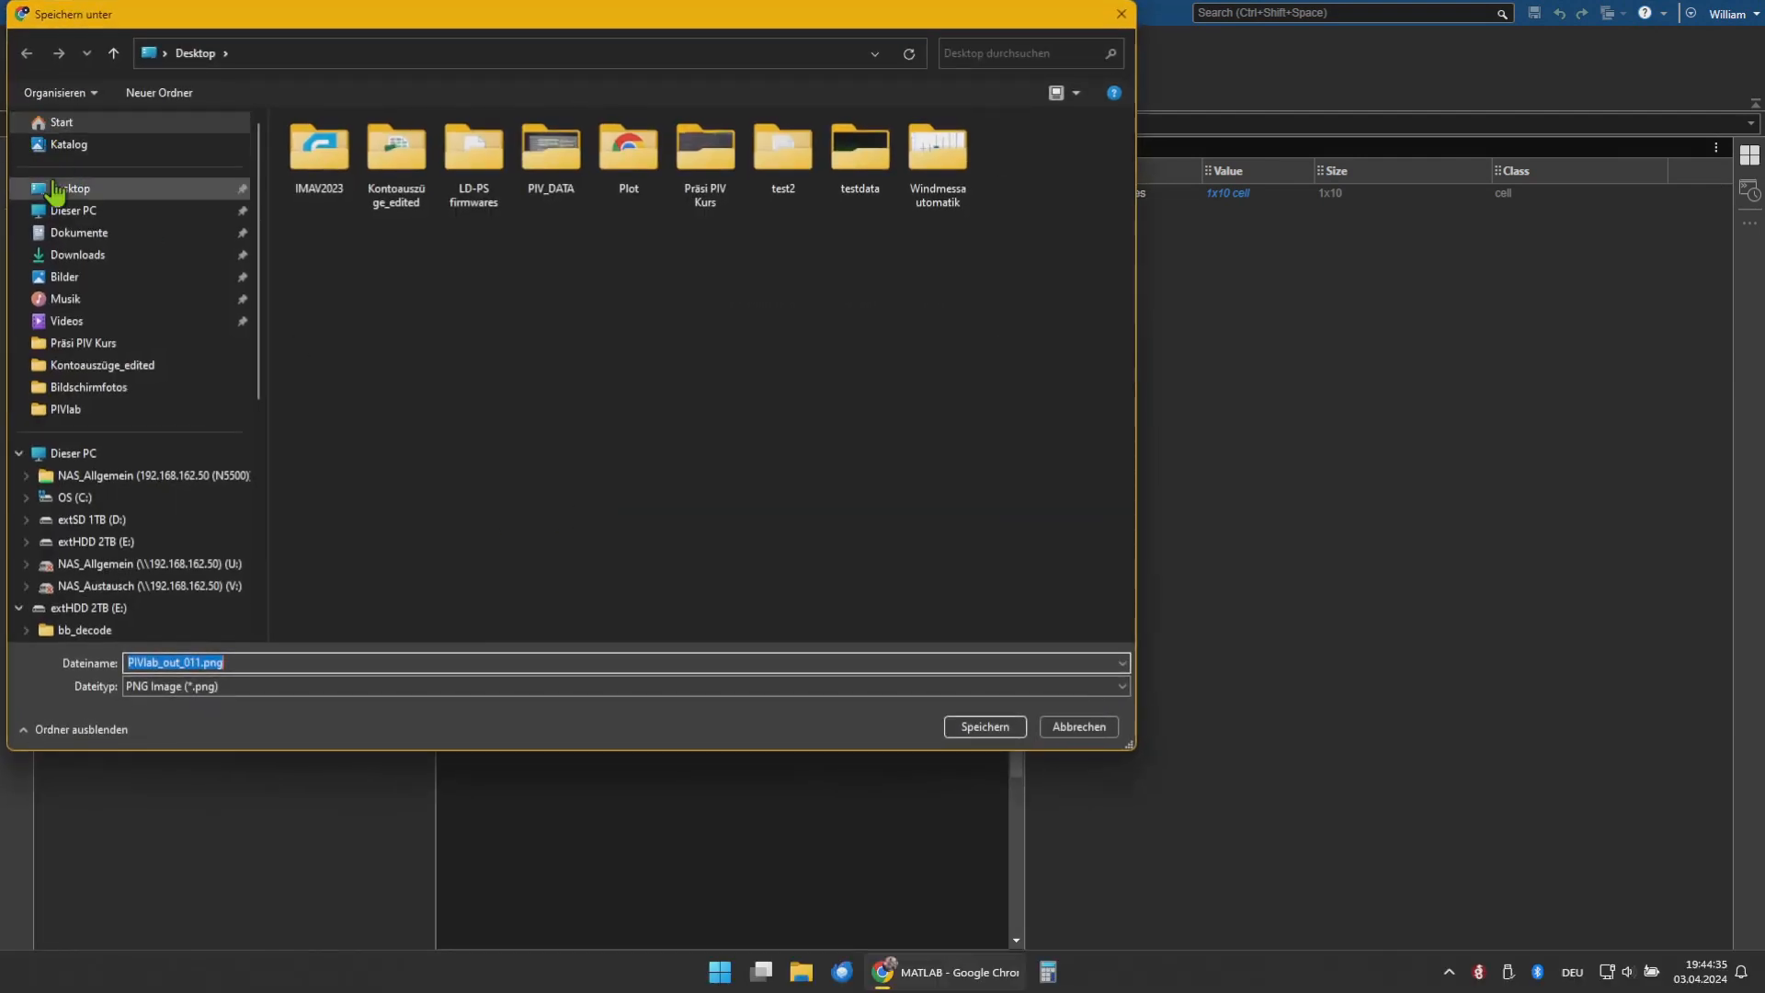
{"action": "left_click", "coordinate": [982, 726]}
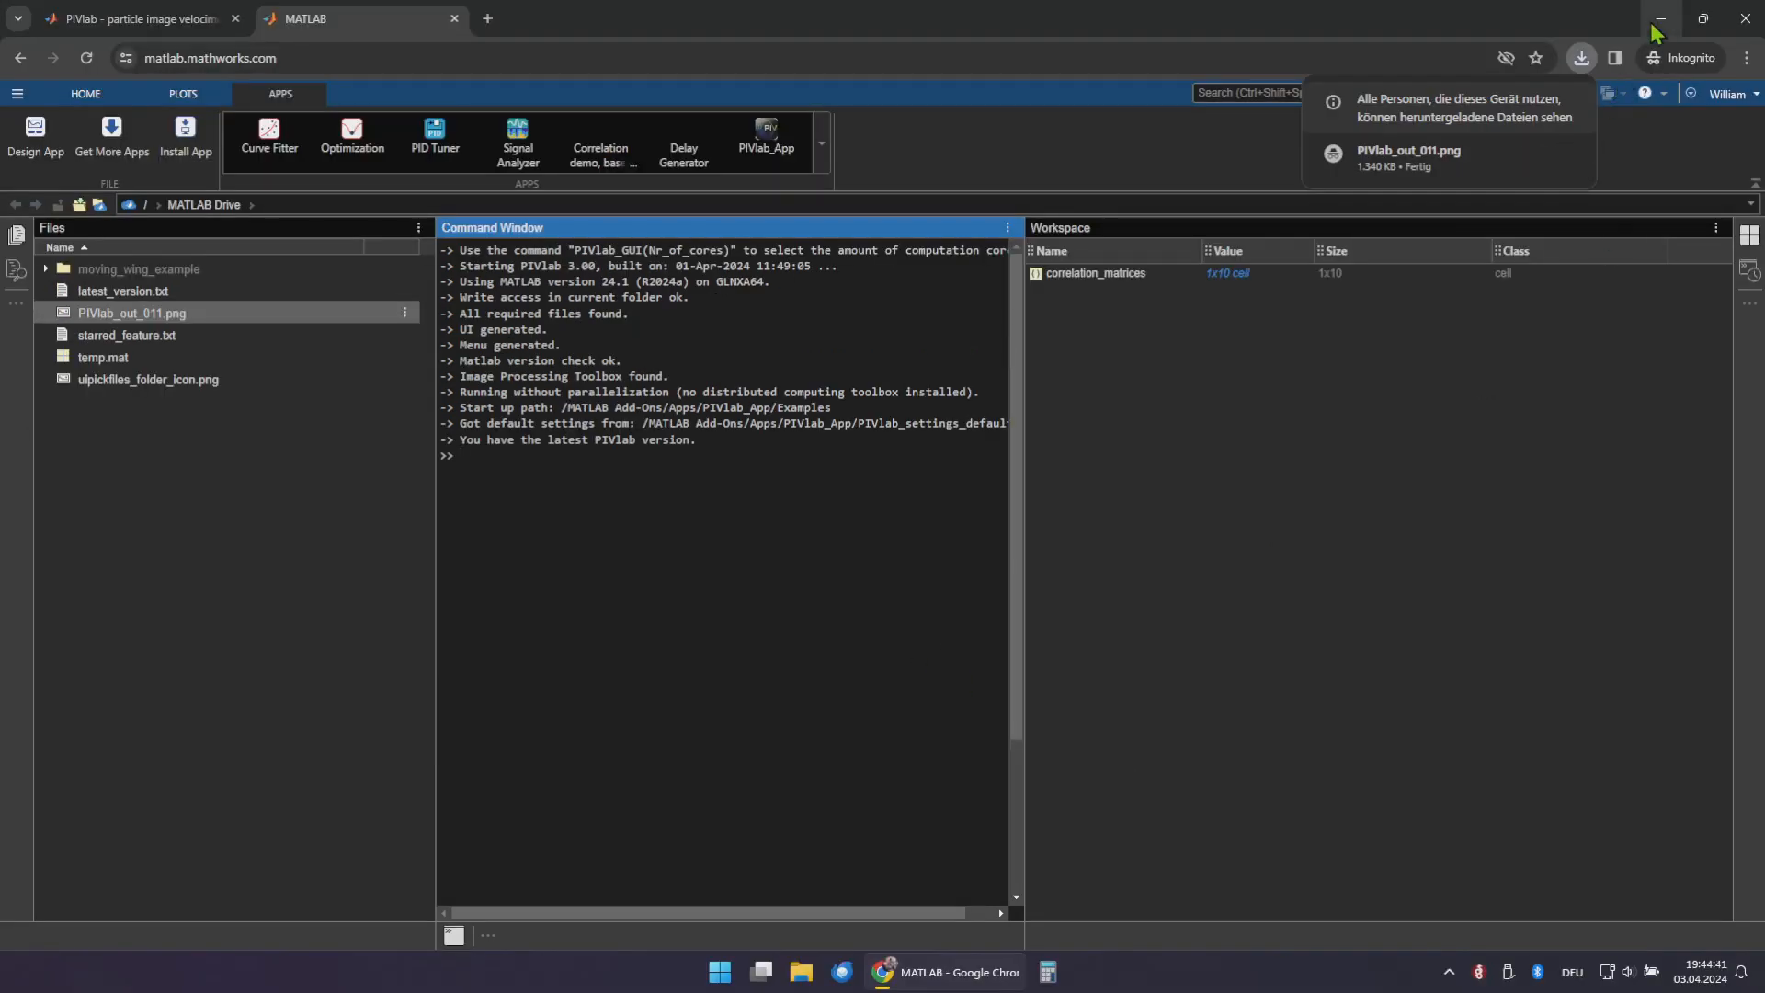
Open PIVlab_out_011.png from Chrome's downloads list in Windows Photos
{"action": "left_click", "coordinate": [1657, 19]}
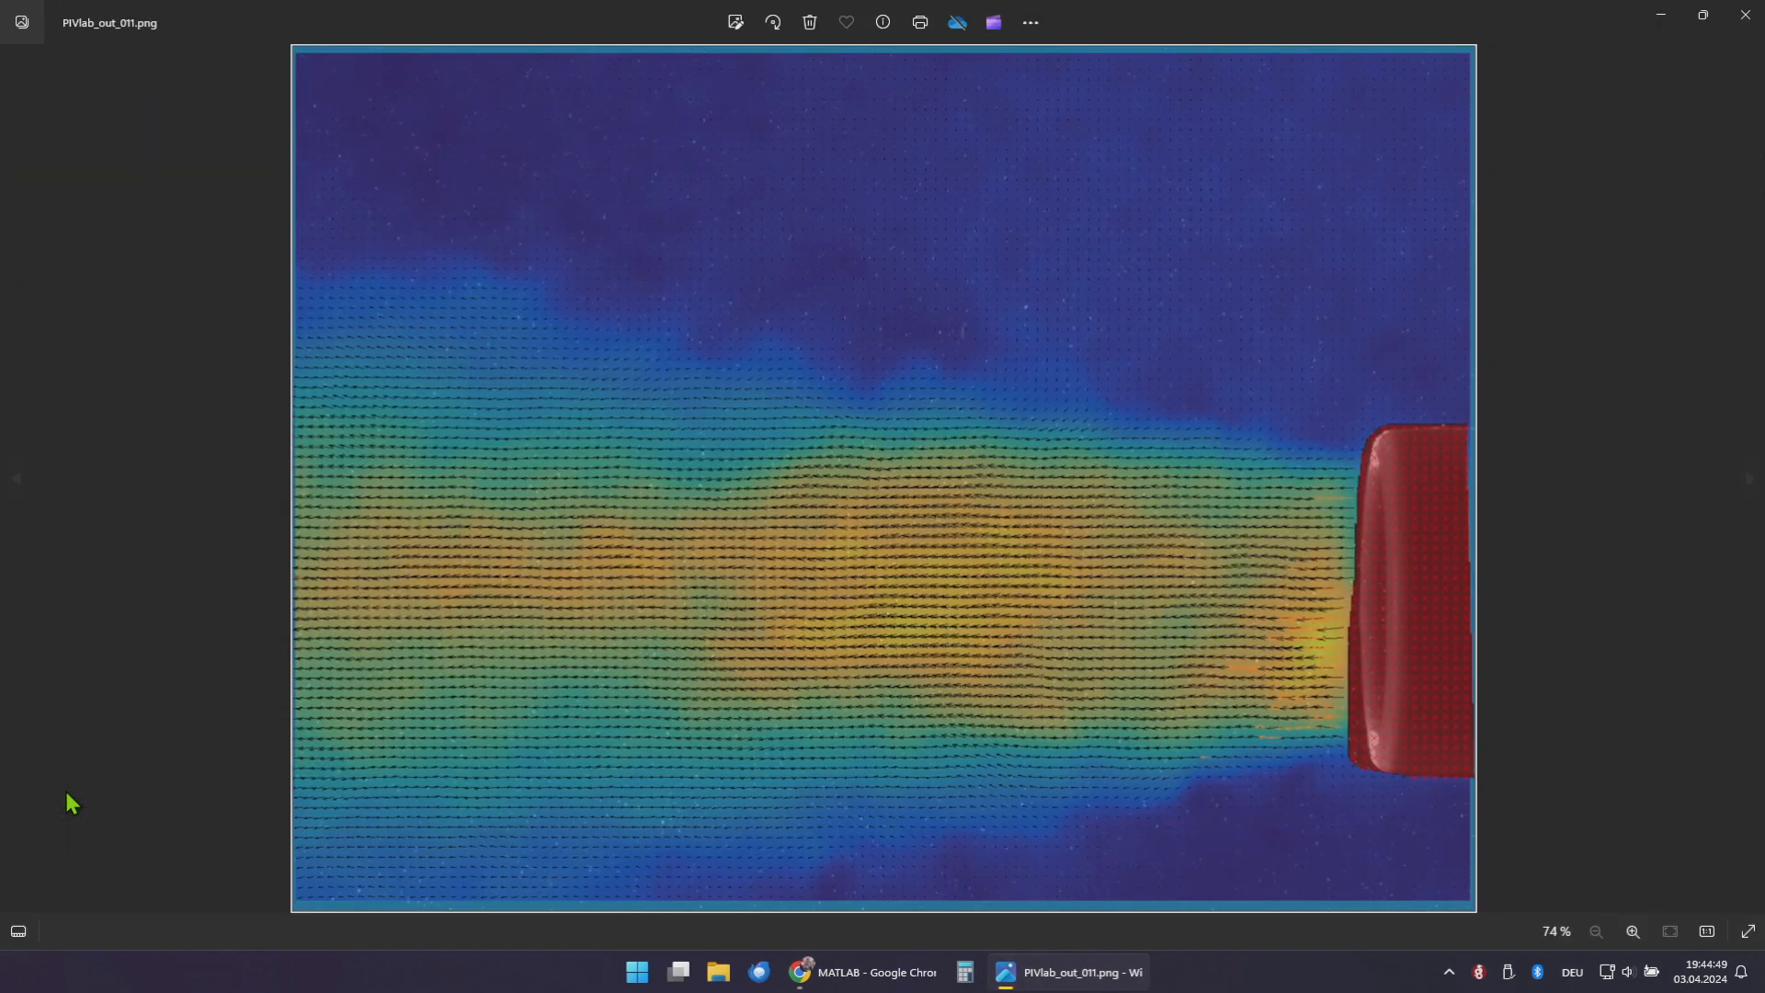
{"action": "mouse_move", "coordinate": [1741, 14]}
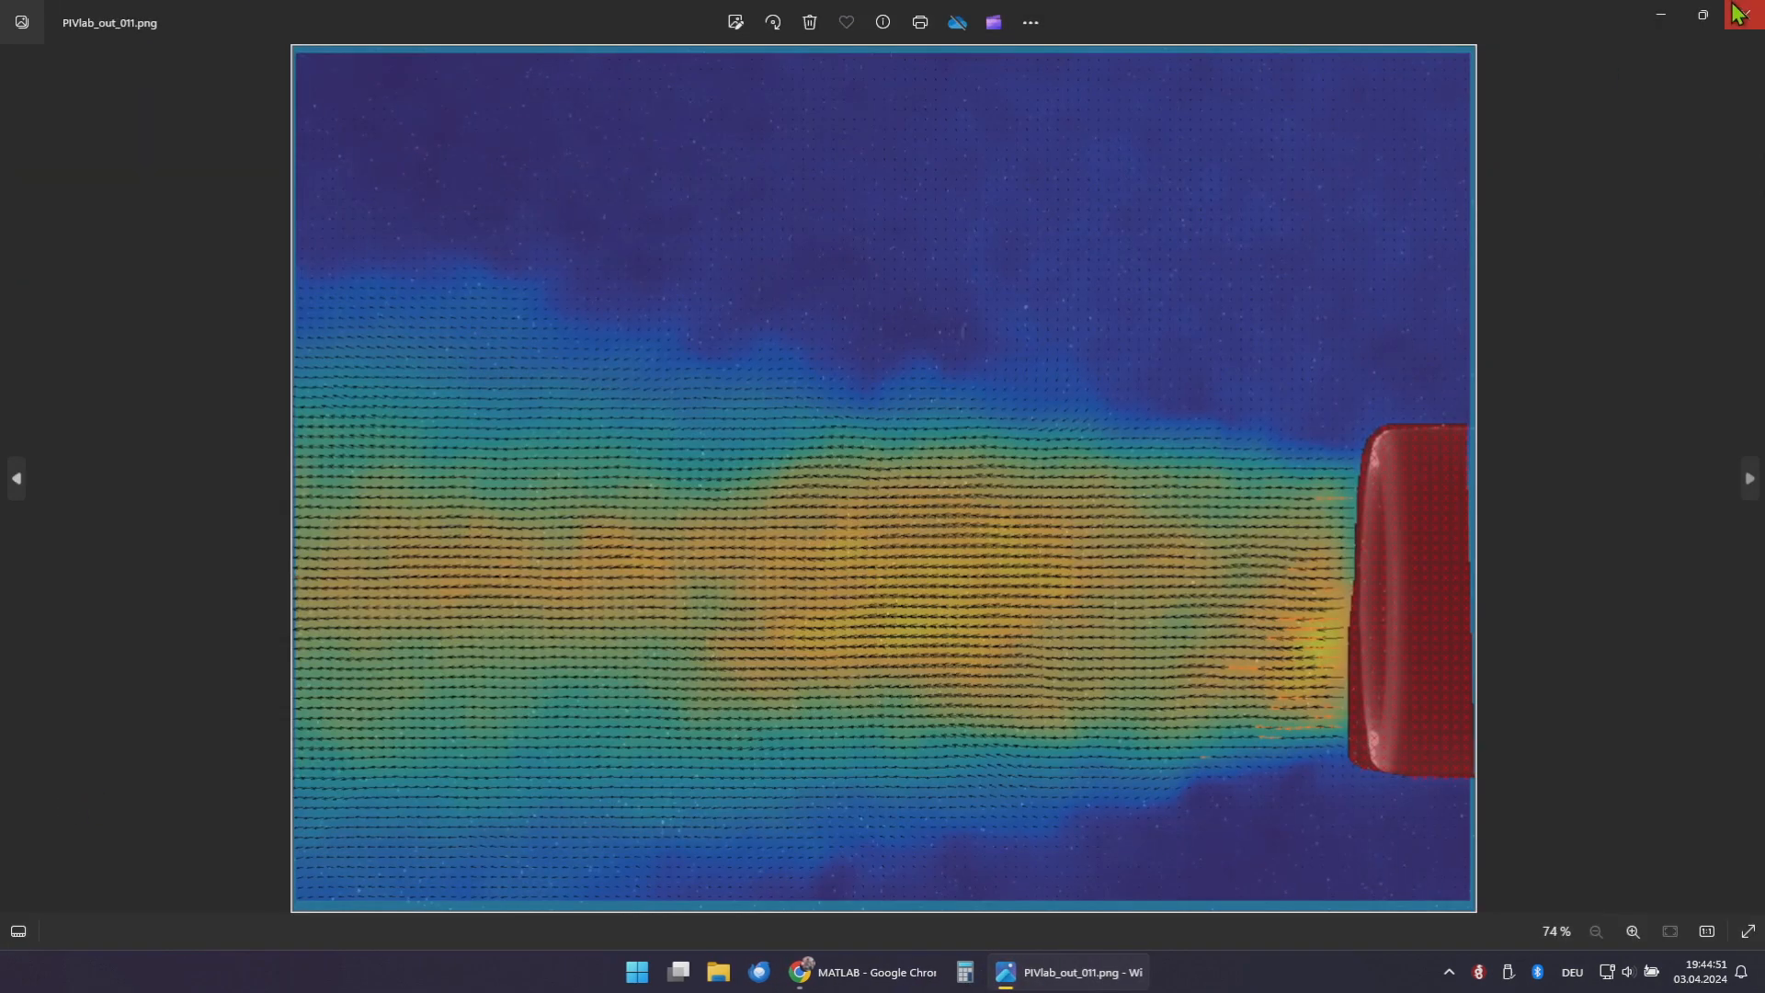